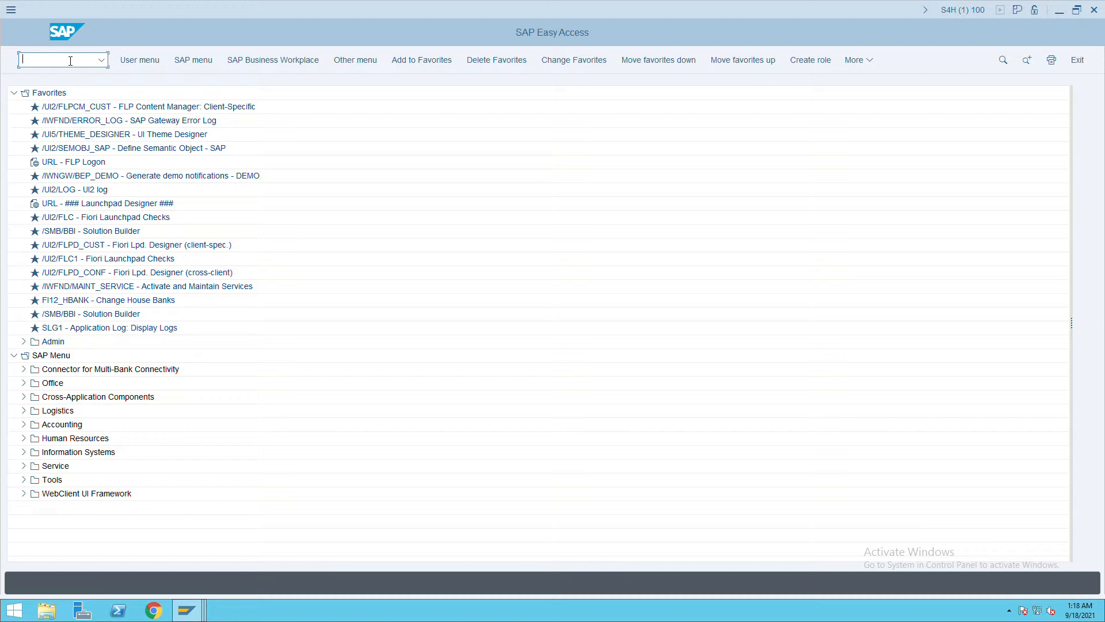
Step: Start a standard purchase order in ME21N with vendor 10101 in the header
{"action": "type", "text": "me21"}
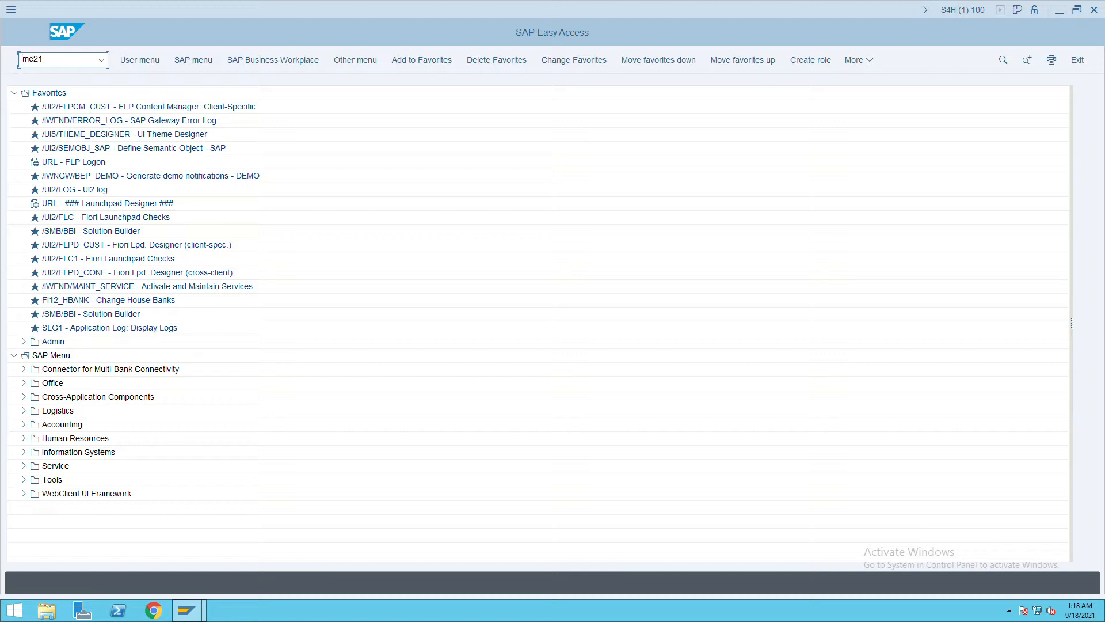
{"action": "type", "text": "n"}
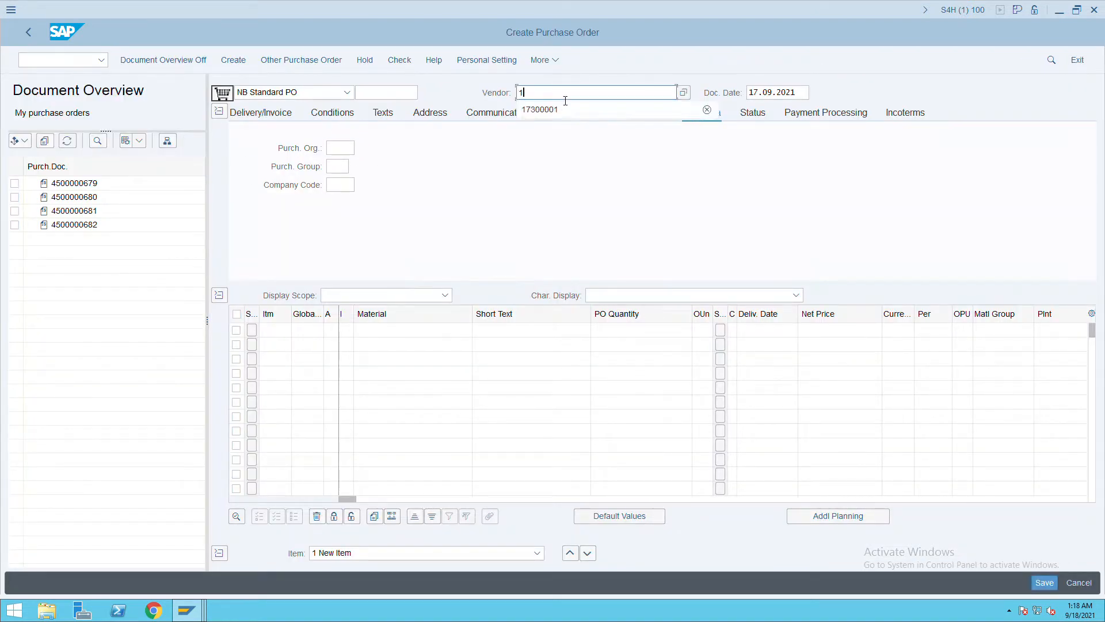
{"action": "type", "text": "010"}
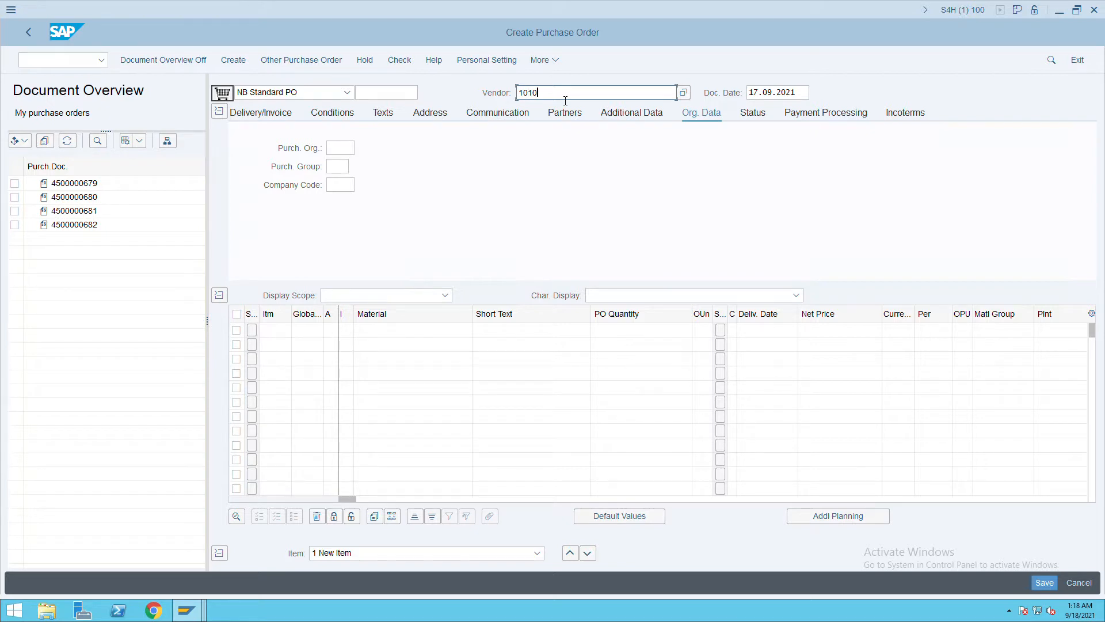
{"action": "type", "text": "1"}
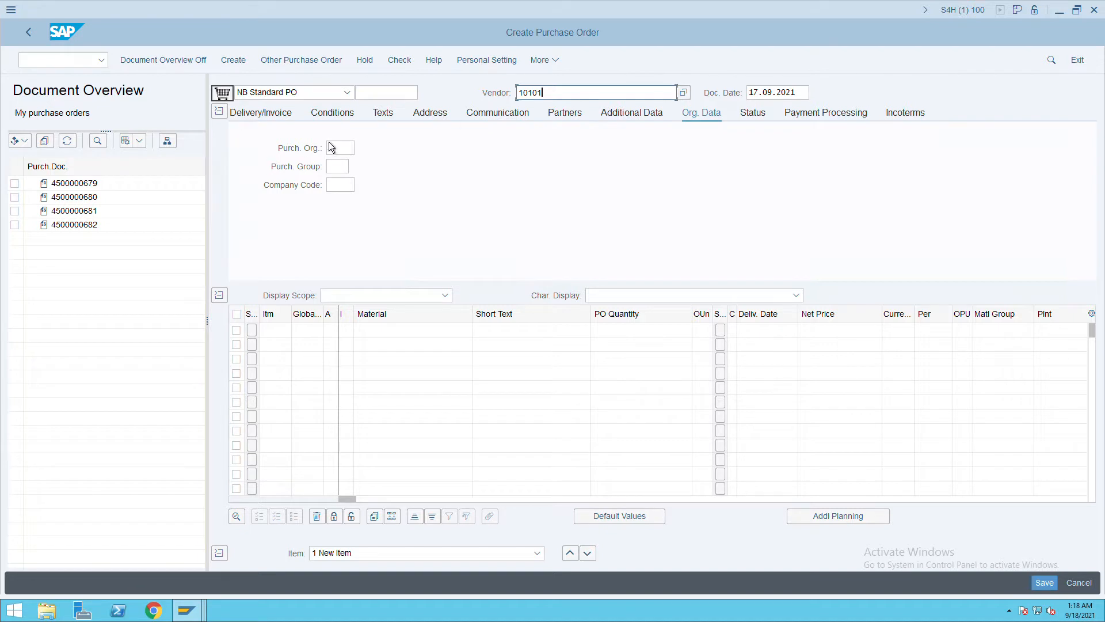
{"action": "mouse_move", "coordinate": [427, 246]}
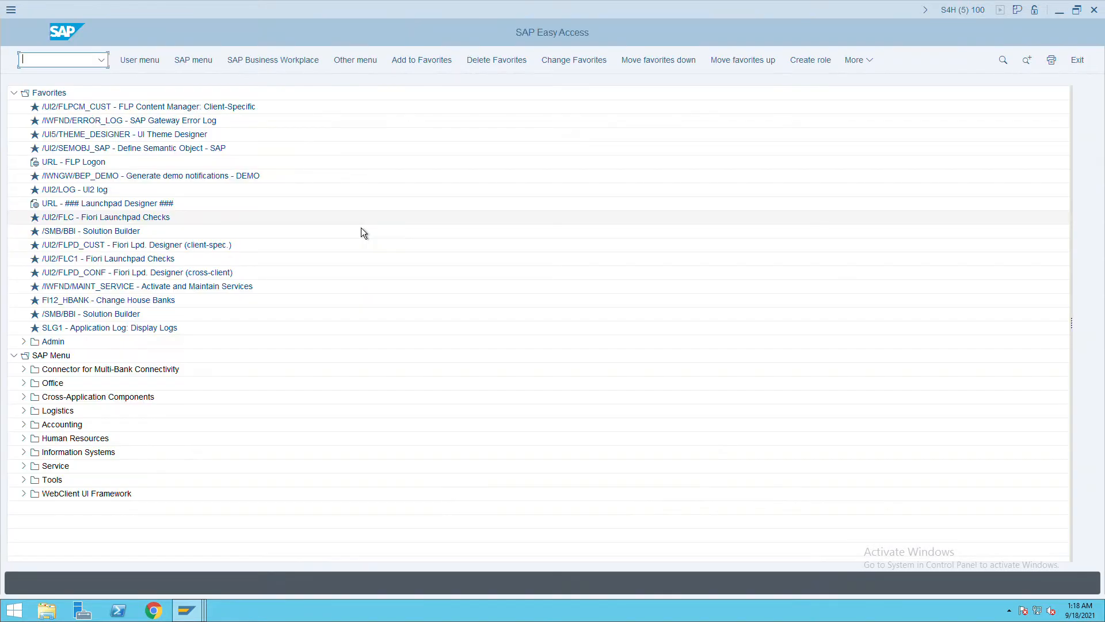
Step: Run the FBL1N vendor line item display for all items, then return to the PO
{"action": "type", "text": "fbl1n"}
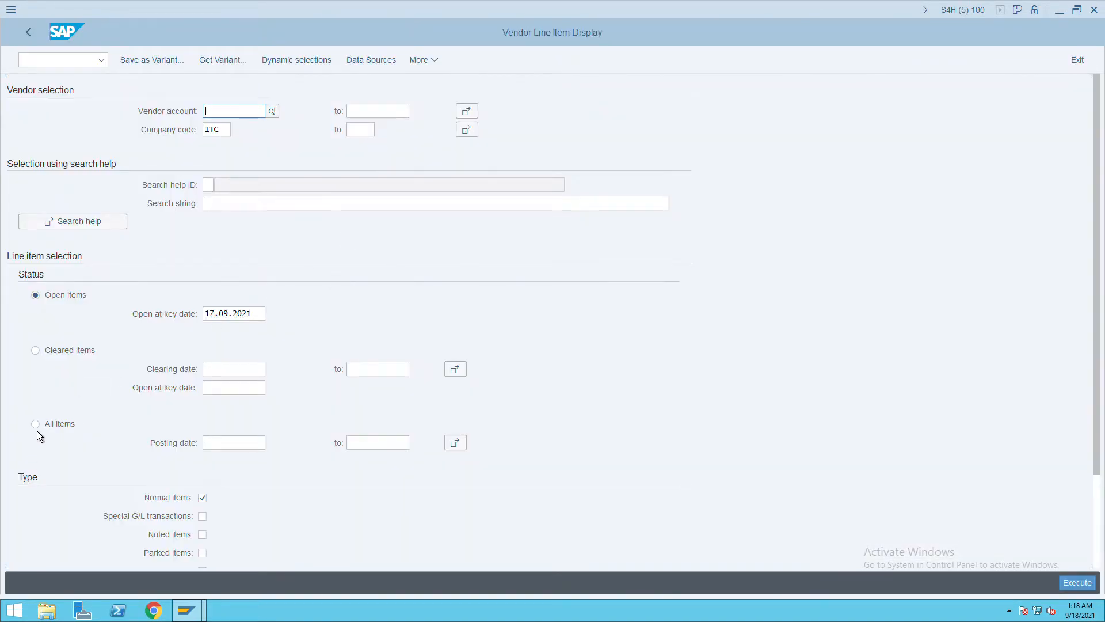
{"action": "left_click", "coordinate": [35, 424]}
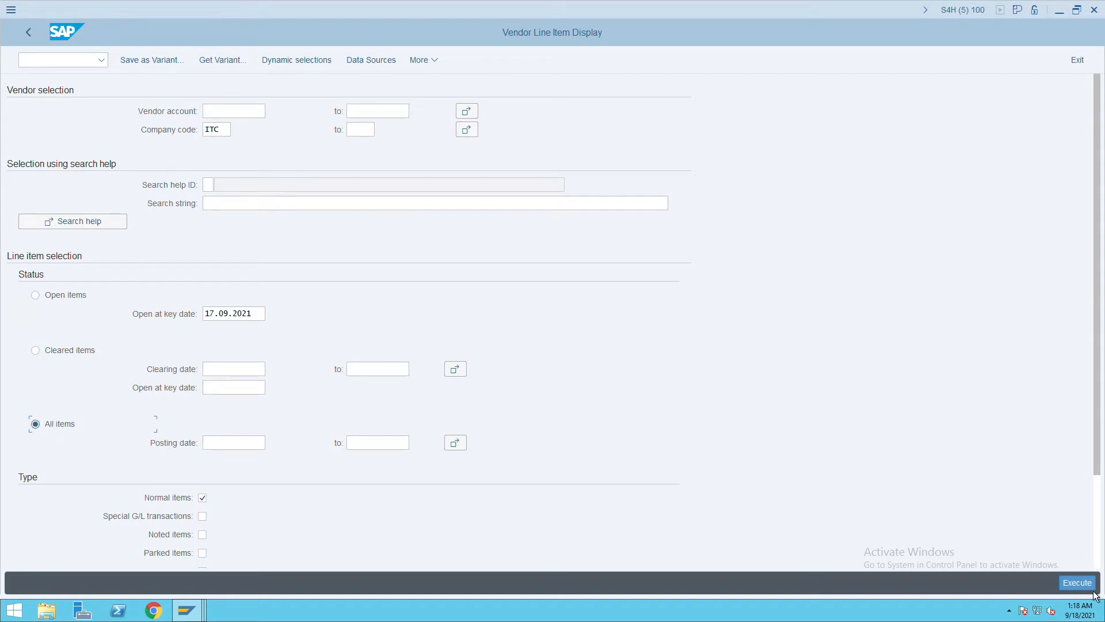
{"action": "left_click", "coordinate": [1077, 582]}
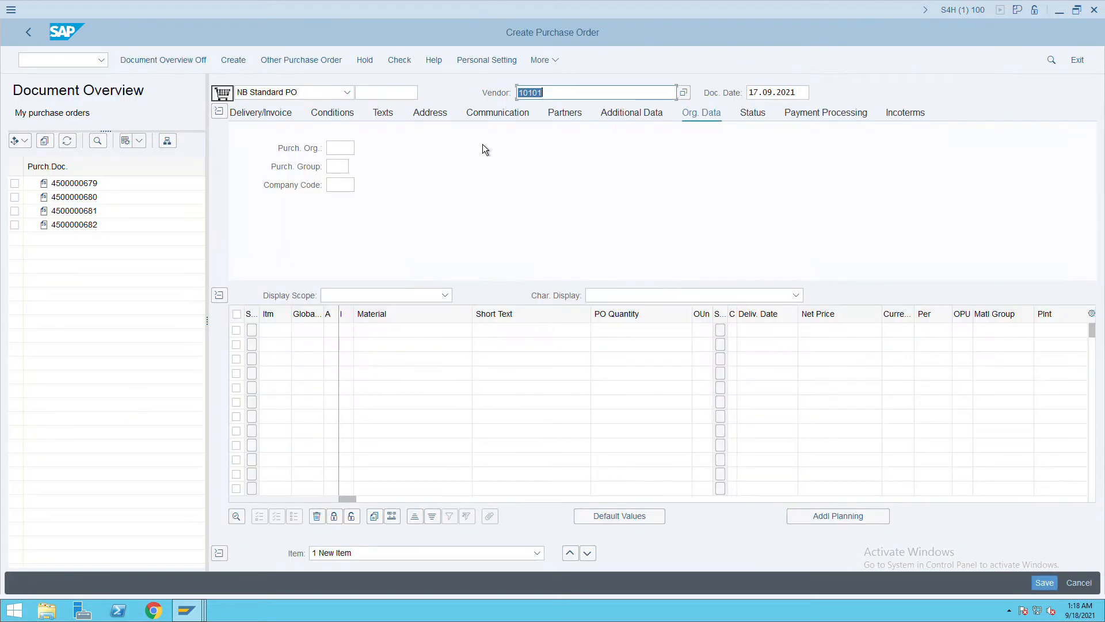
{"action": "mouse_move", "coordinate": [547, 127]}
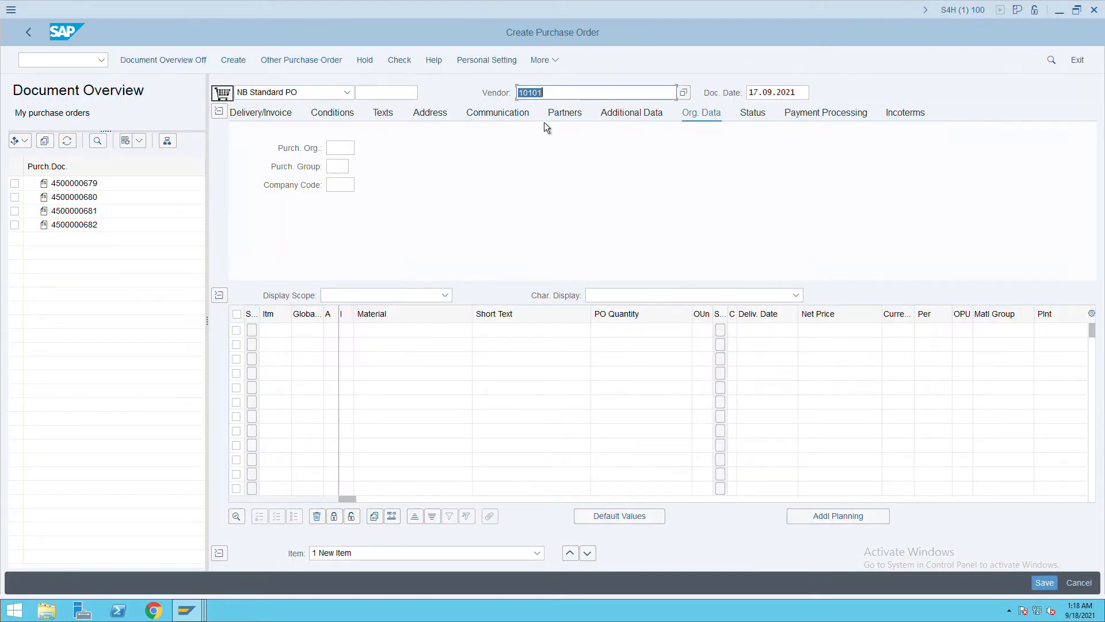
{"action": "mouse_move", "coordinate": [541, 103]}
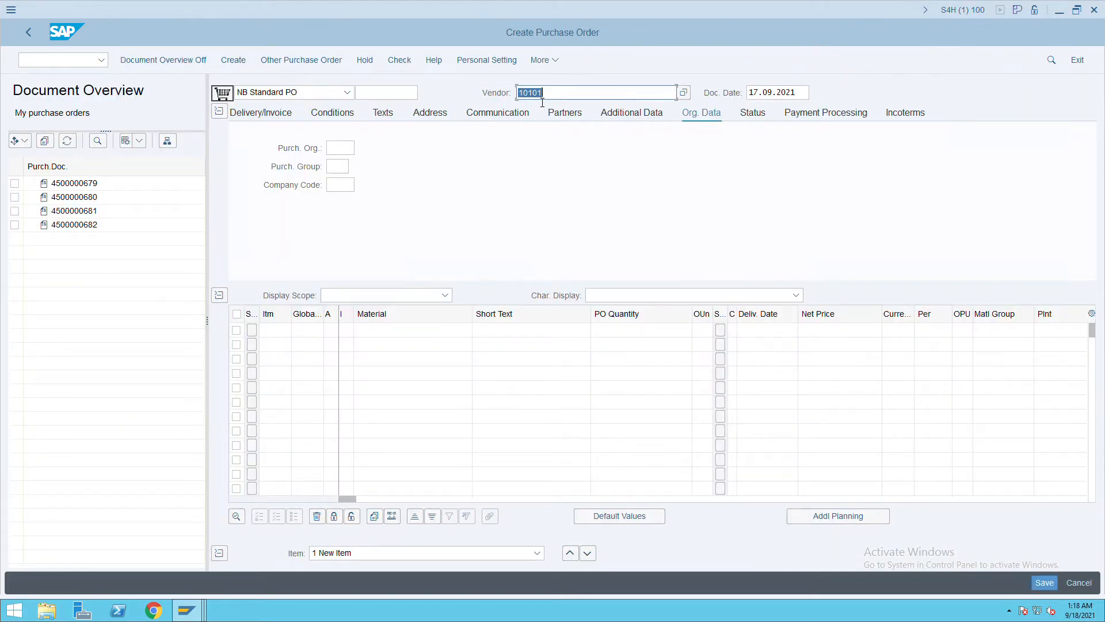
{"action": "mouse_move", "coordinate": [355, 165]}
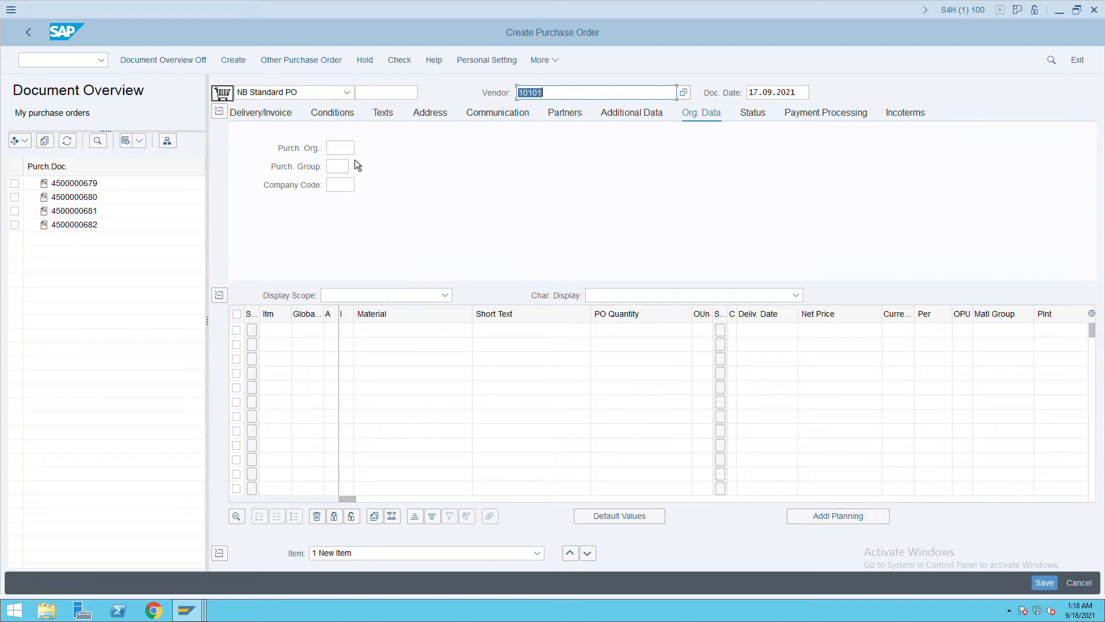
Step: Enter purchasing organization itc, purchasing group itc and company code ITC in the header
{"action": "left_click", "coordinate": [340, 147]}
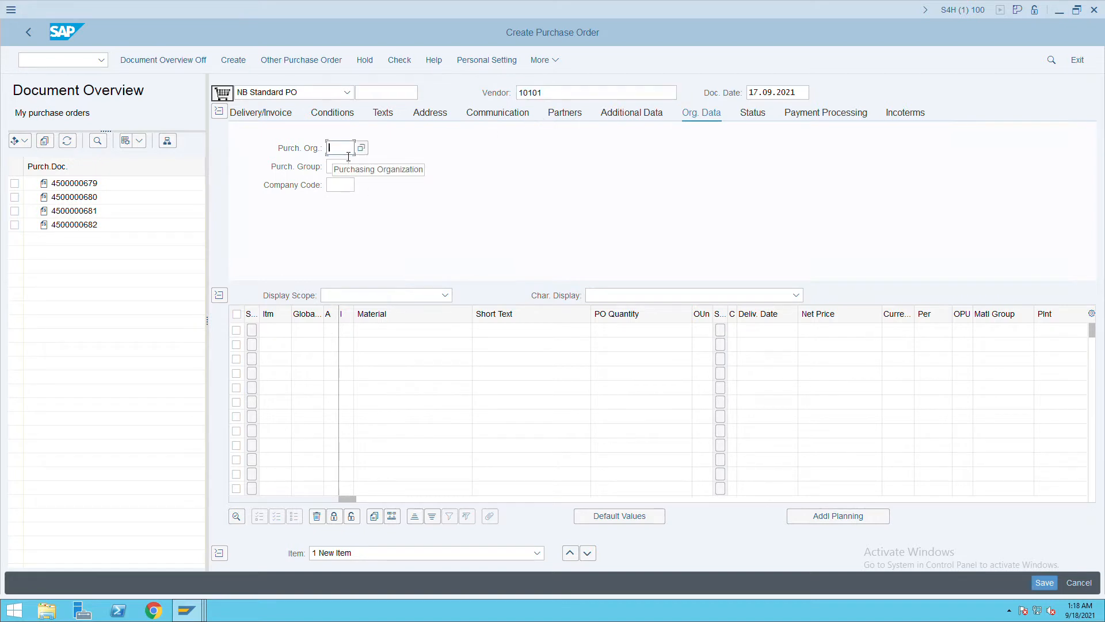
{"action": "type", "text": "itc"}
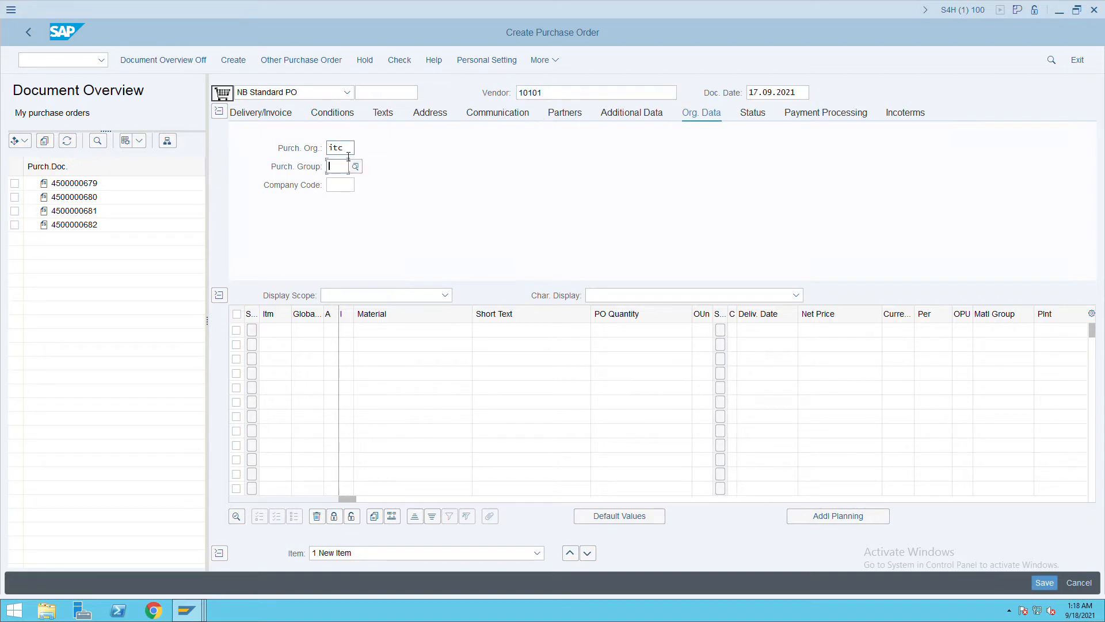
{"action": "type", "text": "itc"}
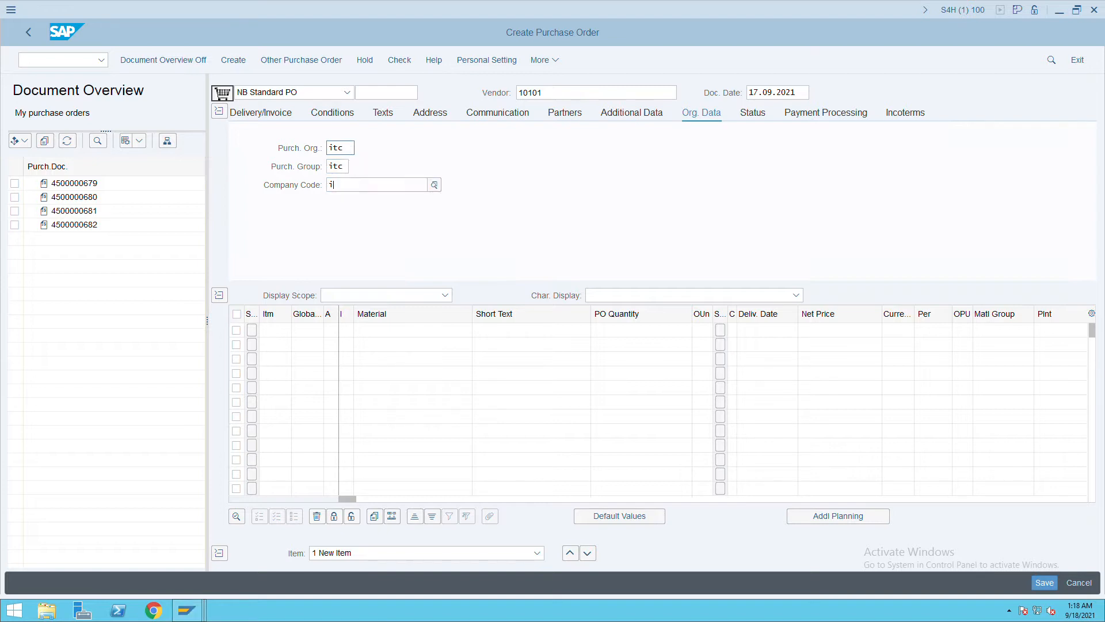
{"action": "type", "text": "tc"}
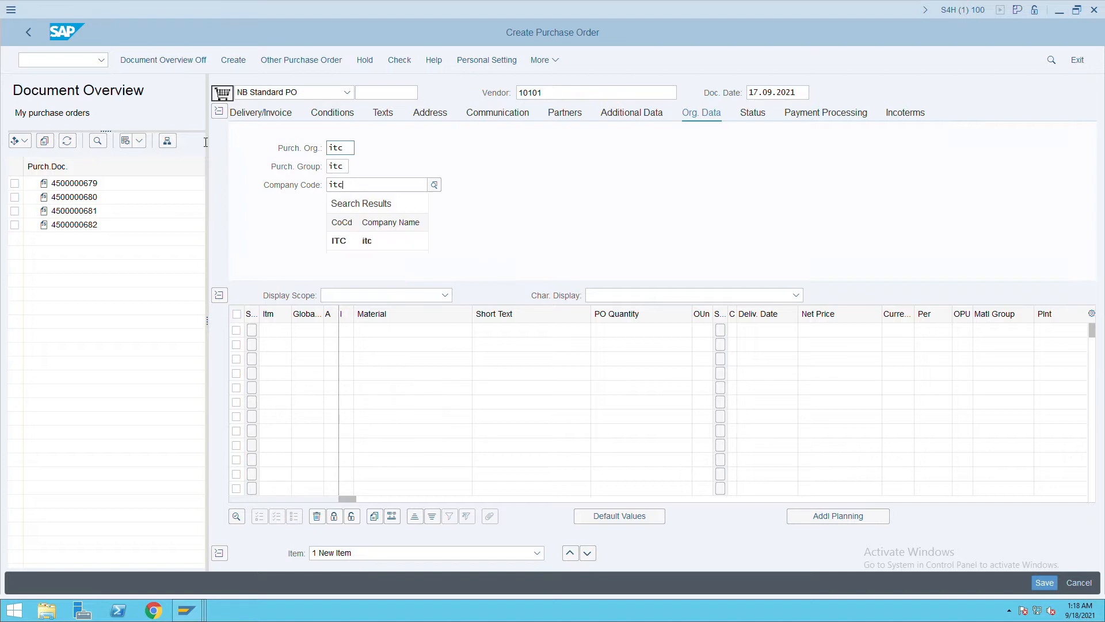
{"action": "left_click", "coordinate": [338, 240]}
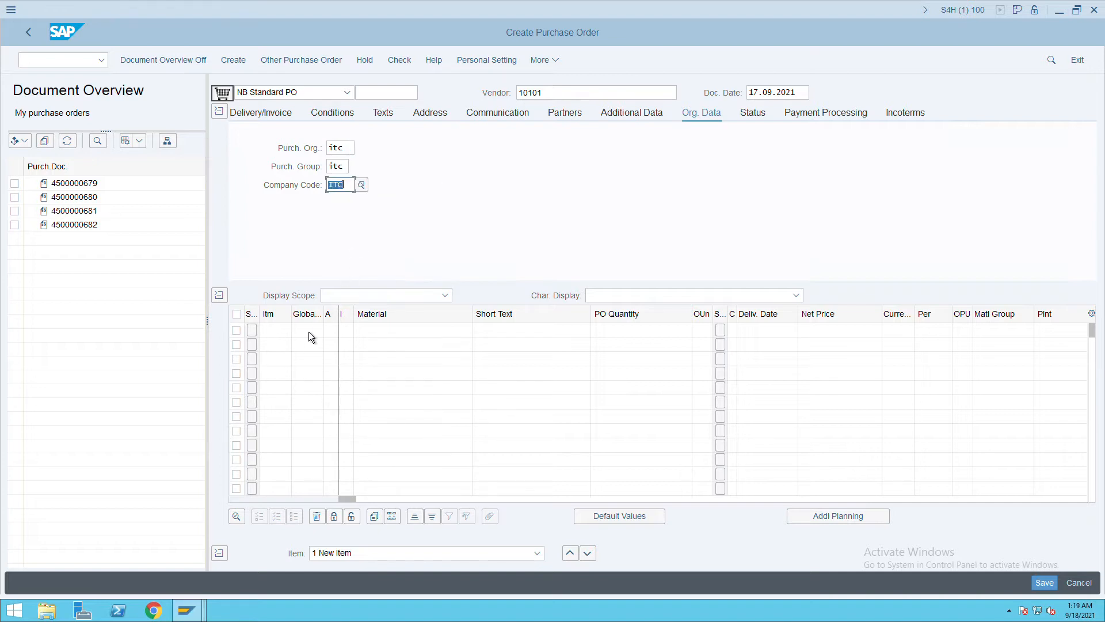
{"action": "left_click", "coordinate": [275, 329]}
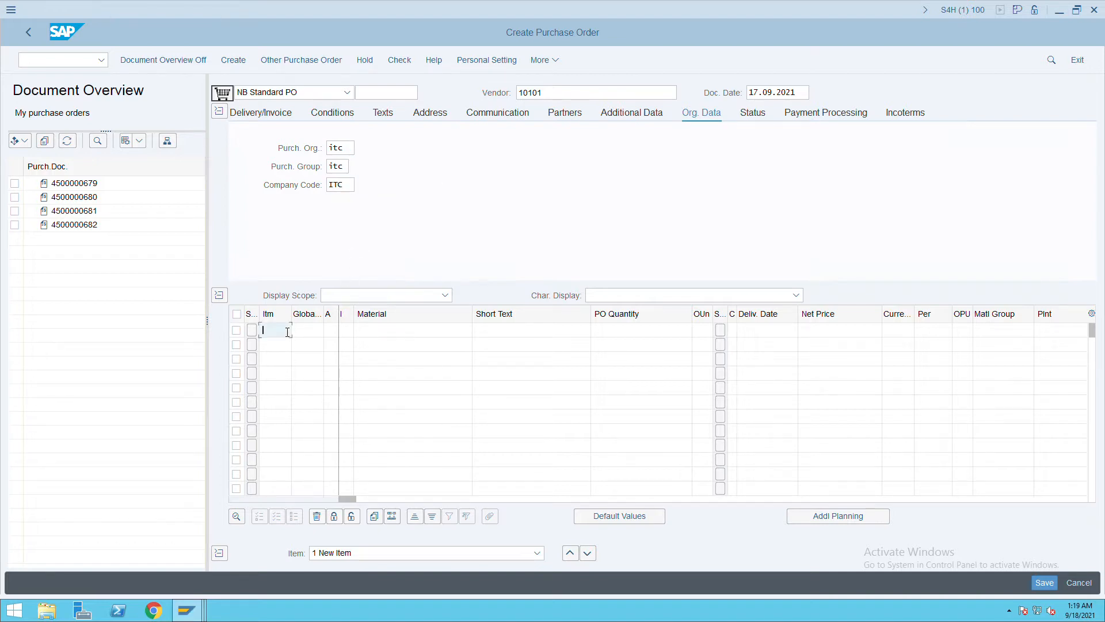
Step: Add item 10 with material COMPUTER, quantity 1 EA, and begin its delivery date
{"action": "type", "text": "10"}
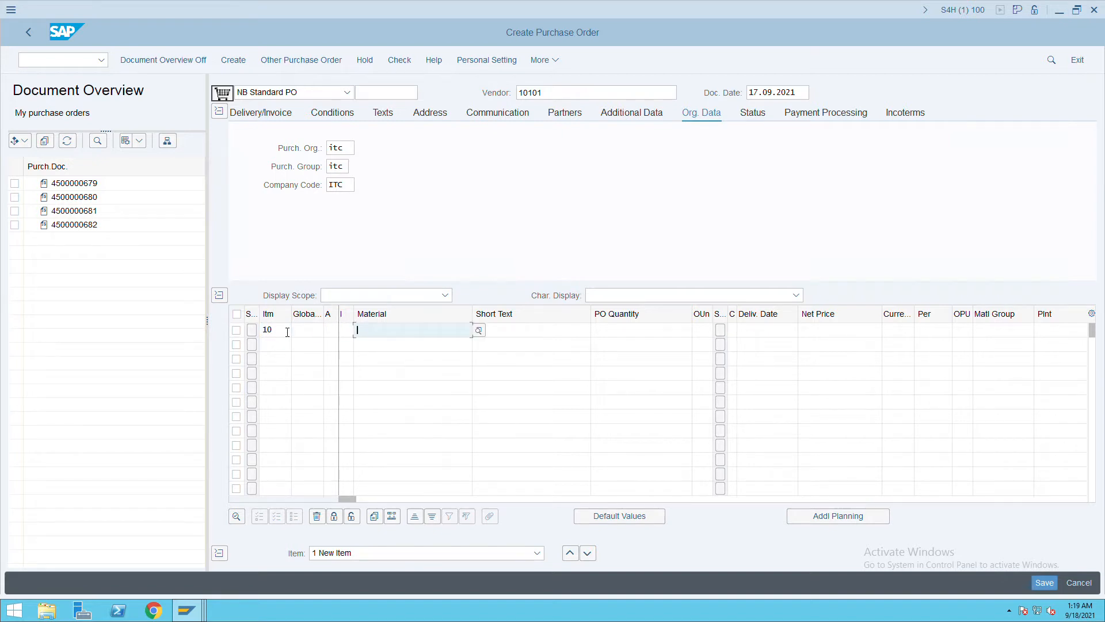
{"action": "type", "text": "compu"}
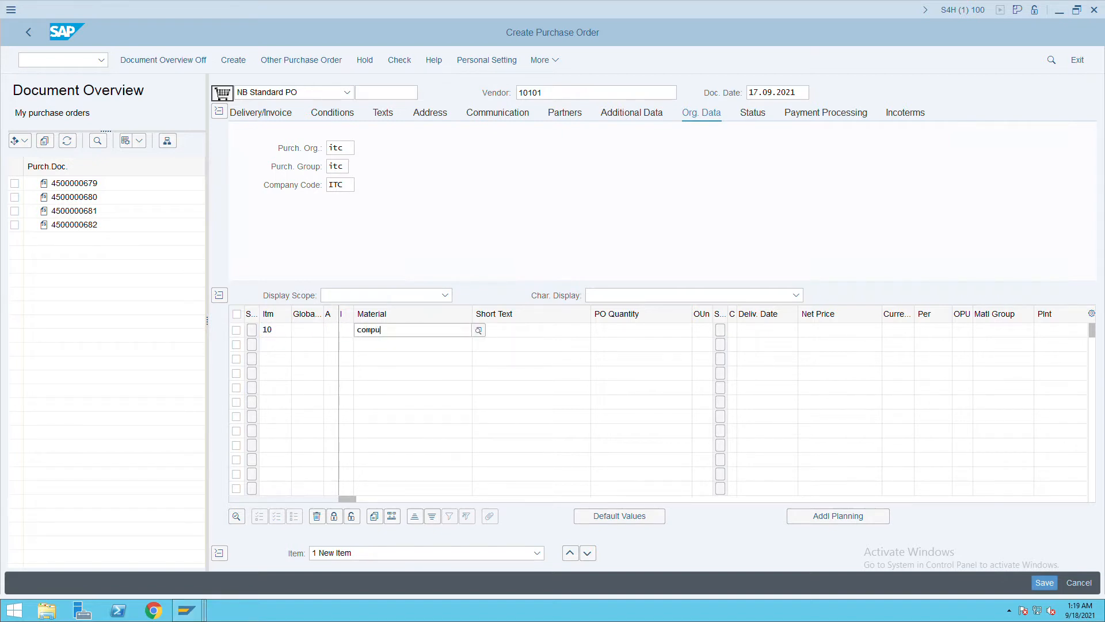
{"action": "type", "text": "ter"}
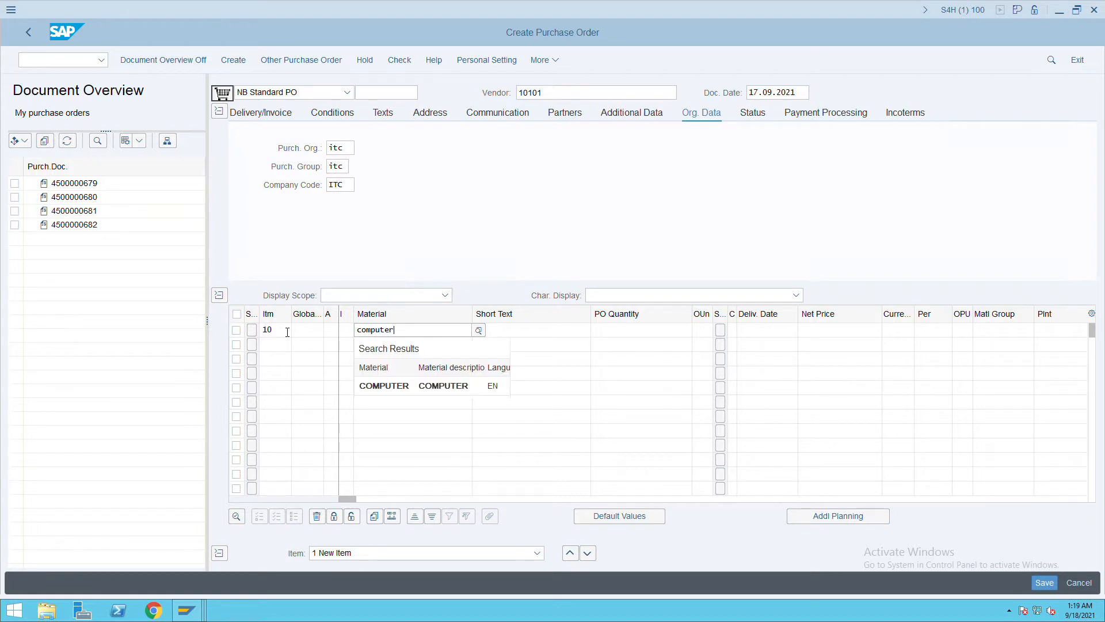
{"action": "mouse_move", "coordinate": [411, 386]}
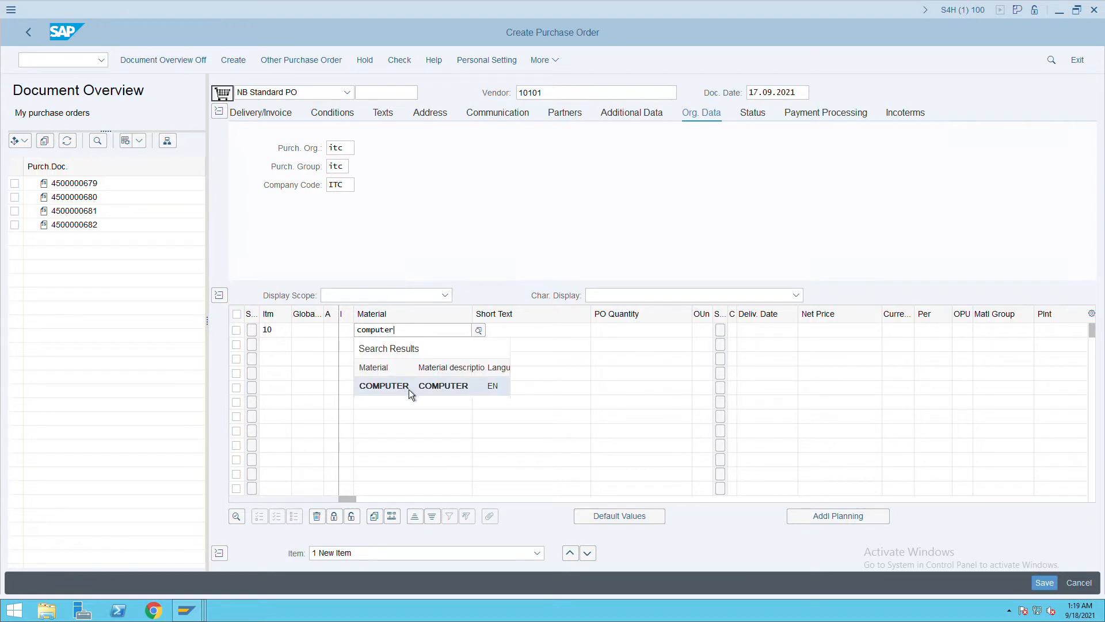
{"action": "left_click", "coordinate": [384, 386]}
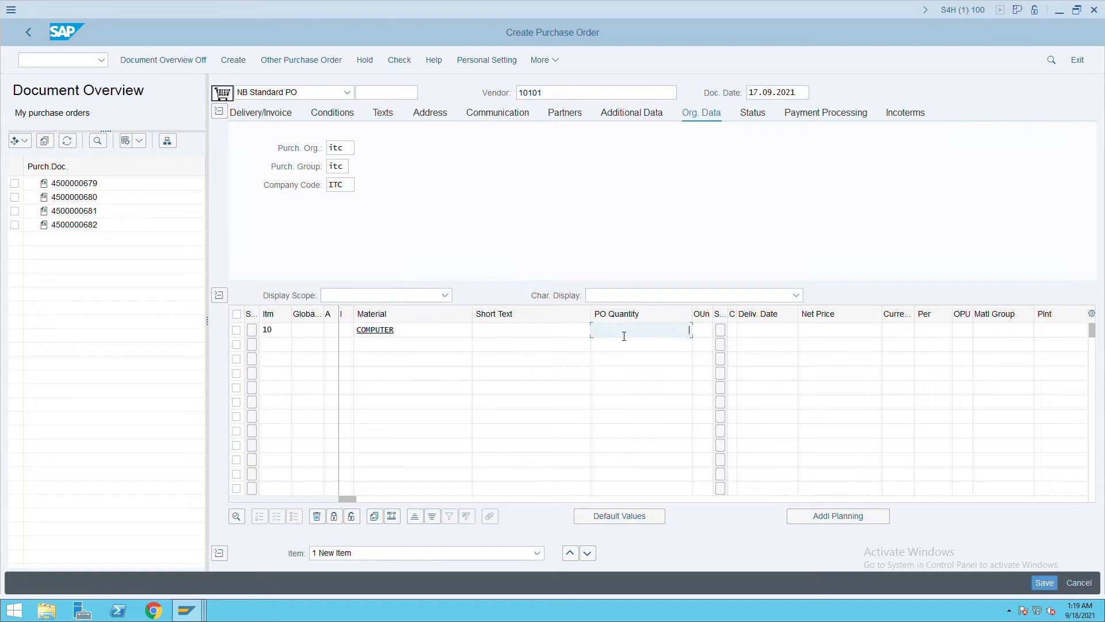
{"action": "type", "text": "1"}
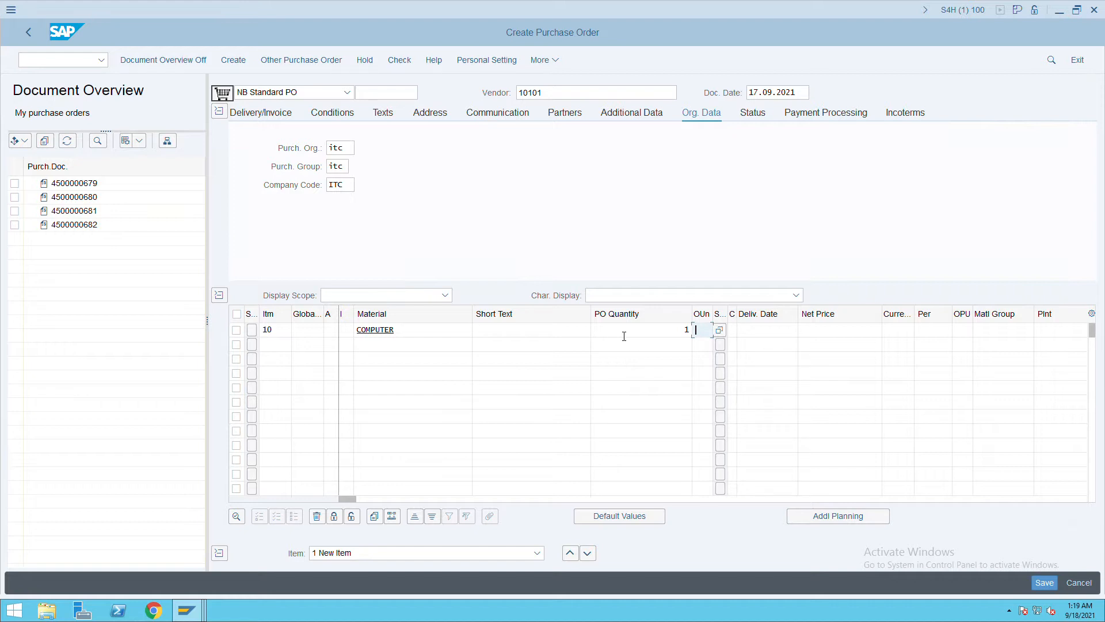
{"action": "type", "text": "ea"}
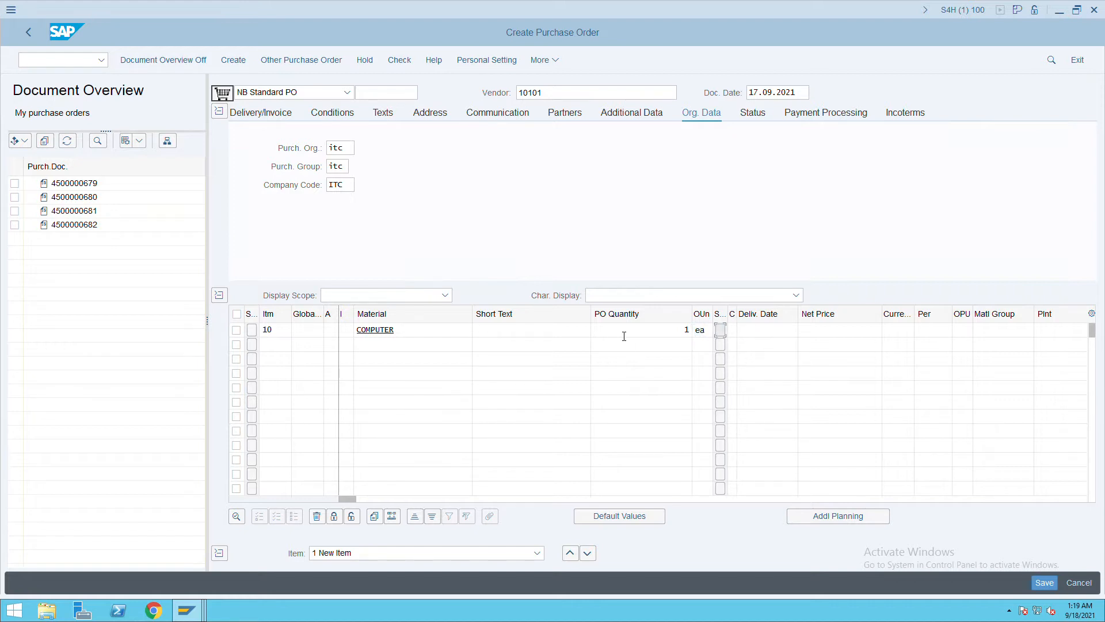
{"action": "left_click", "coordinate": [731, 329]}
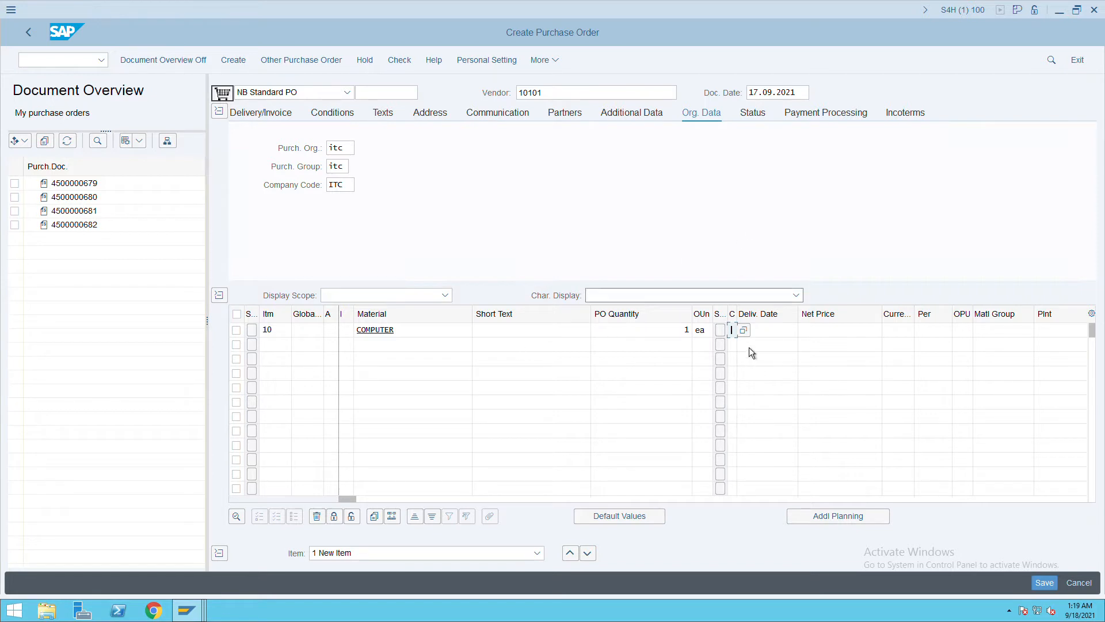
{"action": "left_click", "coordinate": [744, 329]}
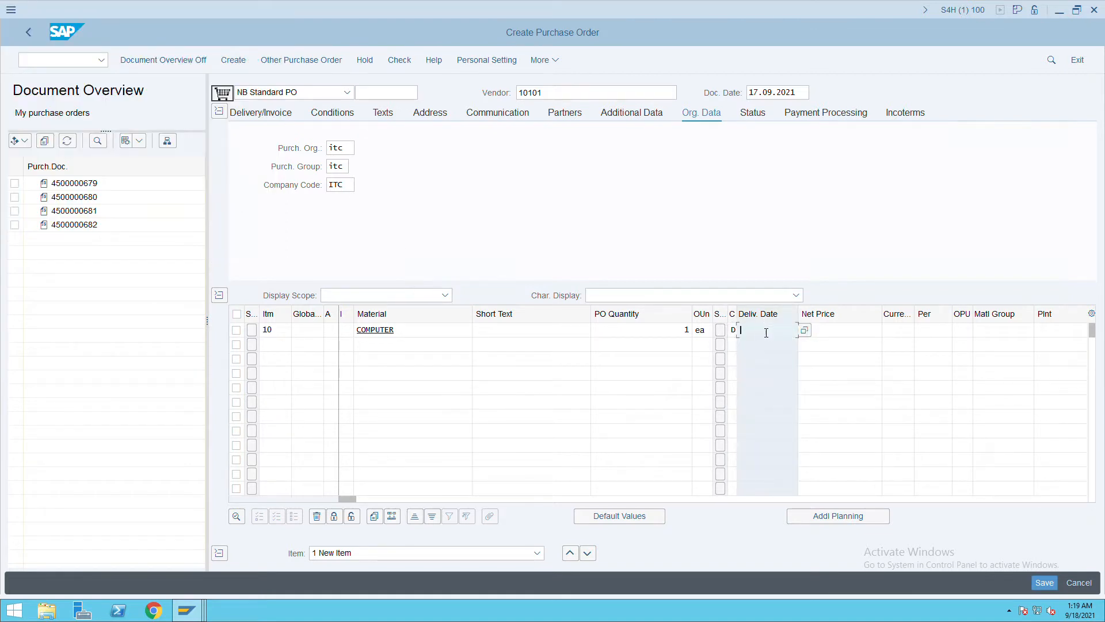
{"action": "mouse_move", "coordinate": [827, 334]}
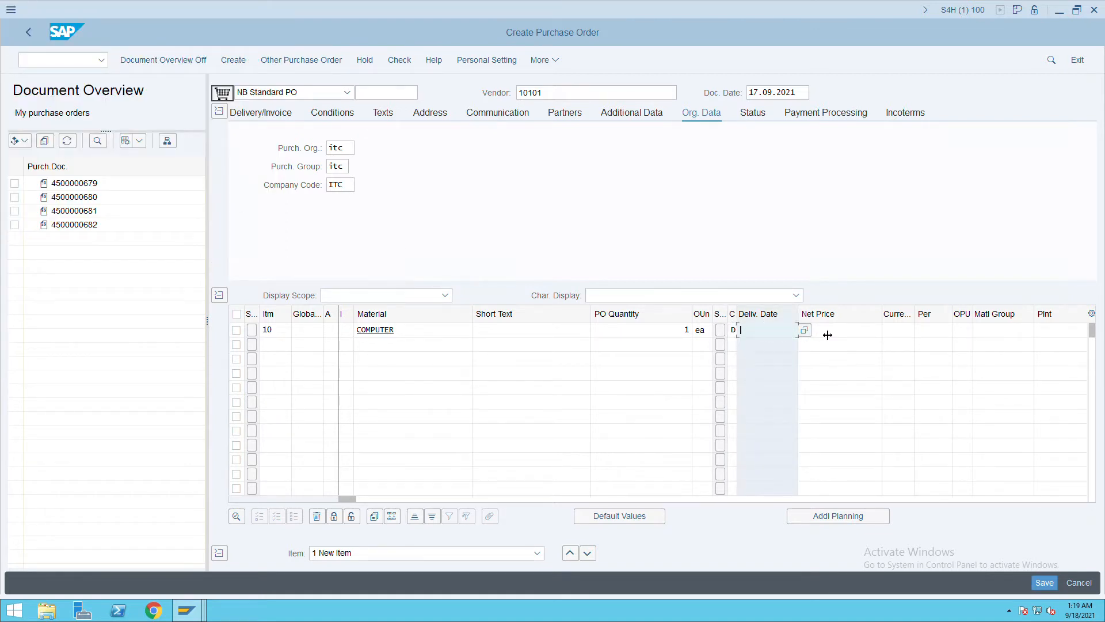
{"action": "mouse_move", "coordinate": [773, 335]}
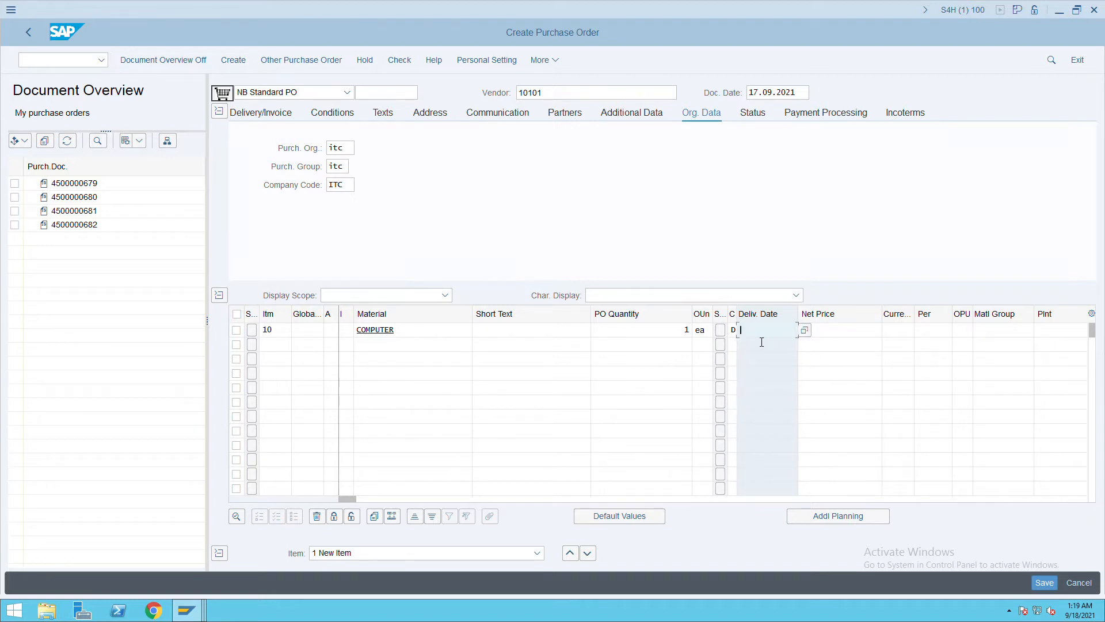
{"action": "mouse_move", "coordinate": [812, 346]}
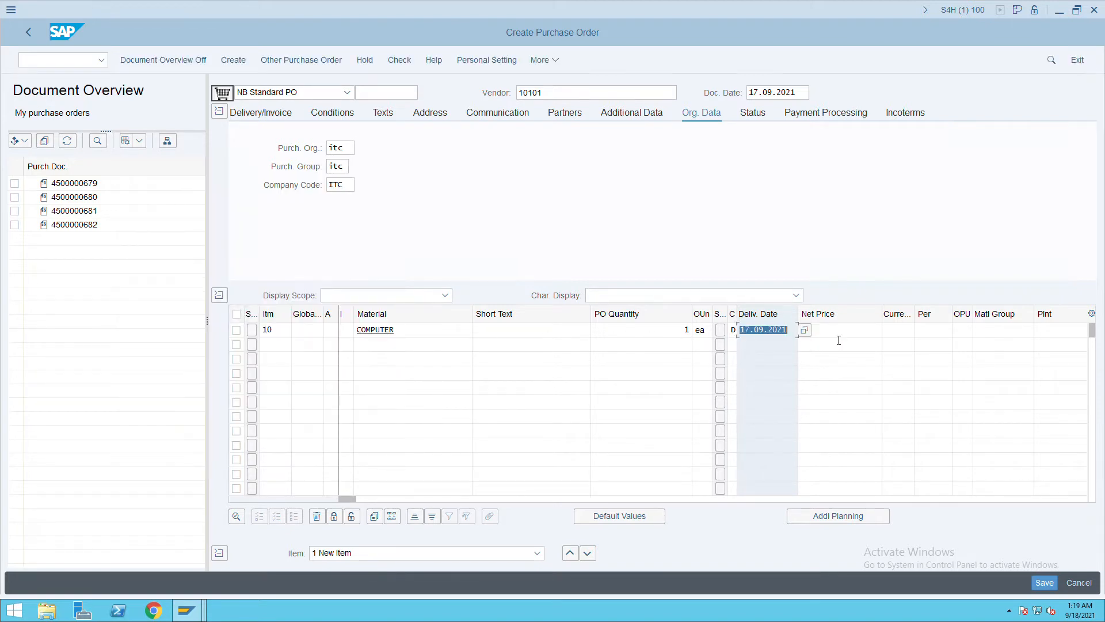
Step: Give item 10 a net price of 100 INR per 1 unit and material group itc
{"action": "left_click", "coordinate": [839, 329]}
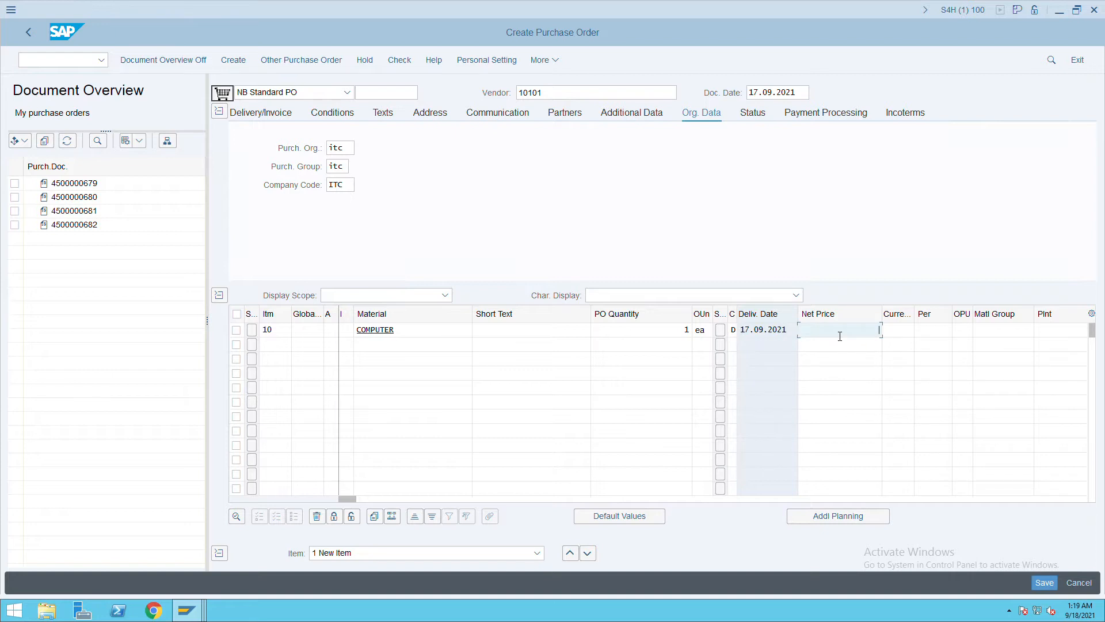
{"action": "type", "text": "100"}
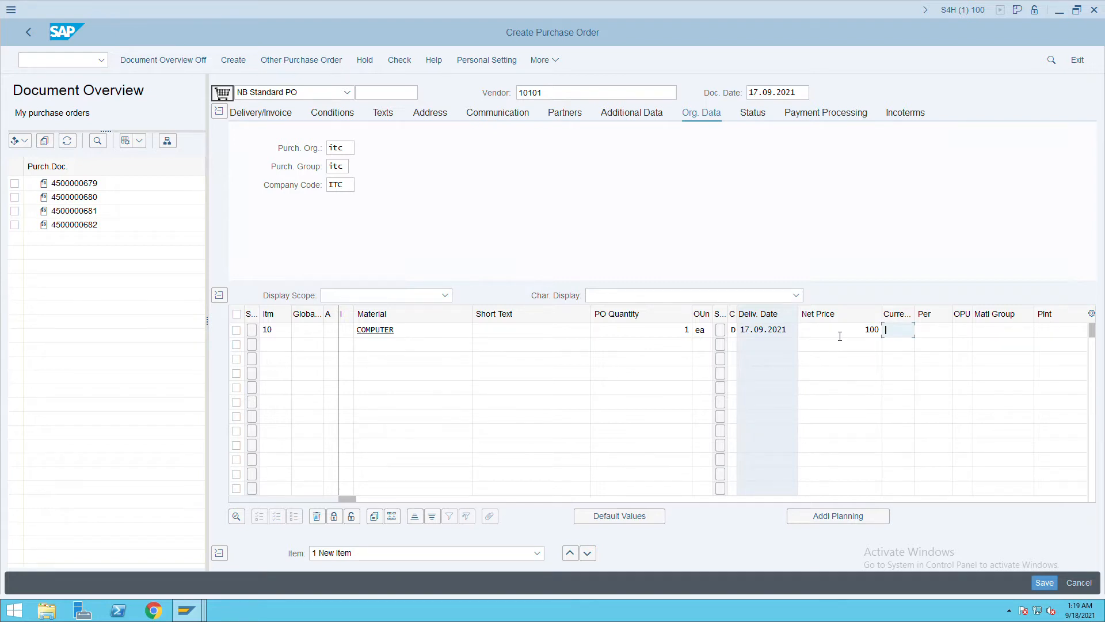
{"action": "type", "text": "inr"}
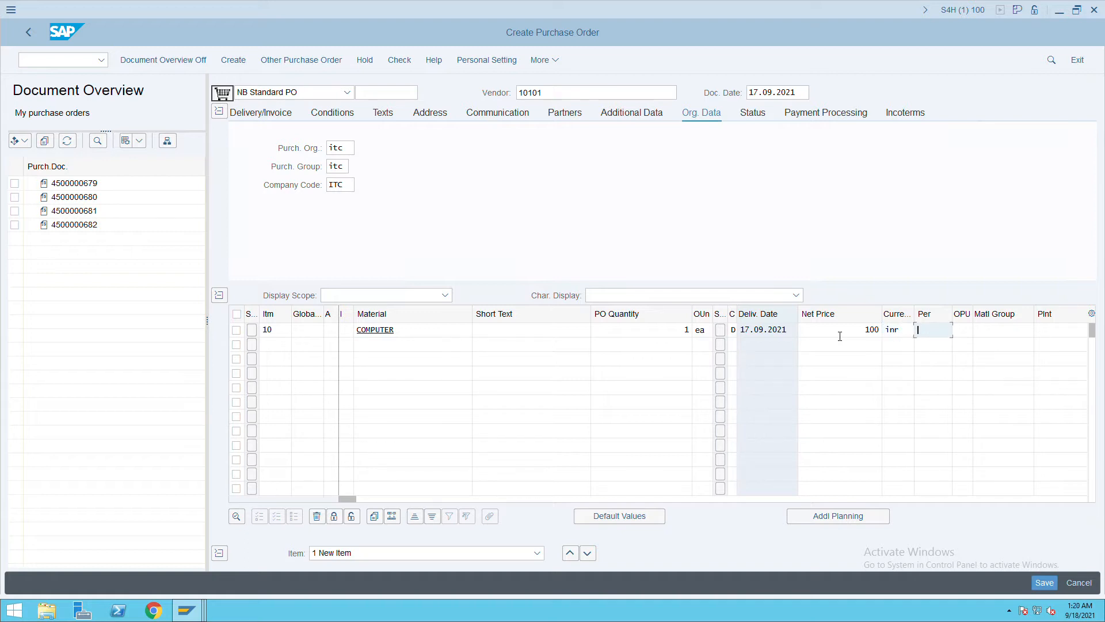
{"action": "type", "text": "1"}
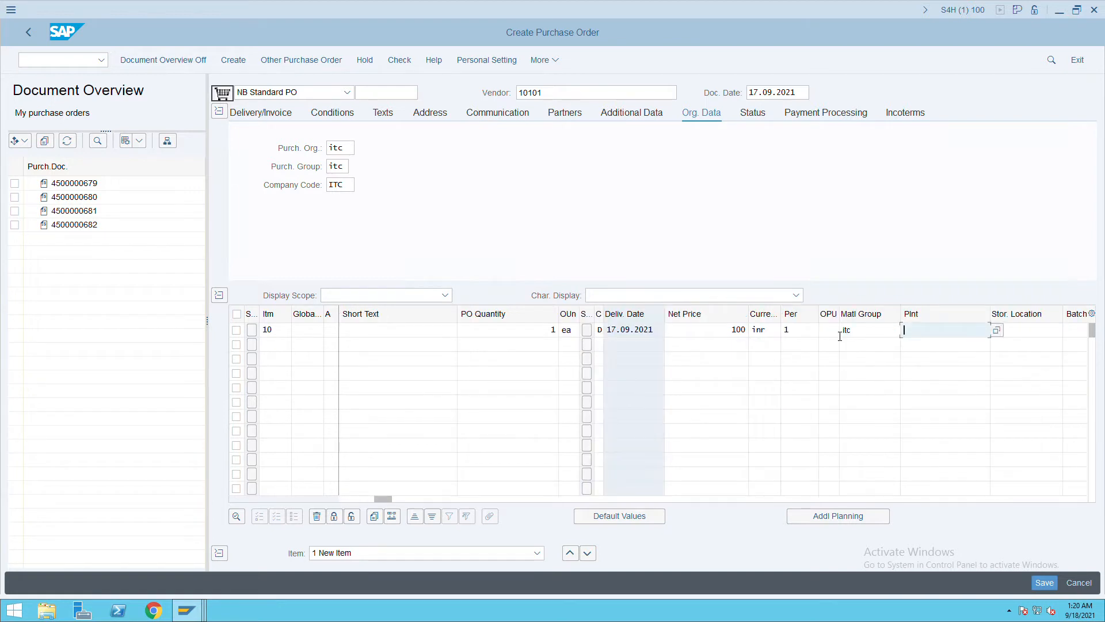
{"action": "type", "text": "itc"}
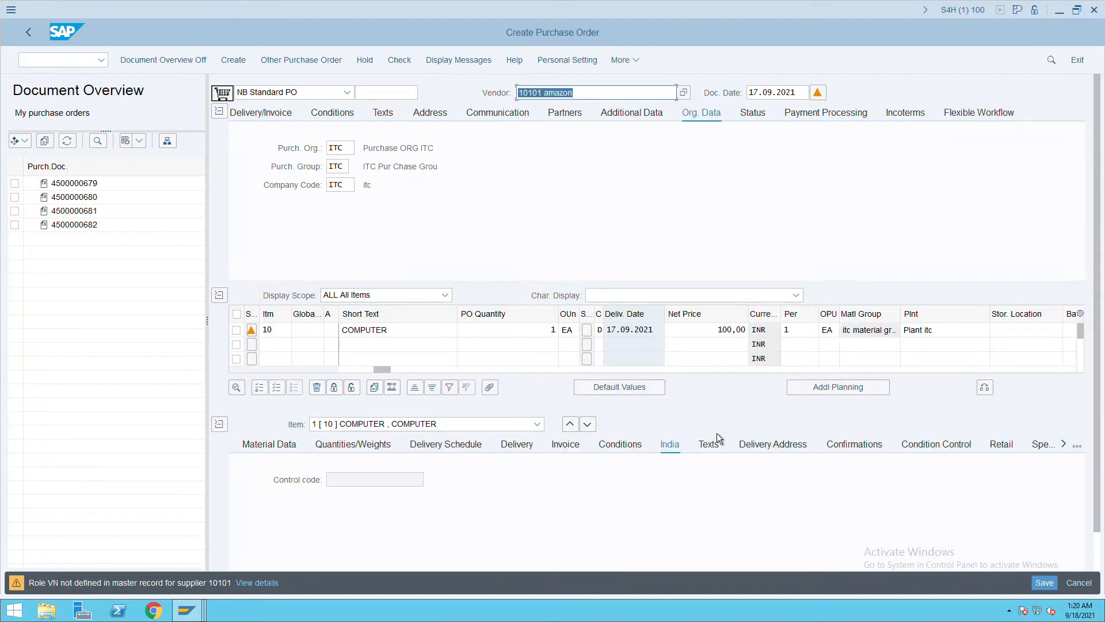
{"action": "mouse_move", "coordinate": [175, 582]}
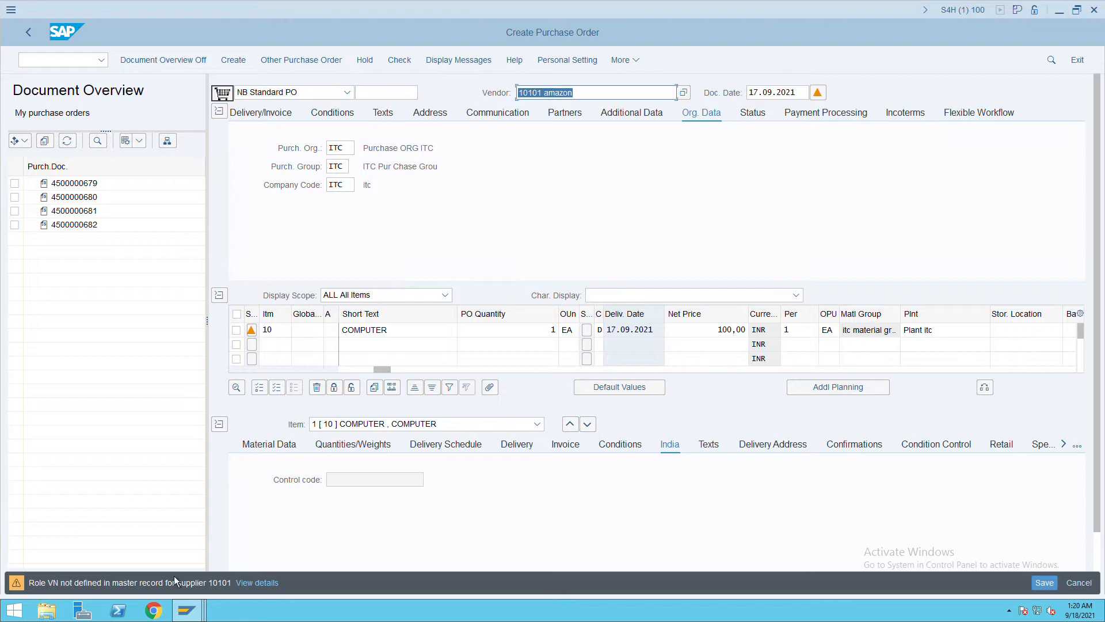
{"action": "mouse_move", "coordinate": [156, 600]}
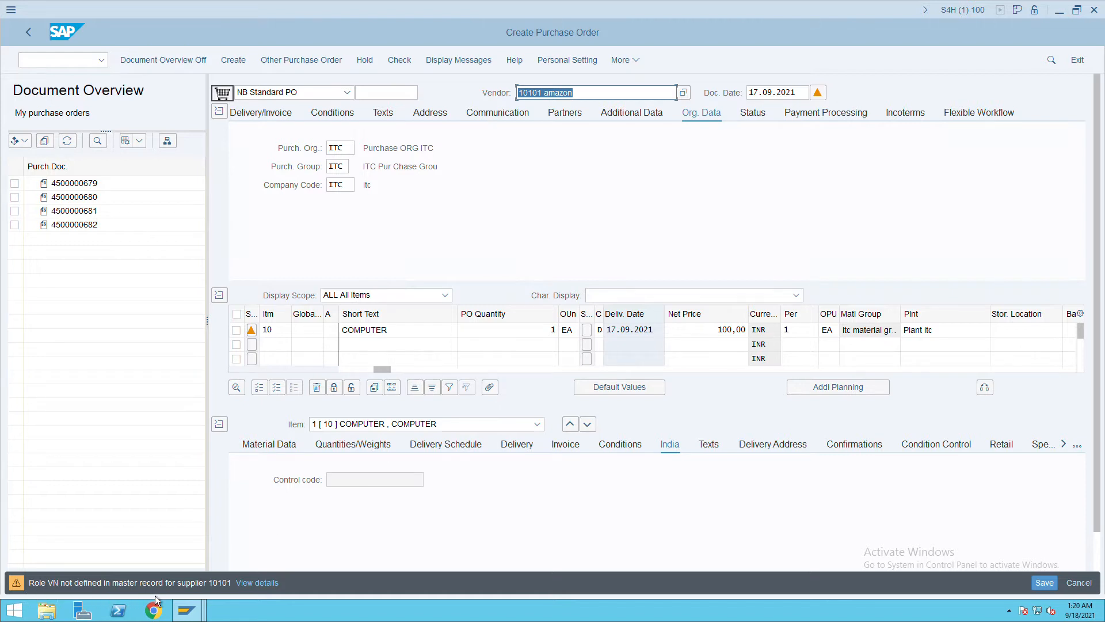
{"action": "mouse_move", "coordinate": [134, 604]}
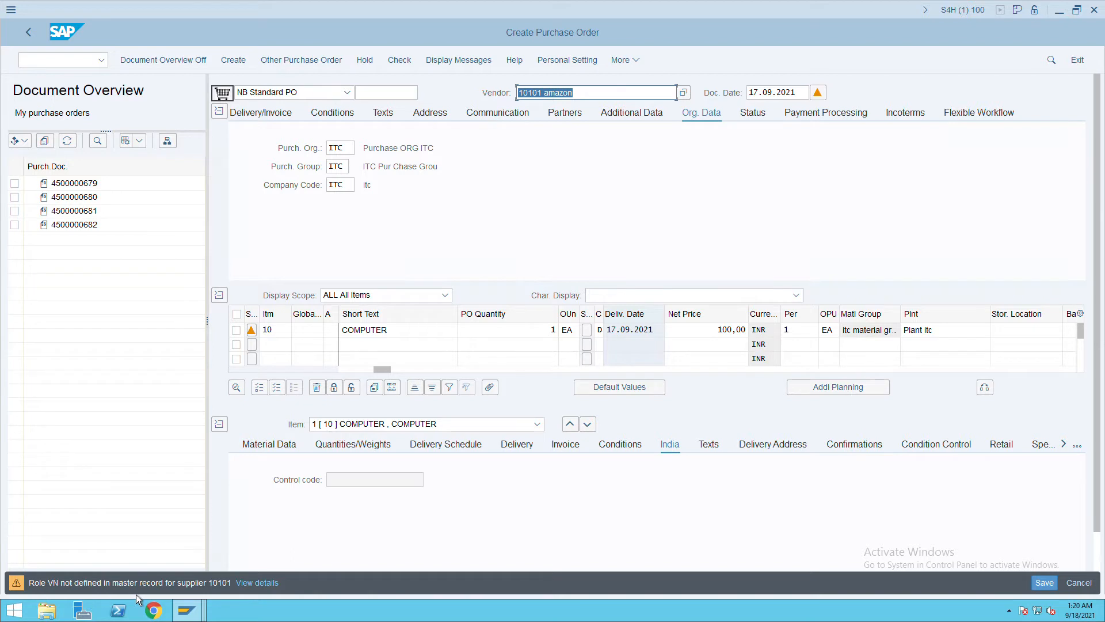
{"action": "mouse_move", "coordinate": [205, 601]}
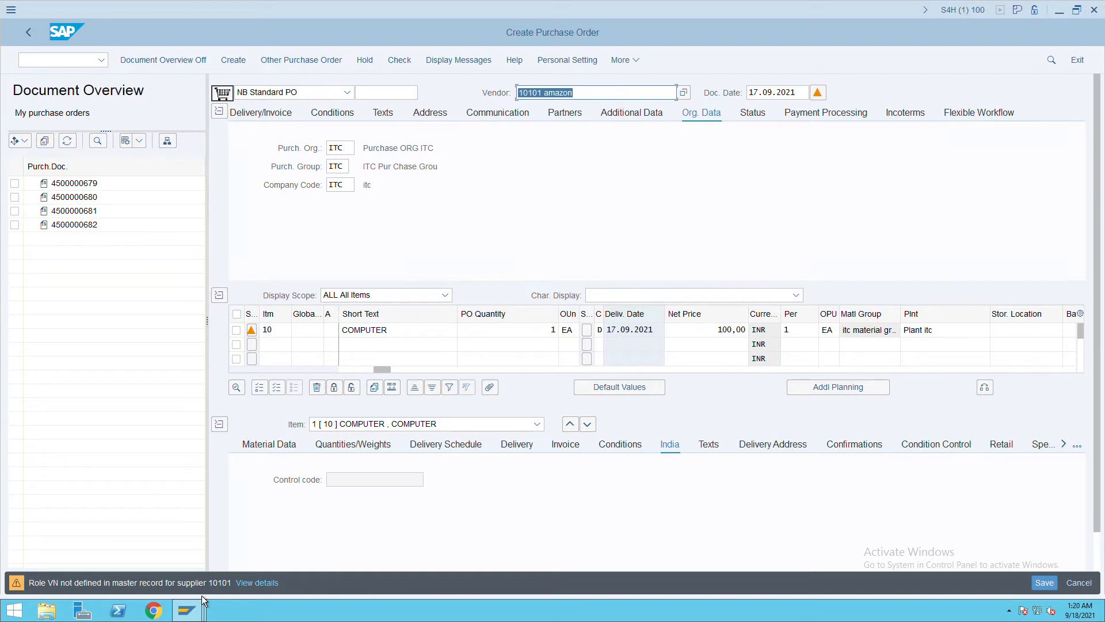
{"action": "mouse_move", "coordinate": [95, 598]}
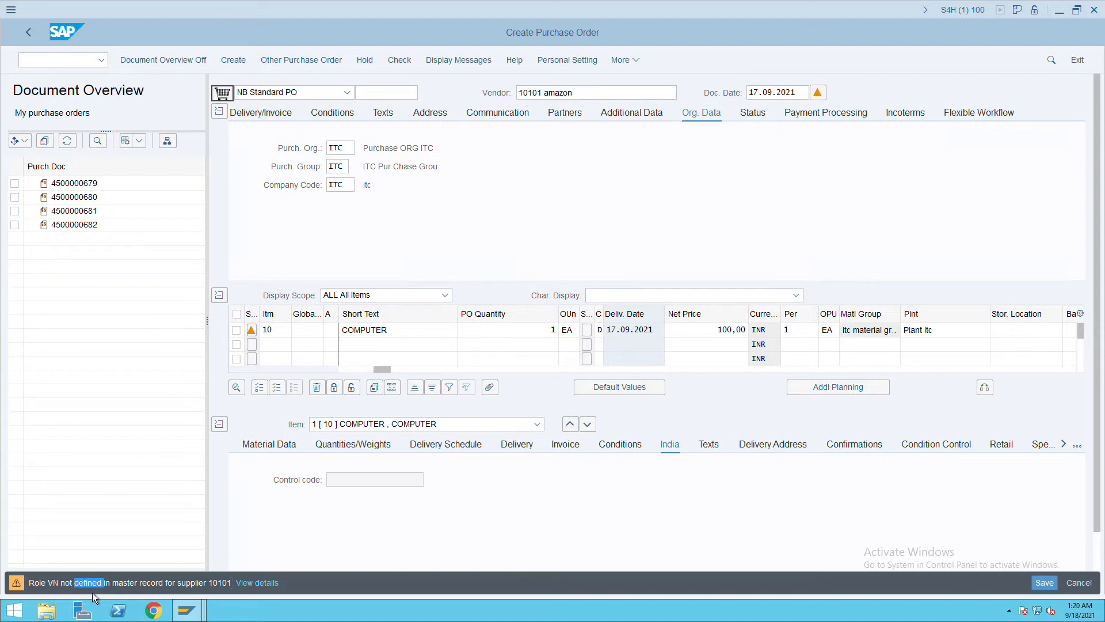
{"action": "mouse_move", "coordinate": [408, 70]}
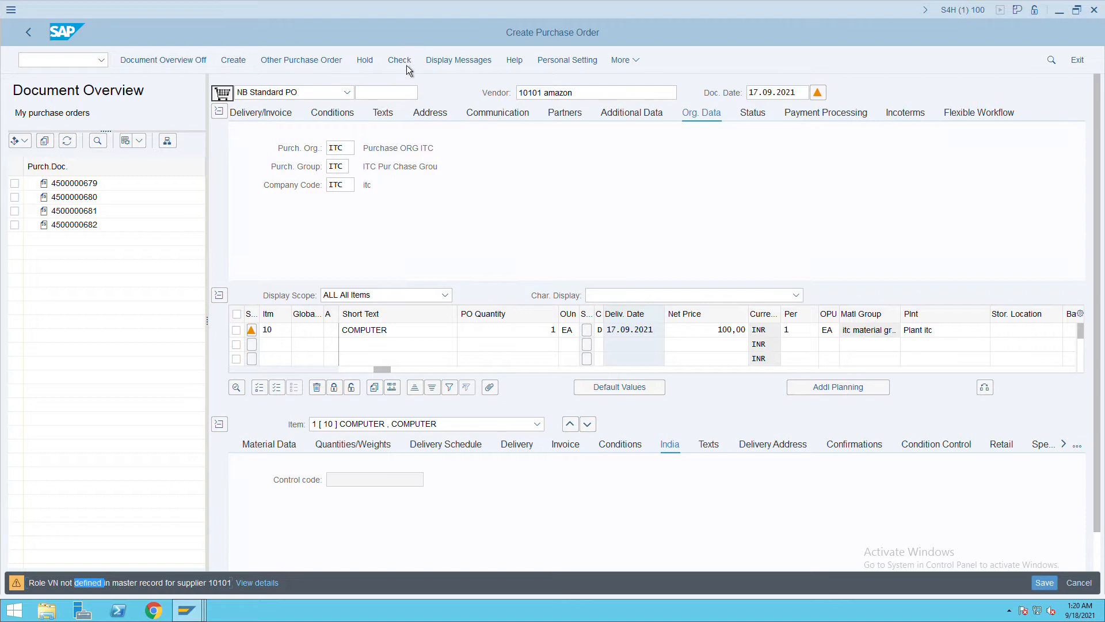
{"action": "mouse_move", "coordinate": [440, 216]}
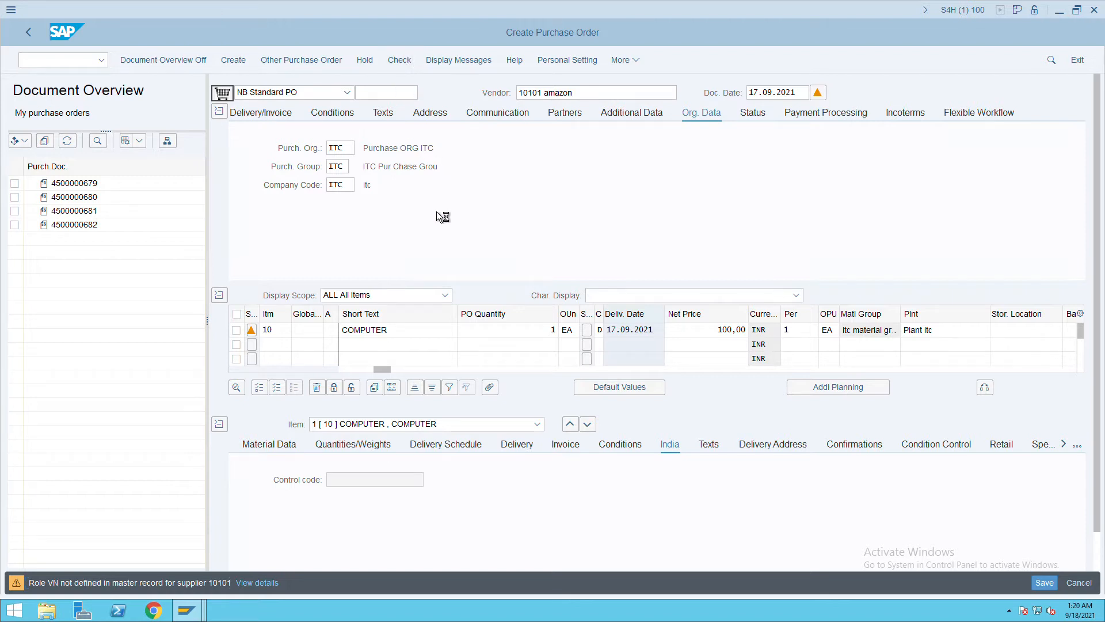
{"action": "left_click", "coordinate": [399, 60]}
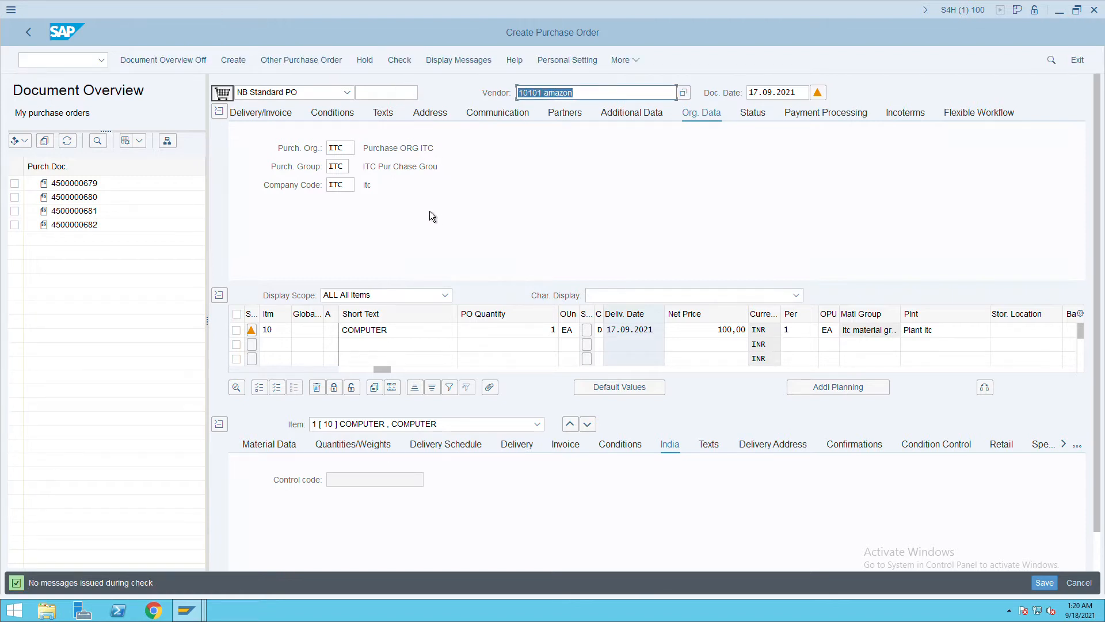
{"action": "mouse_move", "coordinate": [375, 93]}
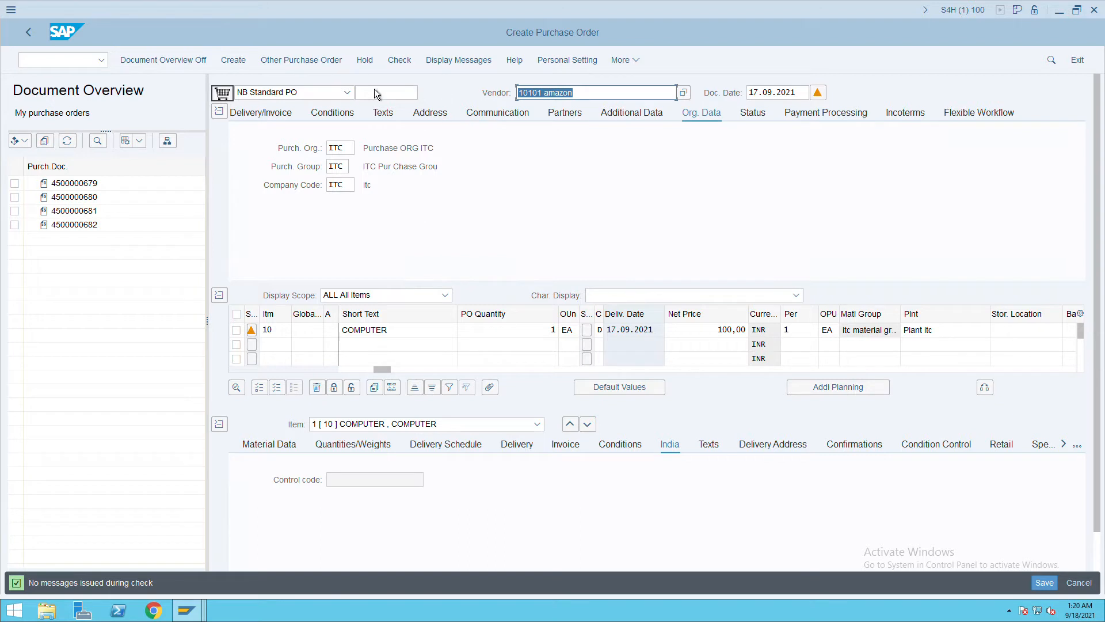
{"action": "mouse_move", "coordinate": [645, 210]}
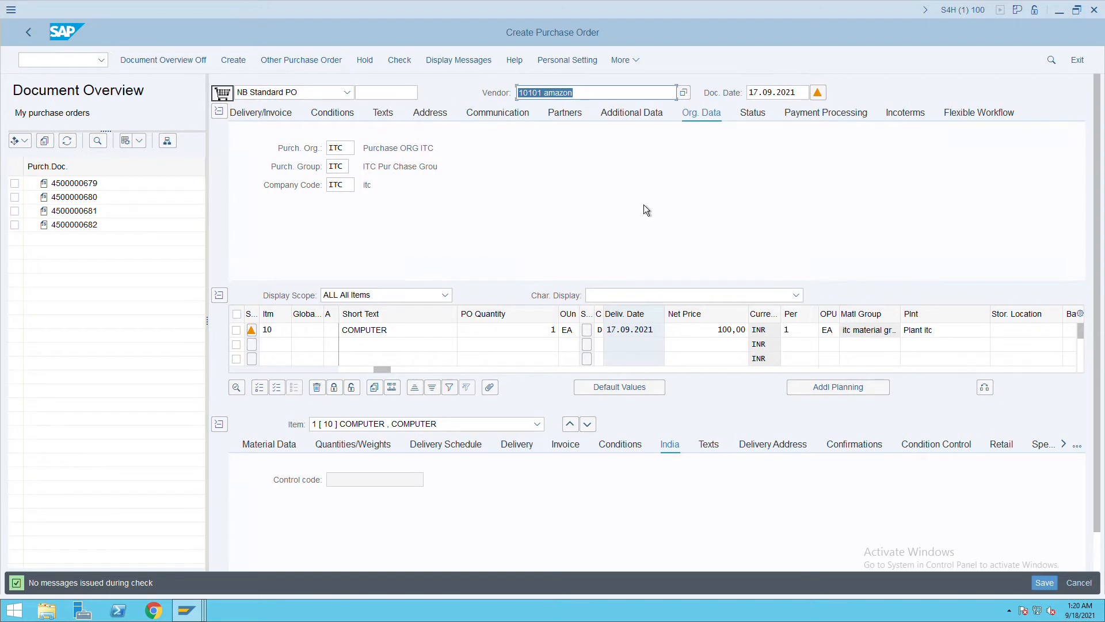
{"action": "mouse_move", "coordinate": [781, 494]}
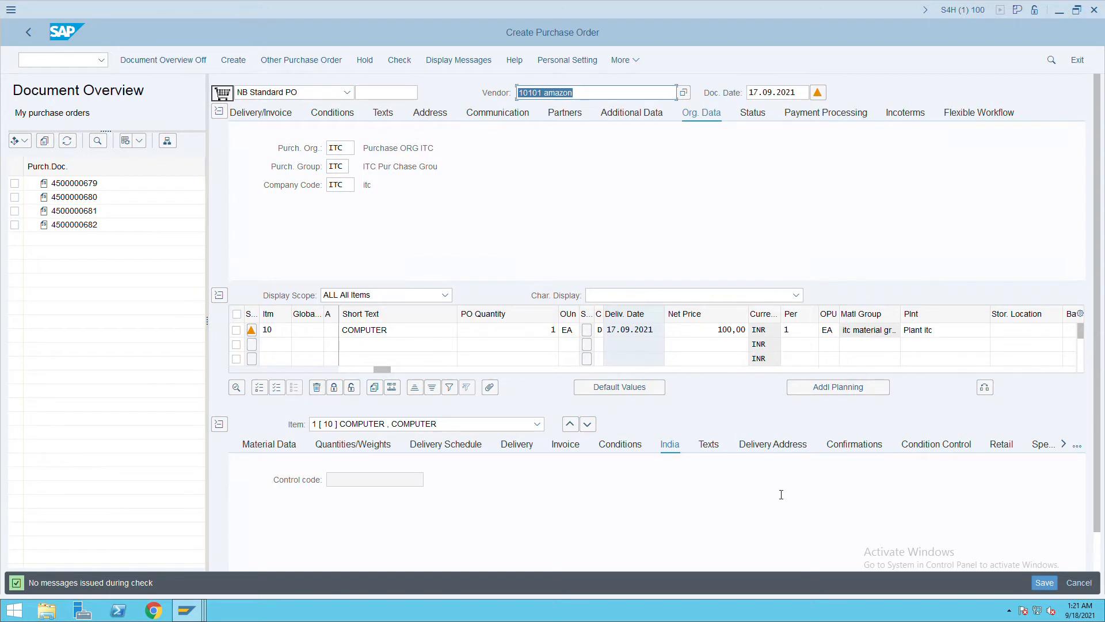
{"action": "mouse_move", "coordinate": [1046, 582]}
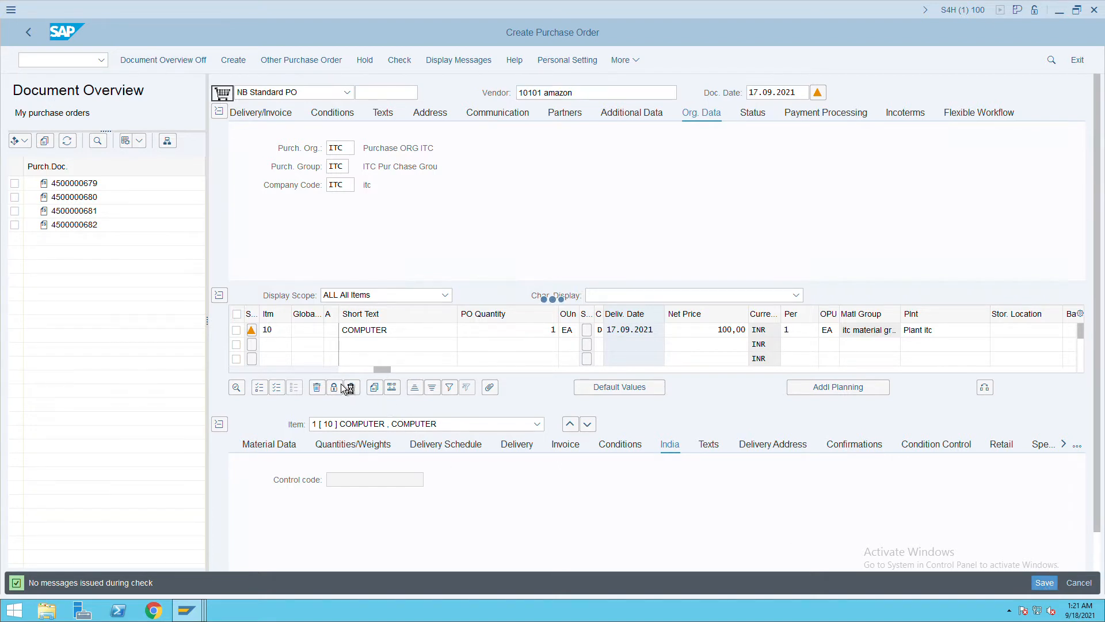
{"action": "left_click", "coordinate": [1043, 582]}
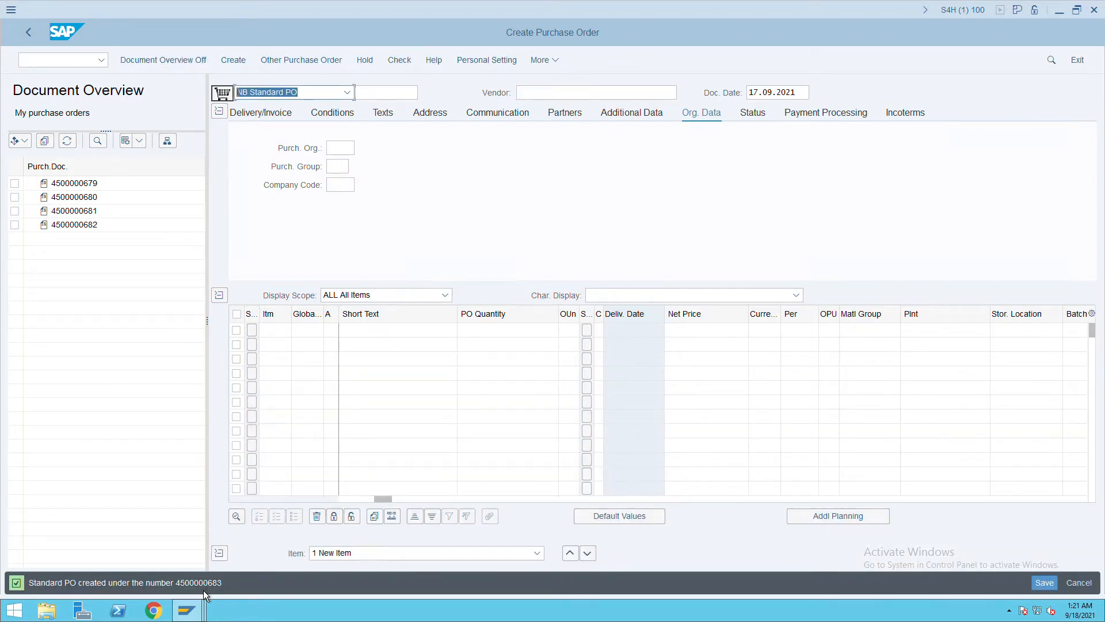
{"action": "mouse_move", "coordinate": [232, 596]}
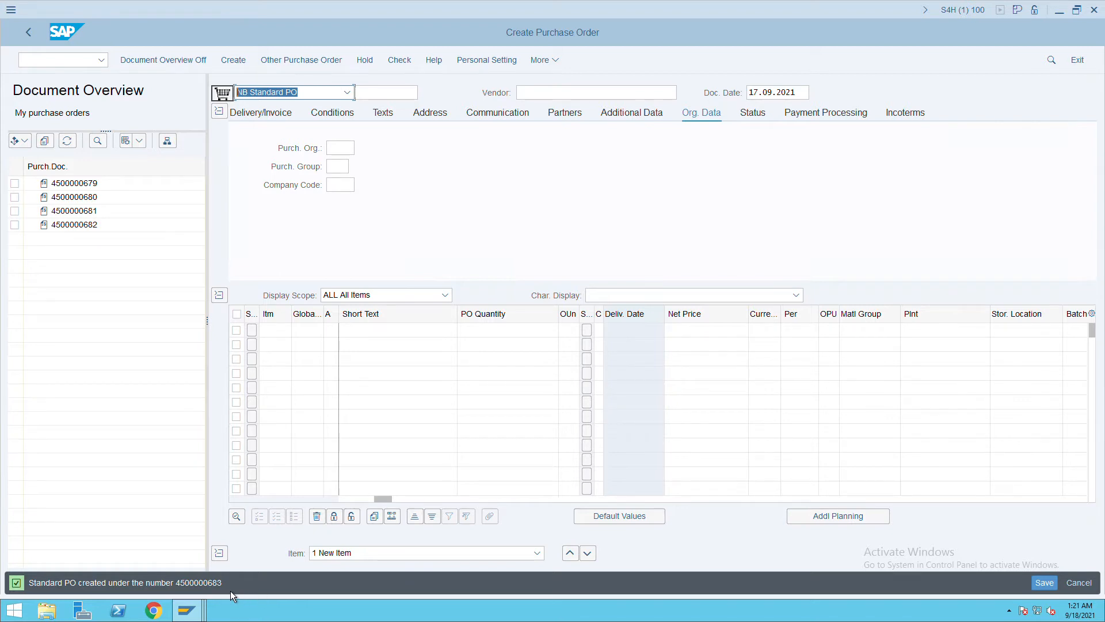
{"action": "mouse_move", "coordinate": [214, 345]}
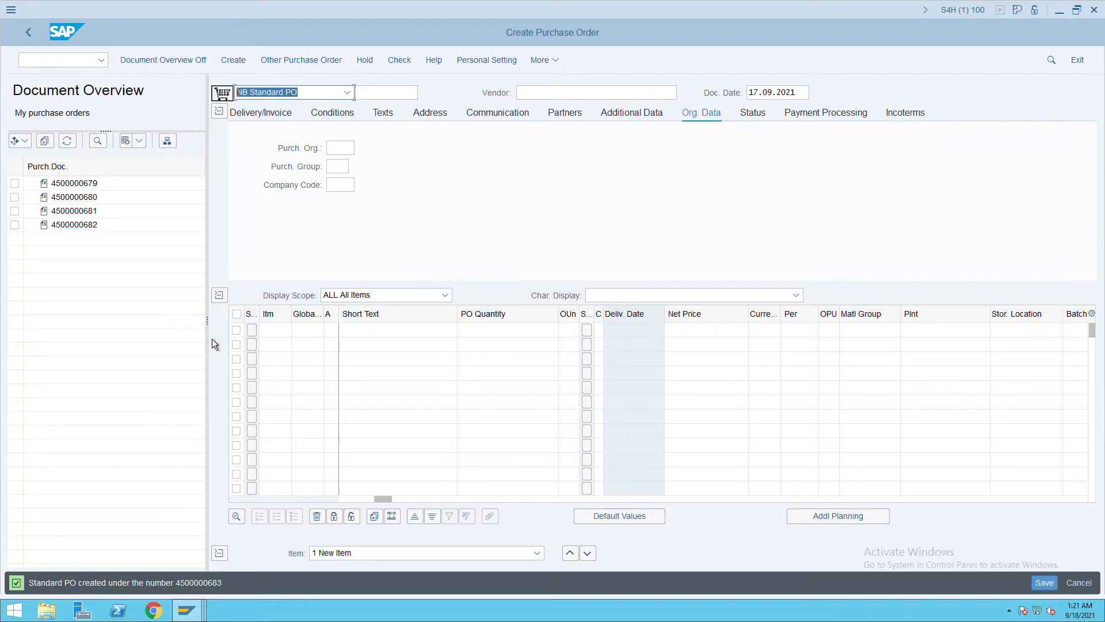
Step: Jump to the goods receipt transaction via /nml
{"action": "left_click", "coordinate": [62, 59]}
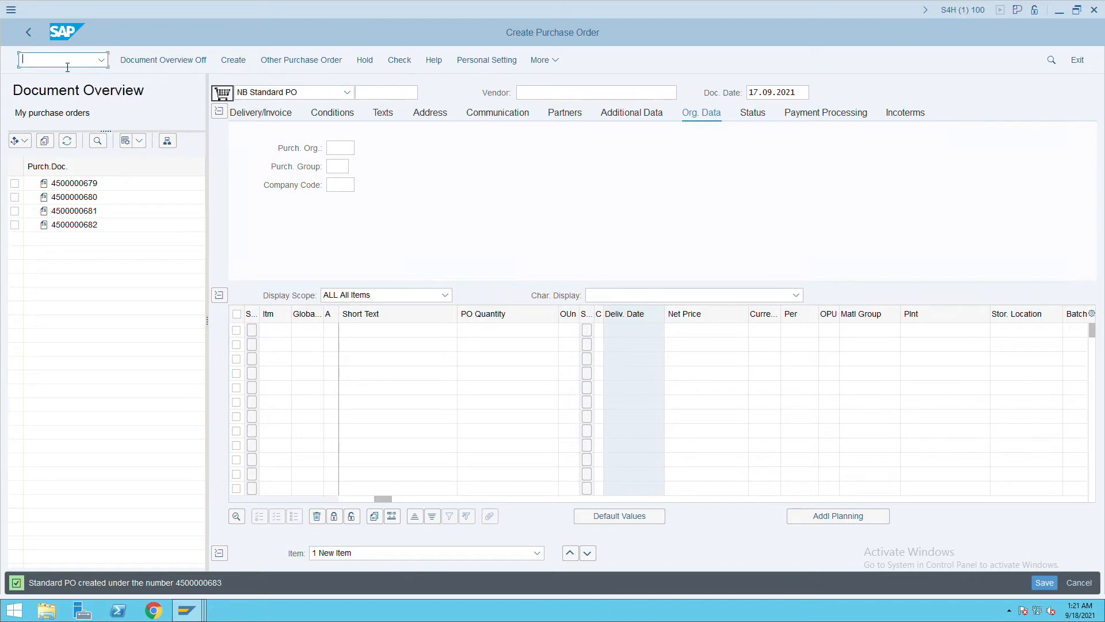
{"action": "mouse_move", "coordinate": [76, 85]}
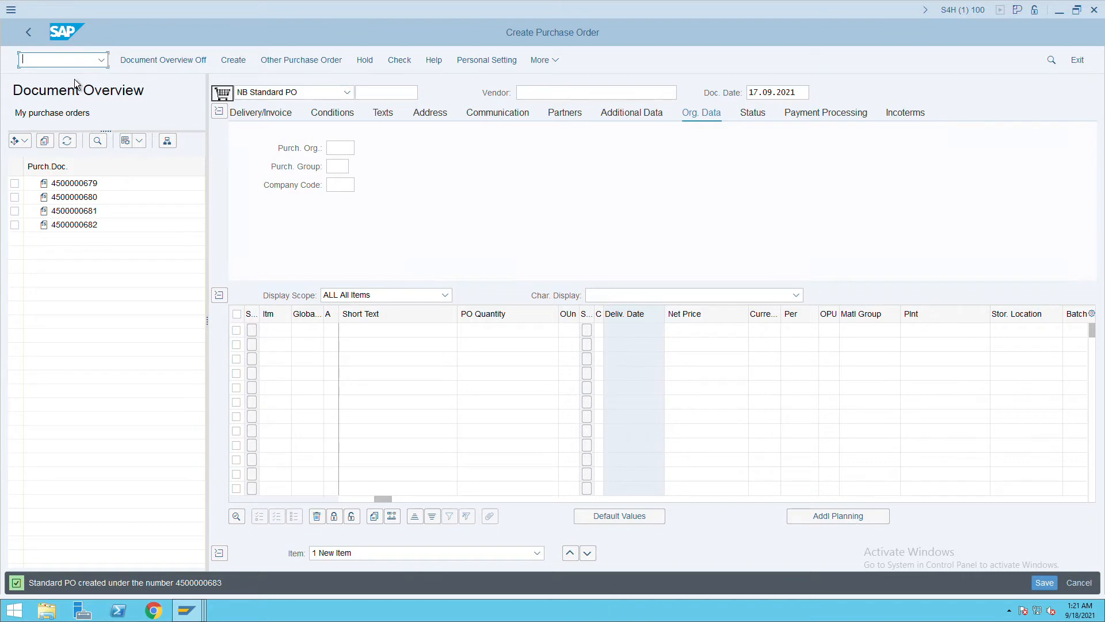
{"action": "type", "text": "/nml"}
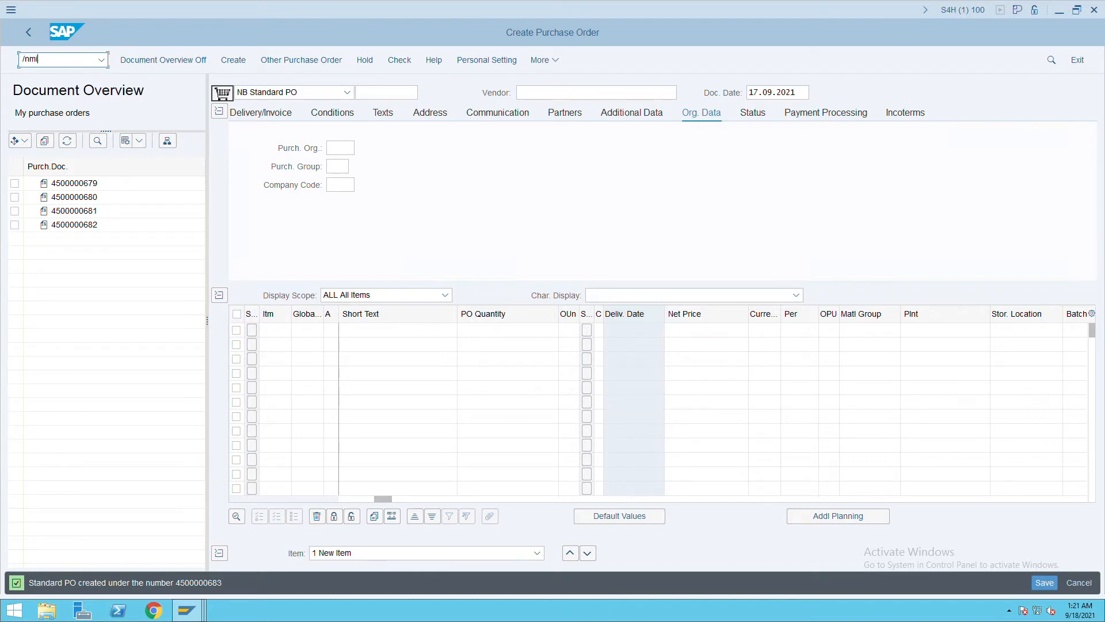
{"action": "left_click", "coordinate": [163, 60]}
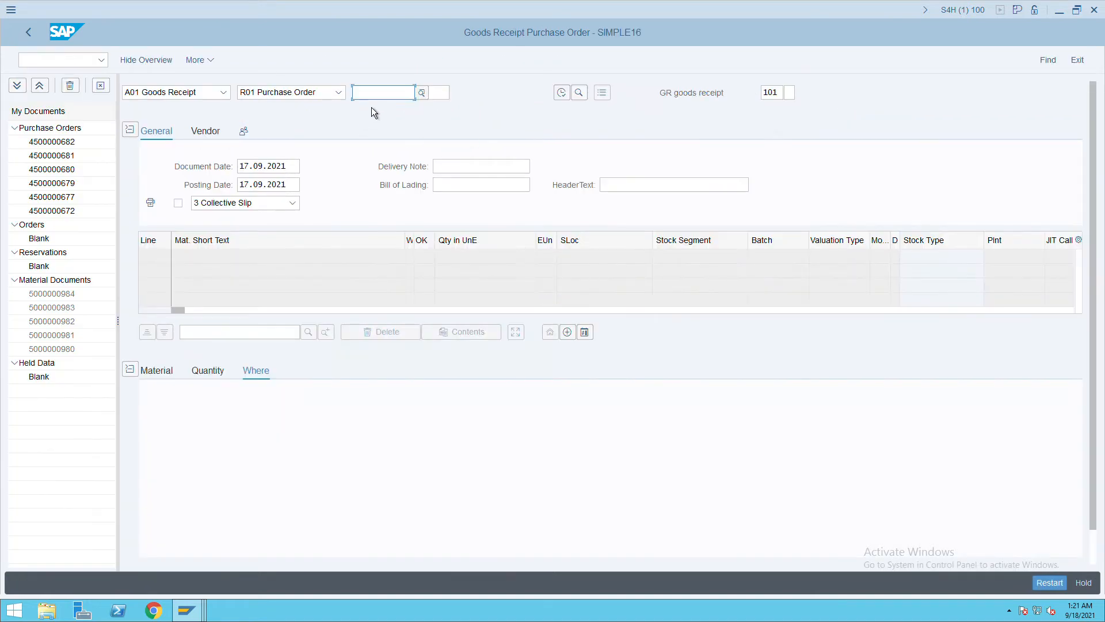
{"action": "left_click", "coordinate": [383, 92]}
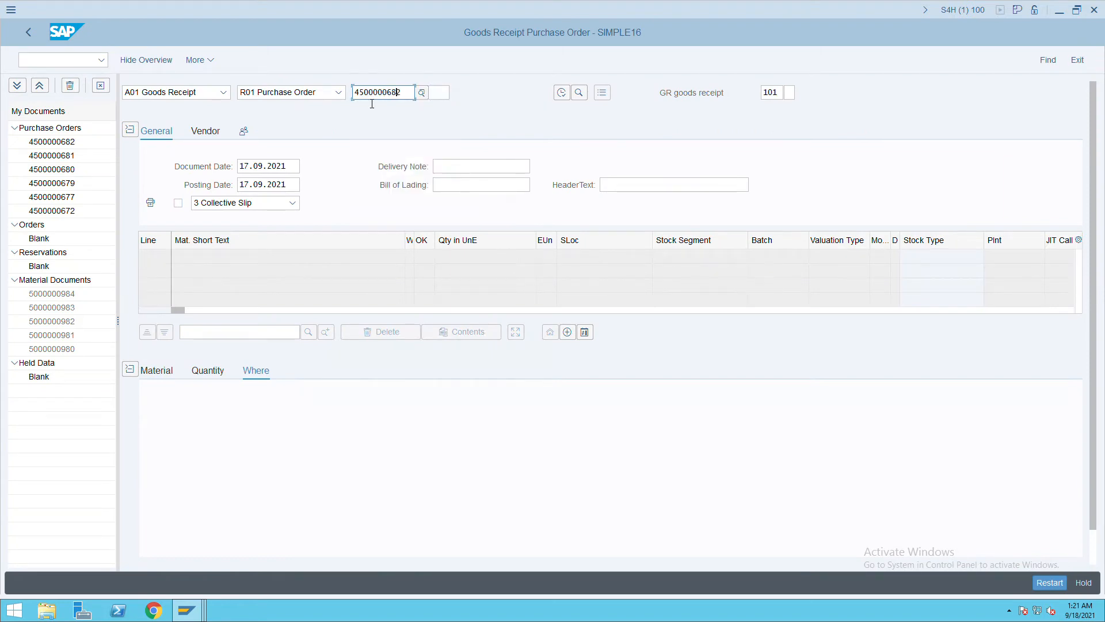
{"action": "type", "text": "4500000683"}
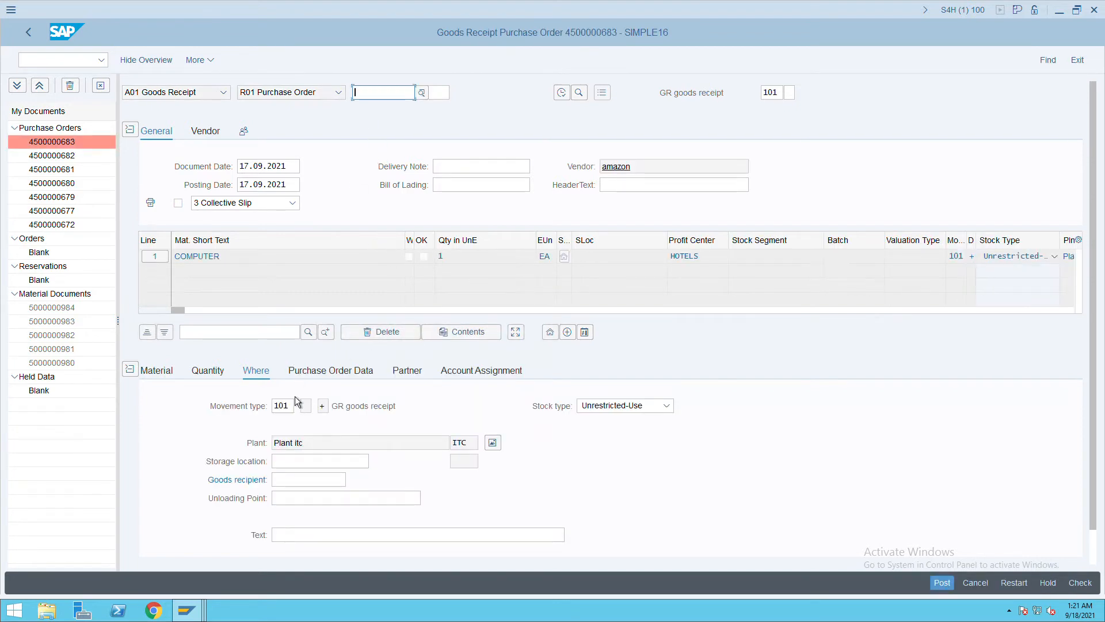
{"action": "left_click", "coordinate": [319, 460]}
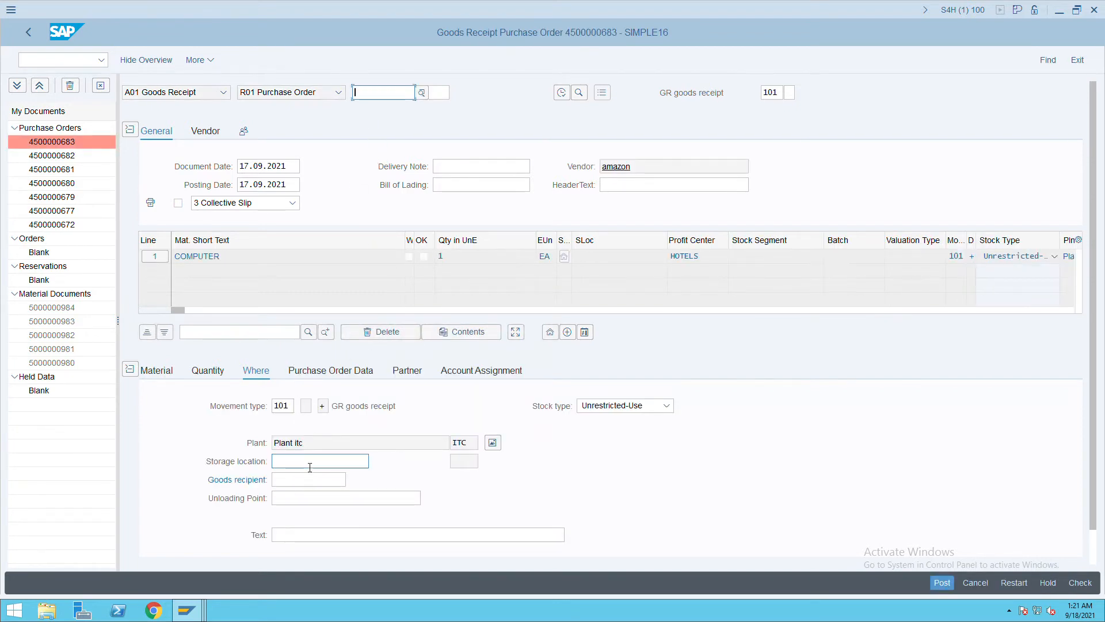
{"action": "left_click", "coordinate": [319, 460]}
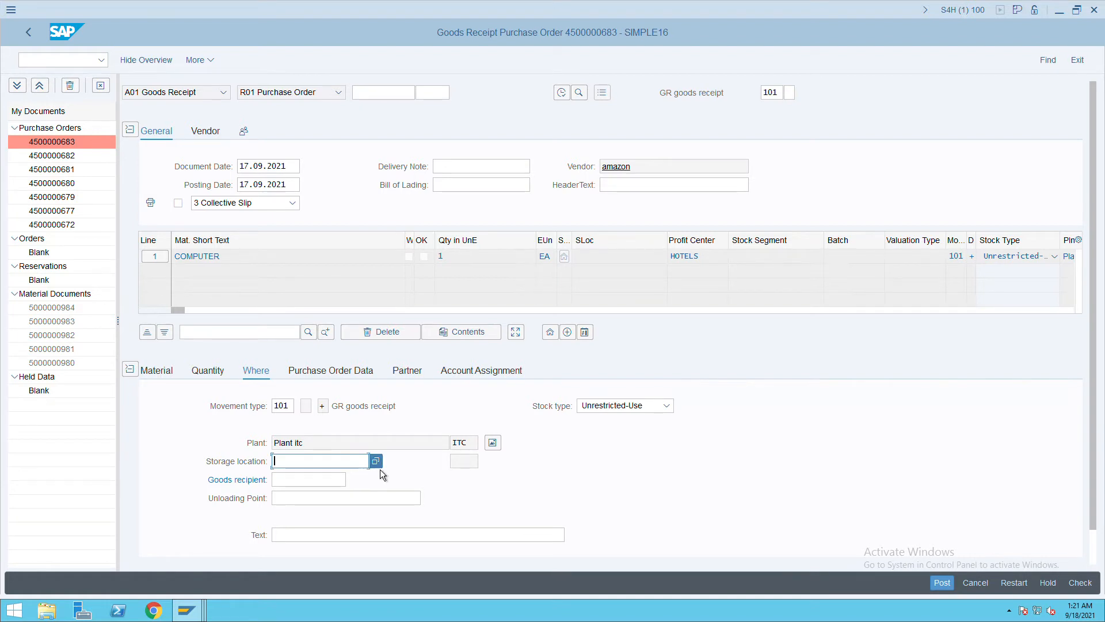
{"action": "left_click", "coordinate": [375, 461]}
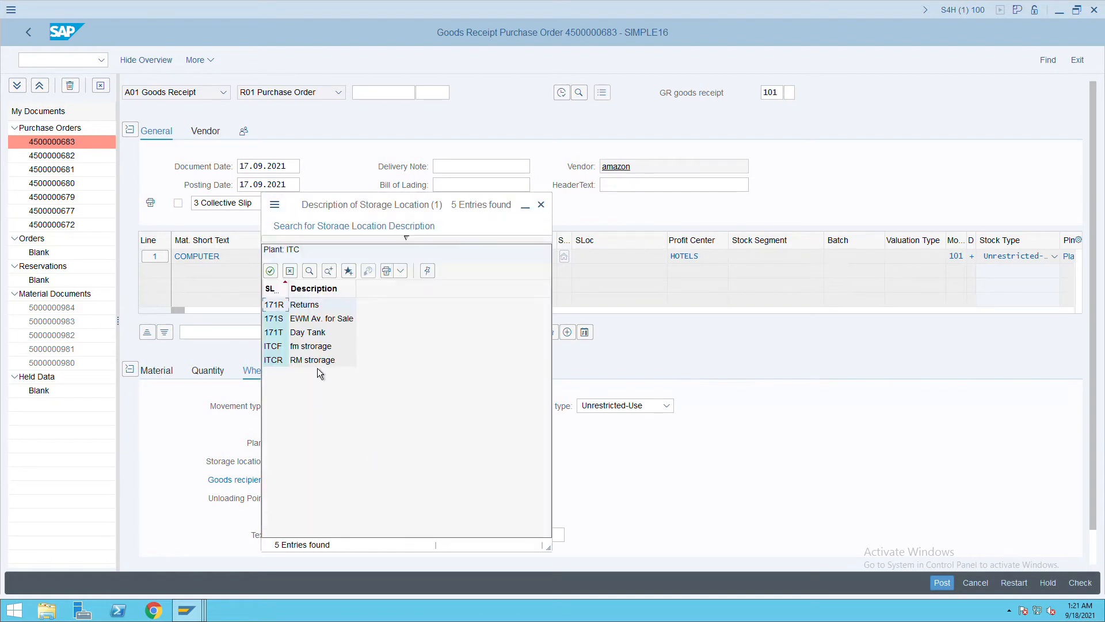
{"action": "mouse_move", "coordinate": [321, 366]}
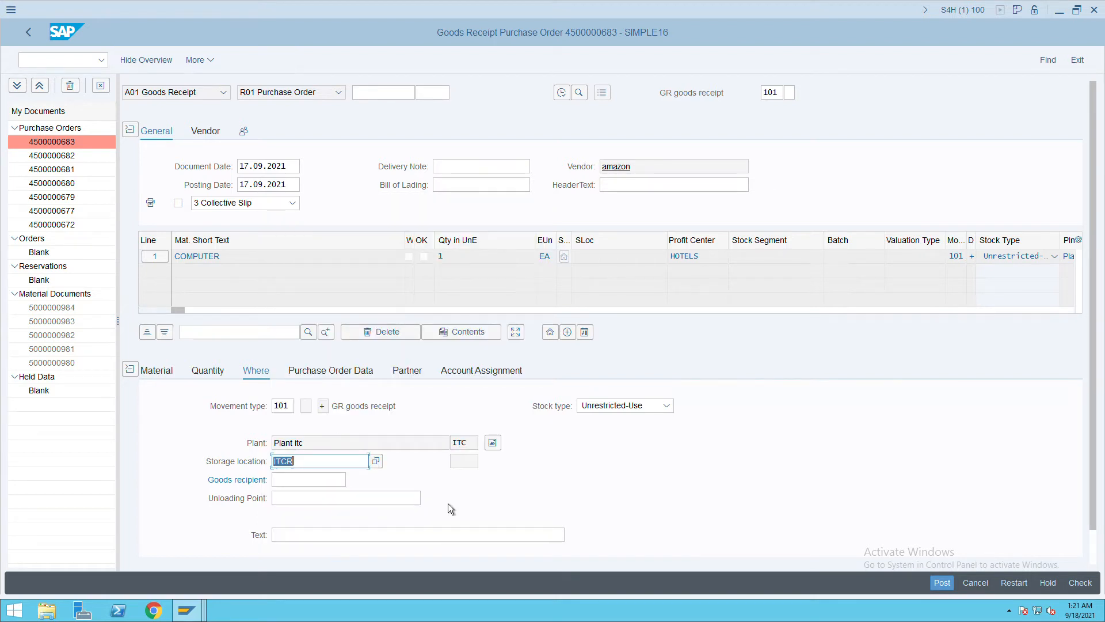
{"action": "mouse_move", "coordinate": [691, 546]}
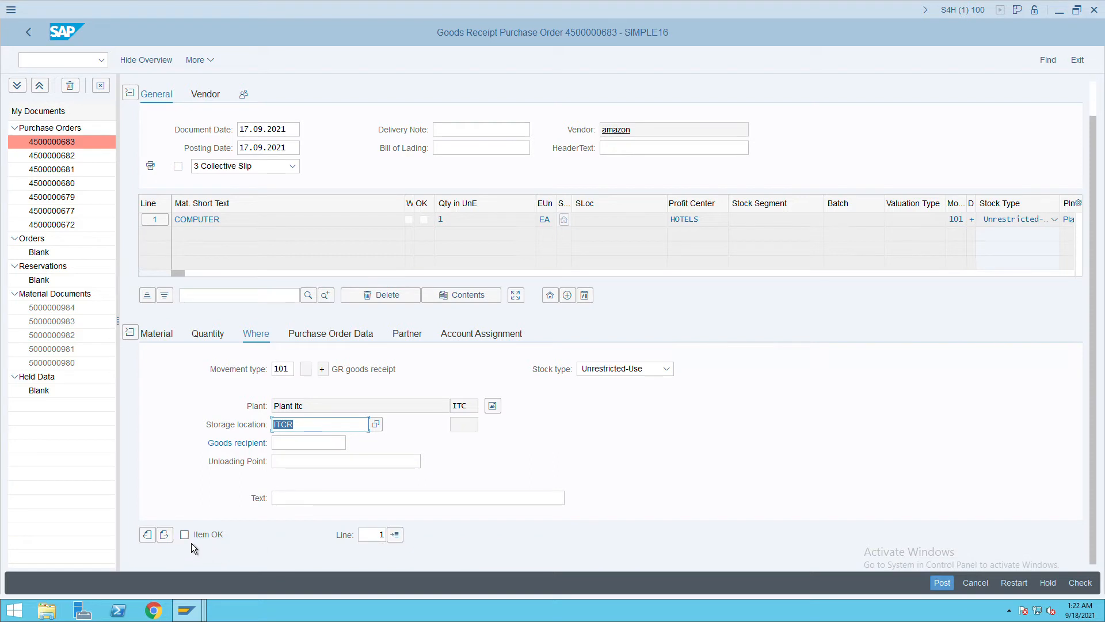
{"action": "left_click", "coordinate": [185, 534]}
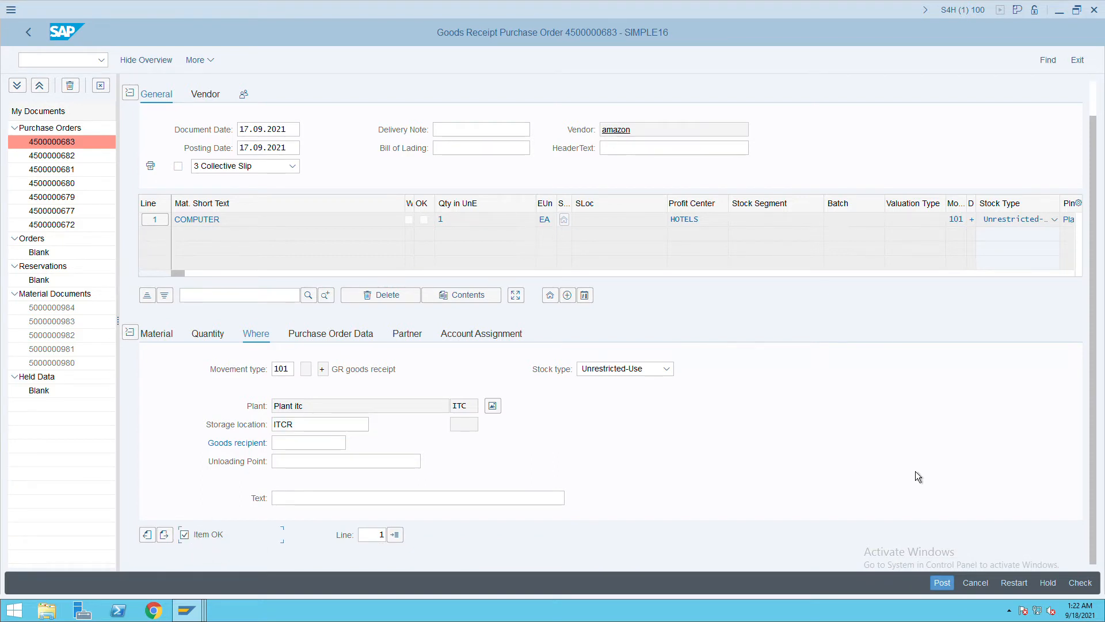
{"action": "mouse_move", "coordinate": [681, 474]}
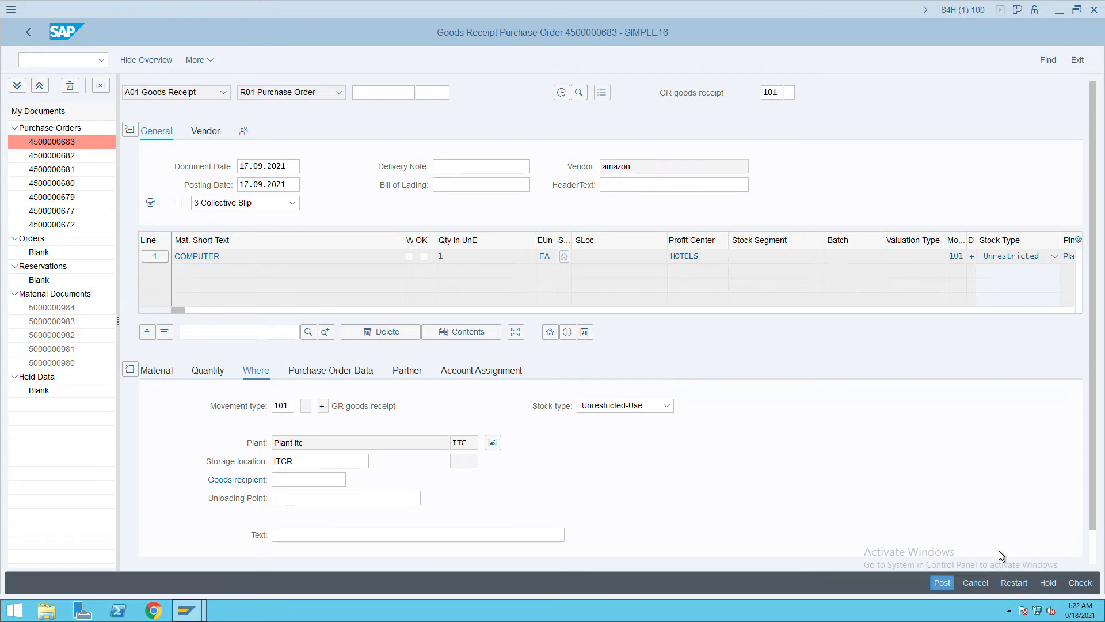
{"action": "mouse_move", "coordinate": [1080, 582]}
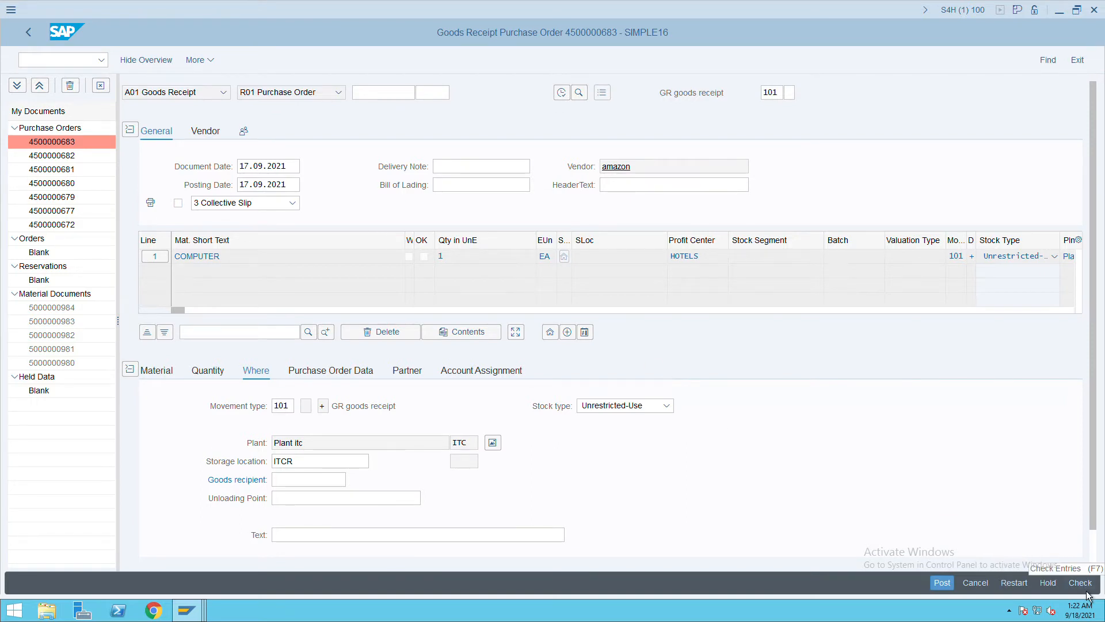
{"action": "mouse_move", "coordinate": [753, 436]}
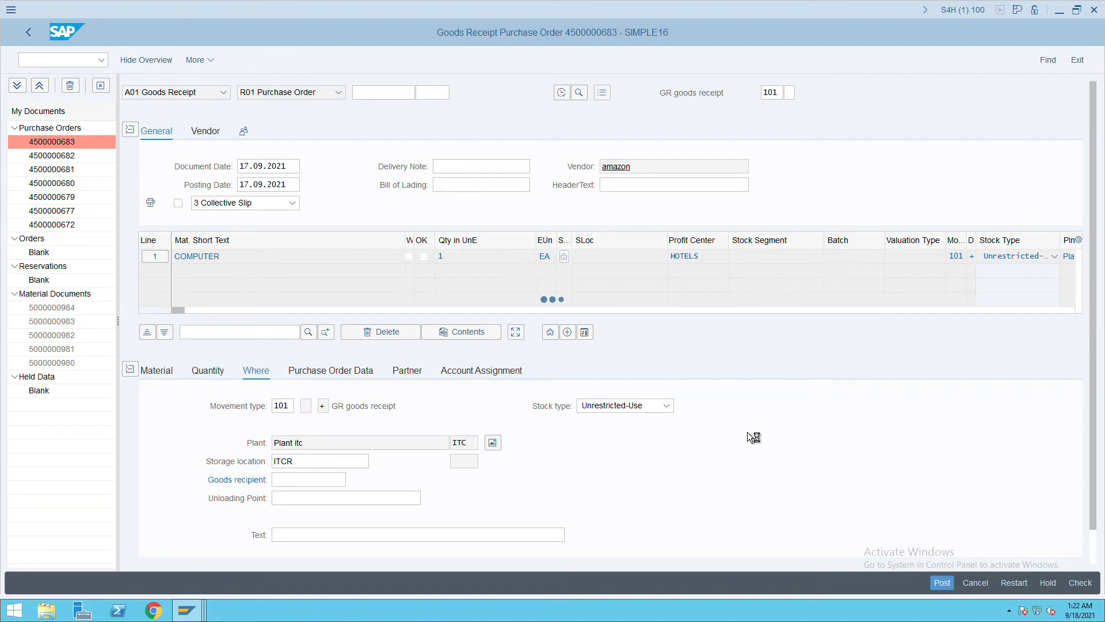
Step: Confirm the goods receipt check reports Document is O.K., then open a new session
{"action": "left_click", "coordinate": [1079, 582]}
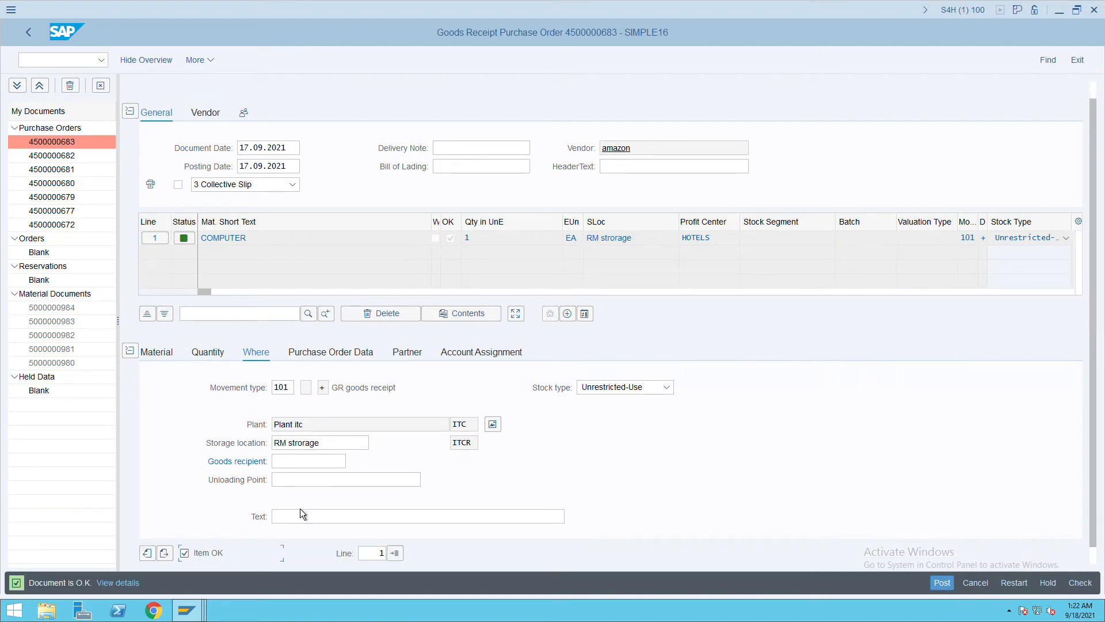
{"action": "mouse_move", "coordinate": [70, 598]}
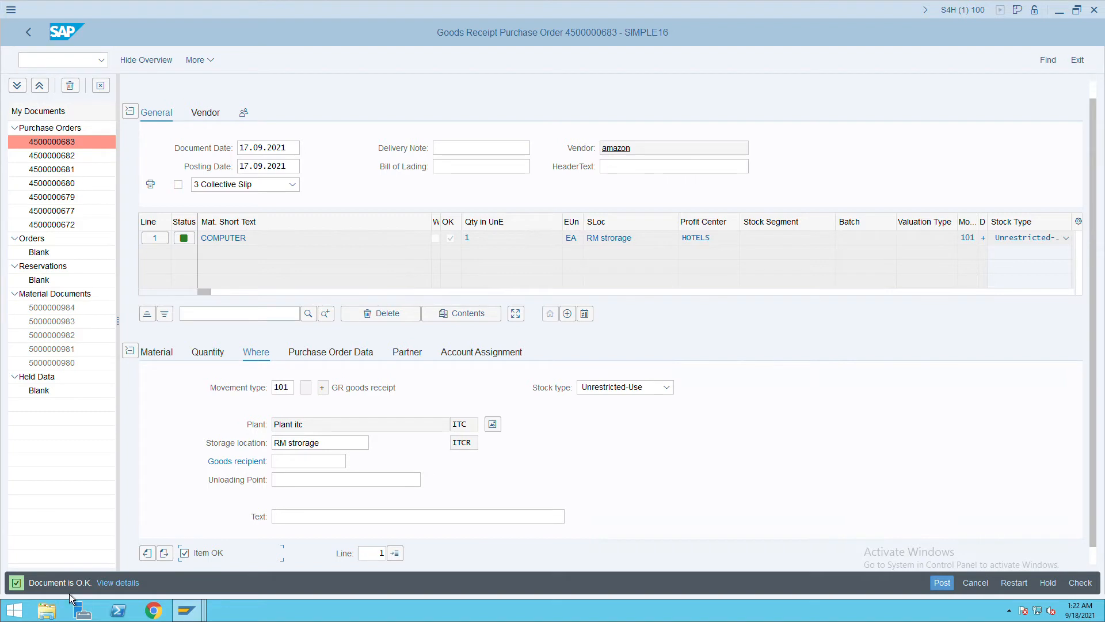
{"action": "mouse_move", "coordinate": [1012, 546]}
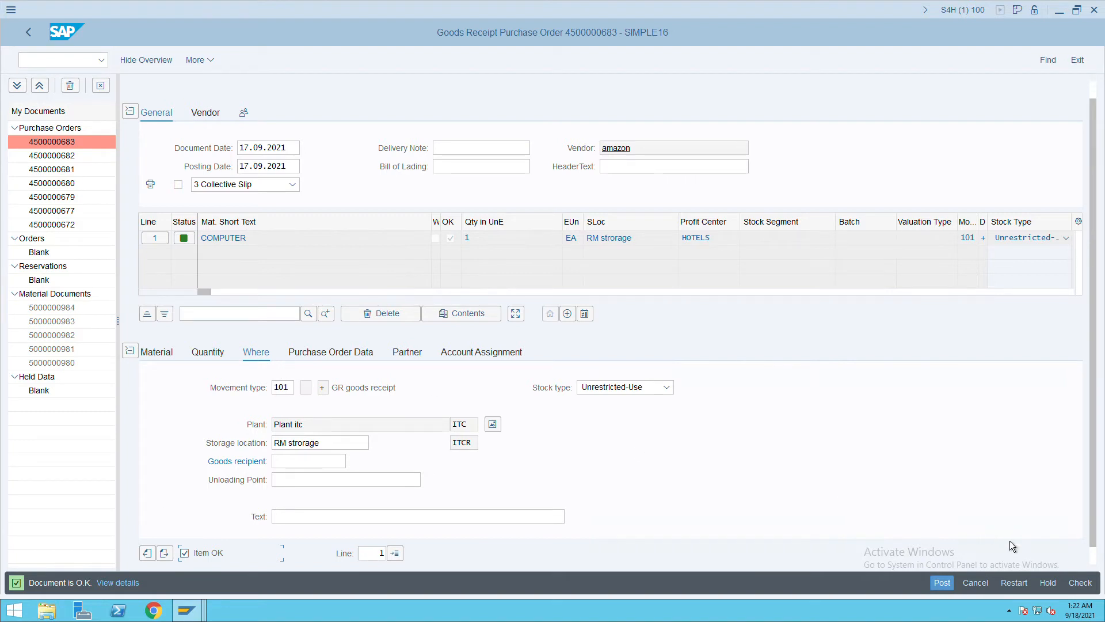
{"action": "mouse_move", "coordinate": [599, 414]}
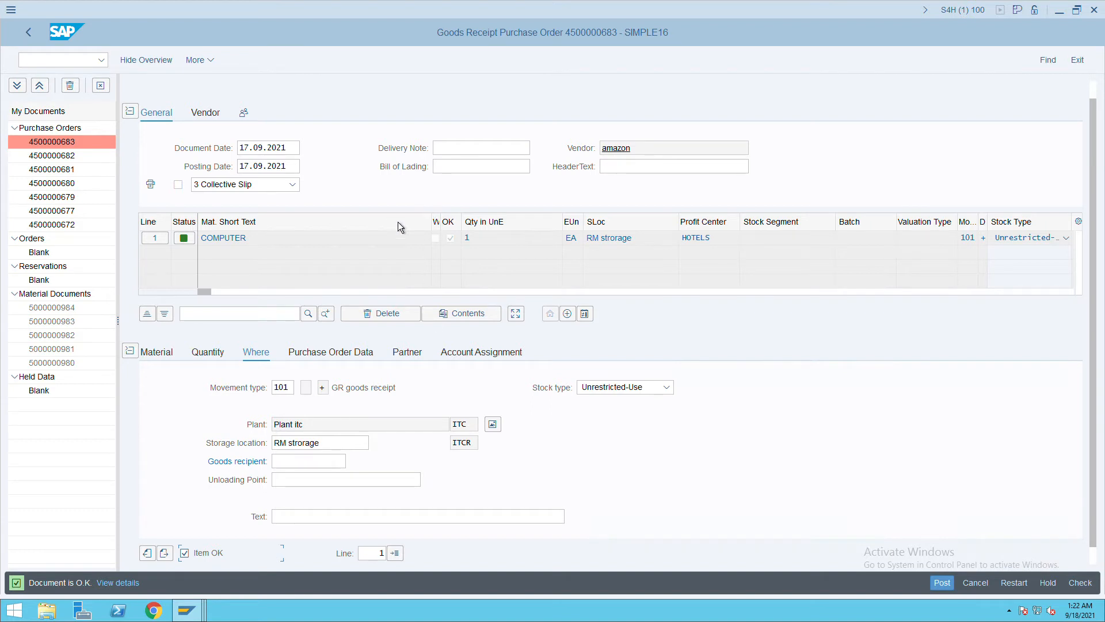
{"action": "left_click", "coordinate": [267, 147]}
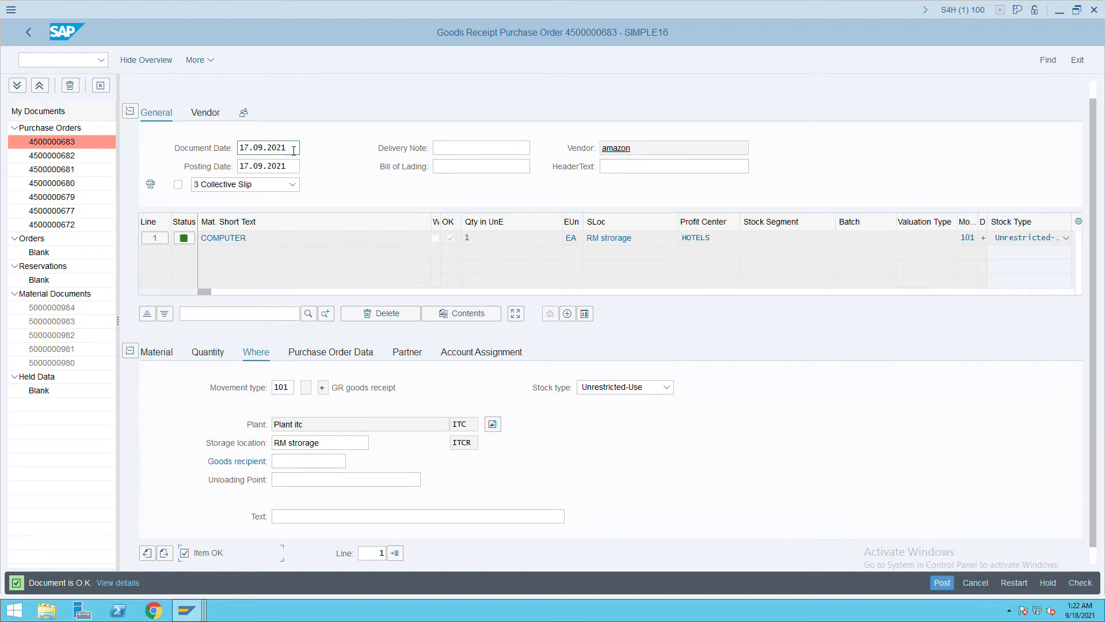
{"action": "mouse_move", "coordinate": [404, 182]}
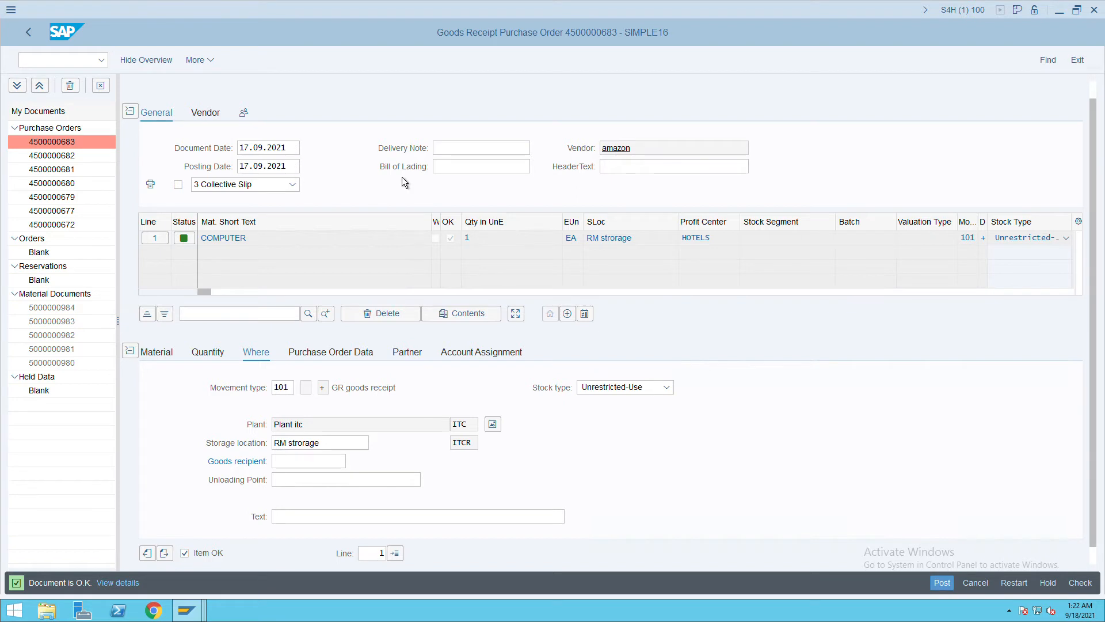
{"action": "left_click", "coordinate": [28, 31]}
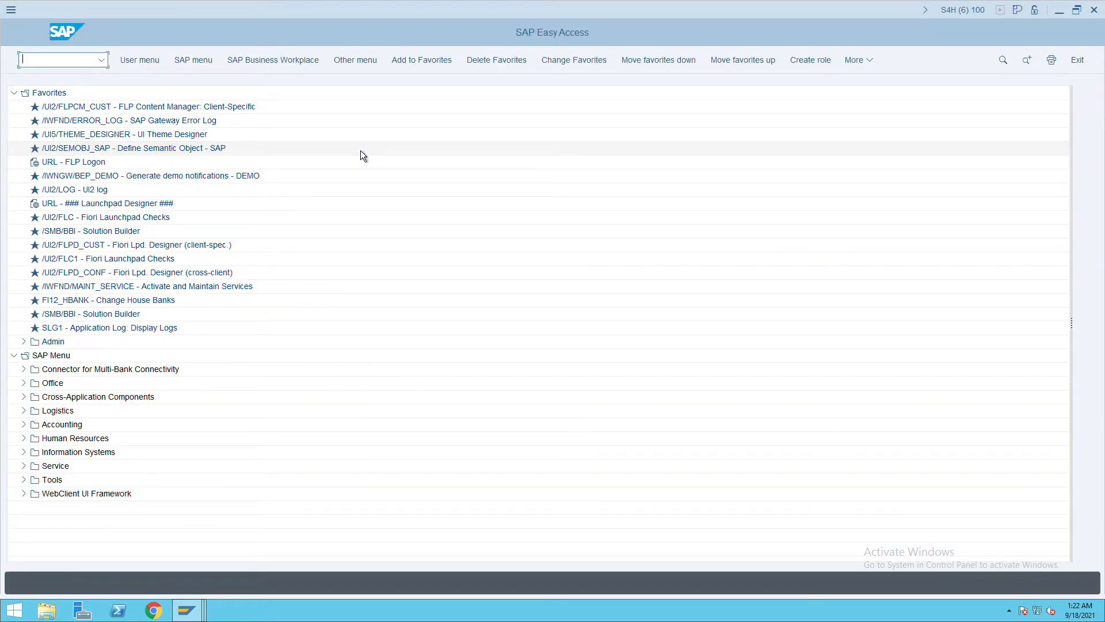
{"action": "type", "text": "fbl3n"}
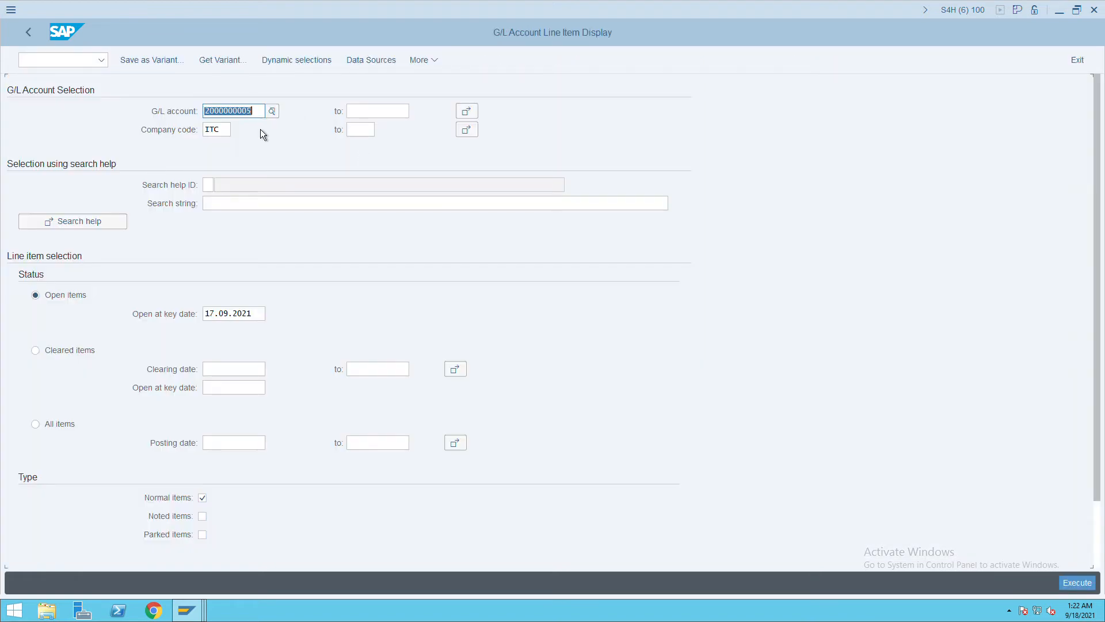
{"action": "mouse_move", "coordinate": [264, 126]}
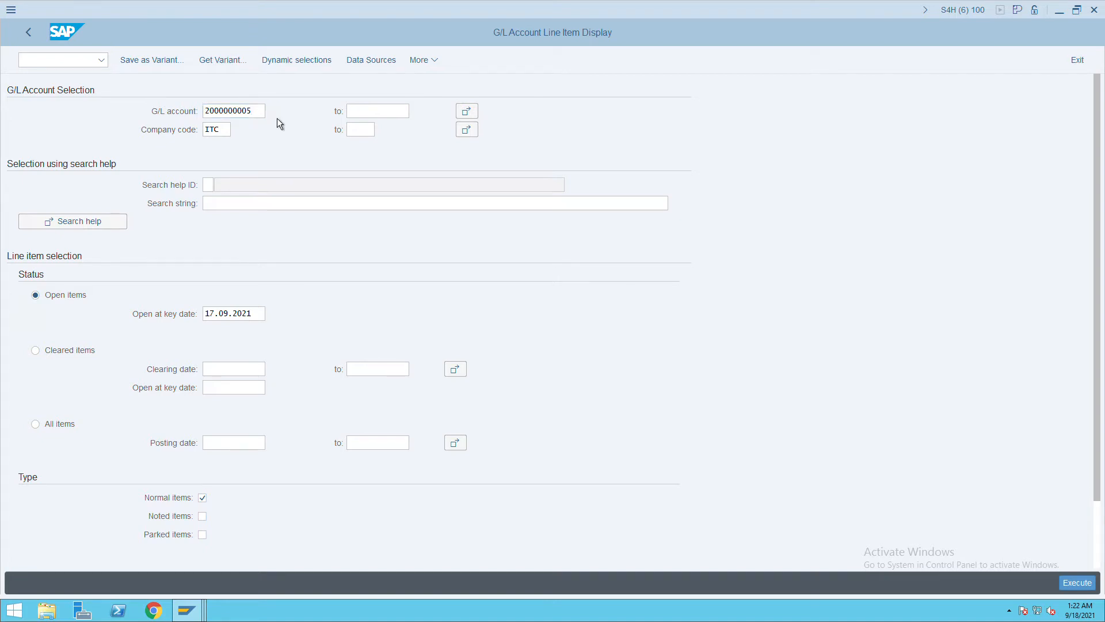
{"action": "left_click", "coordinate": [466, 110]}
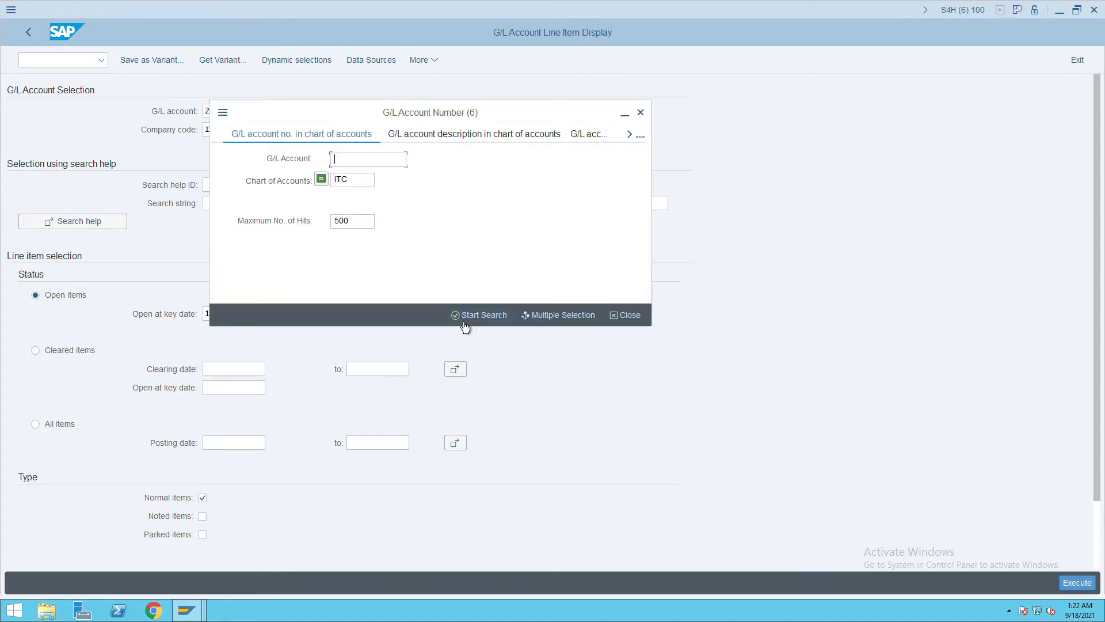
{"action": "left_click", "coordinate": [484, 314]}
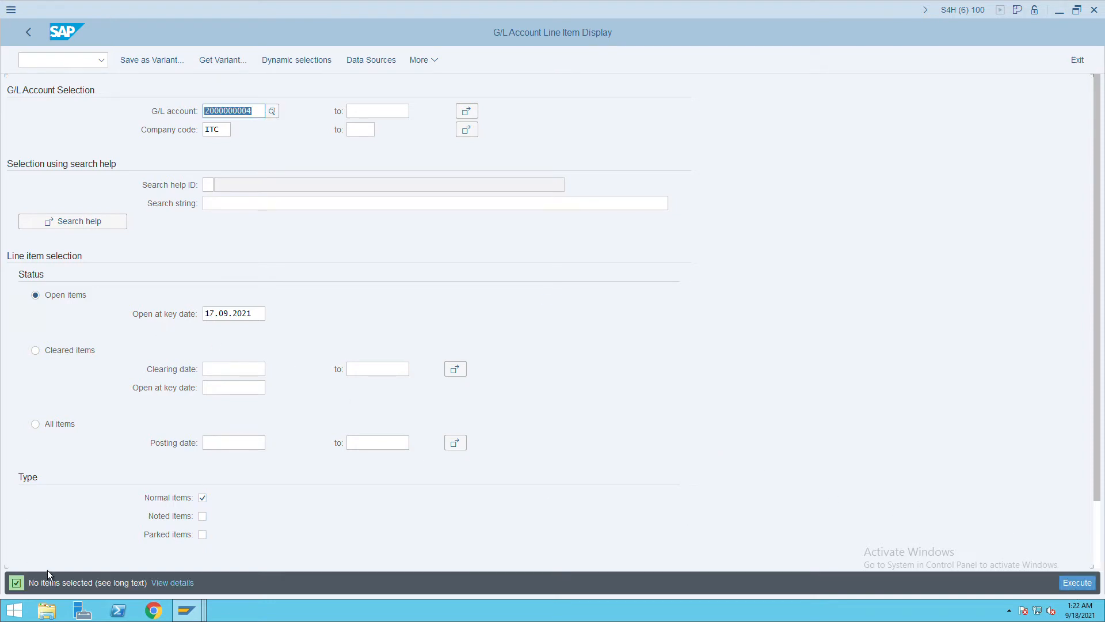
{"action": "mouse_move", "coordinate": [197, 553]}
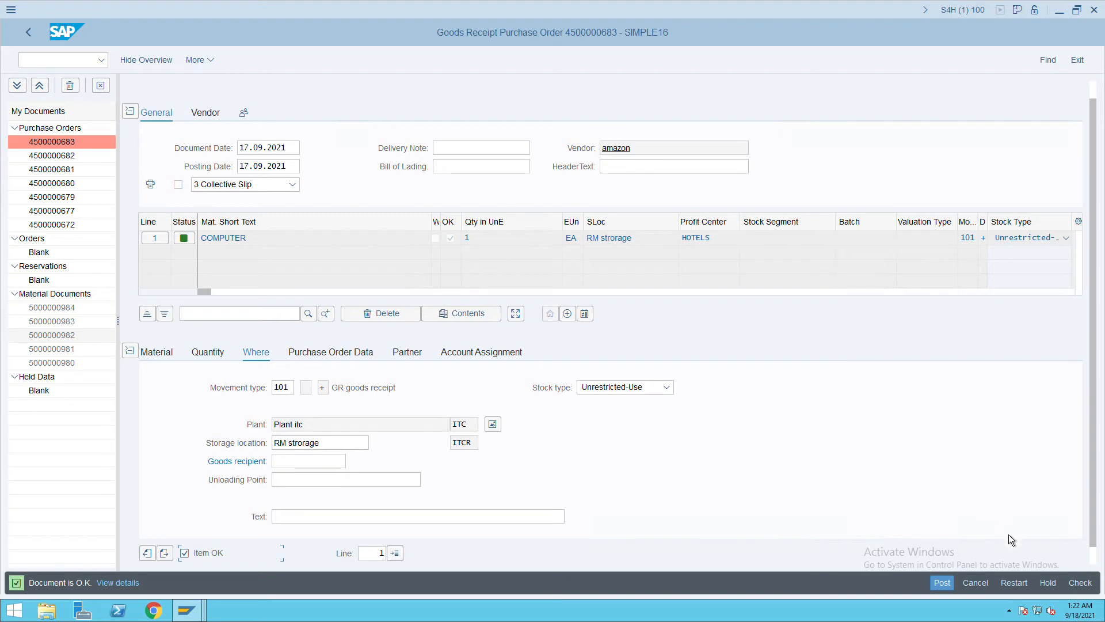
{"action": "mouse_move", "coordinate": [641, 408]}
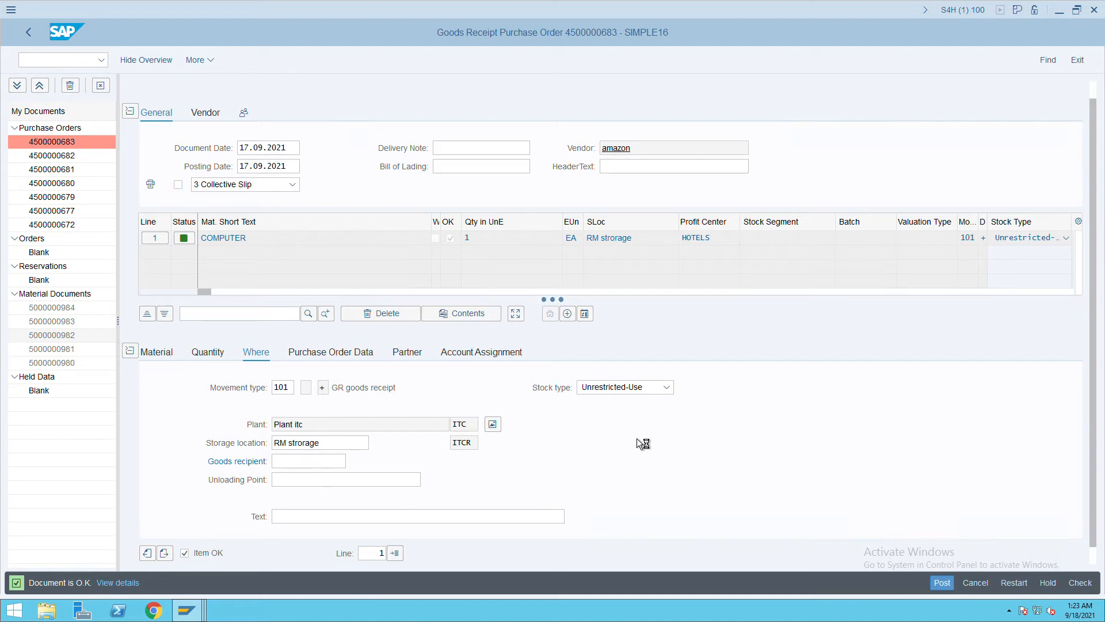
{"action": "mouse_move", "coordinate": [582, 370]}
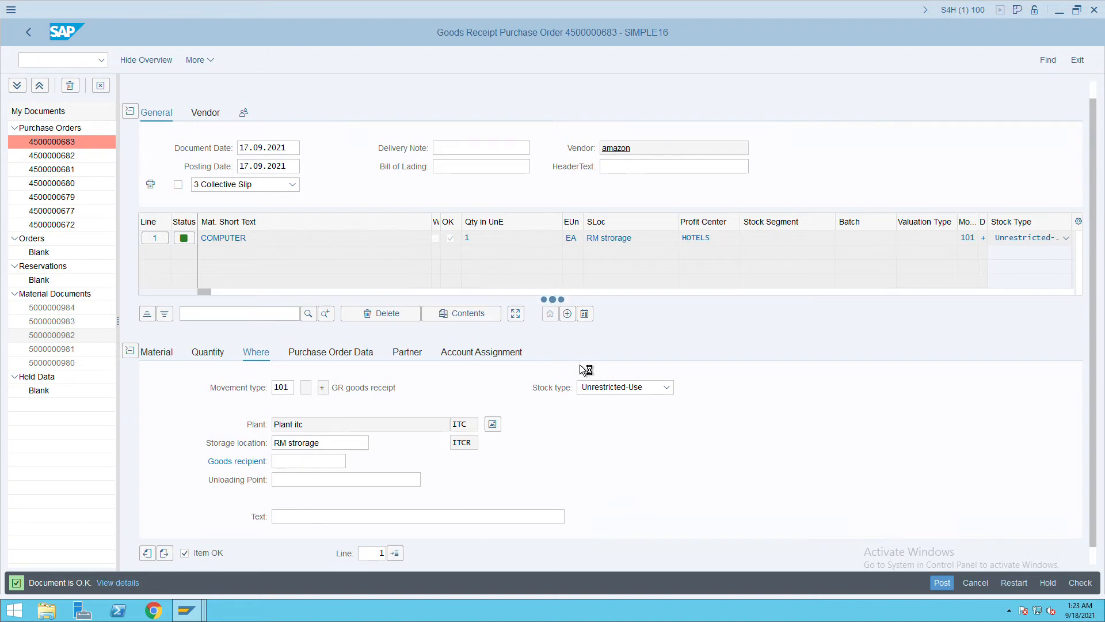
{"action": "left_click", "coordinate": [941, 581]}
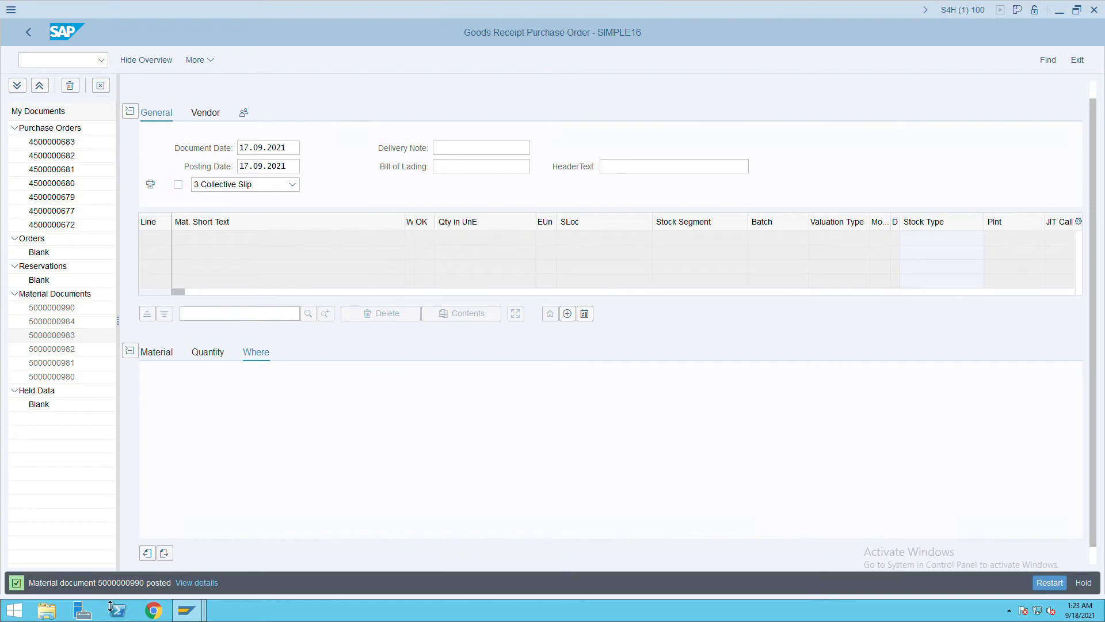
{"action": "mouse_move", "coordinate": [148, 596]}
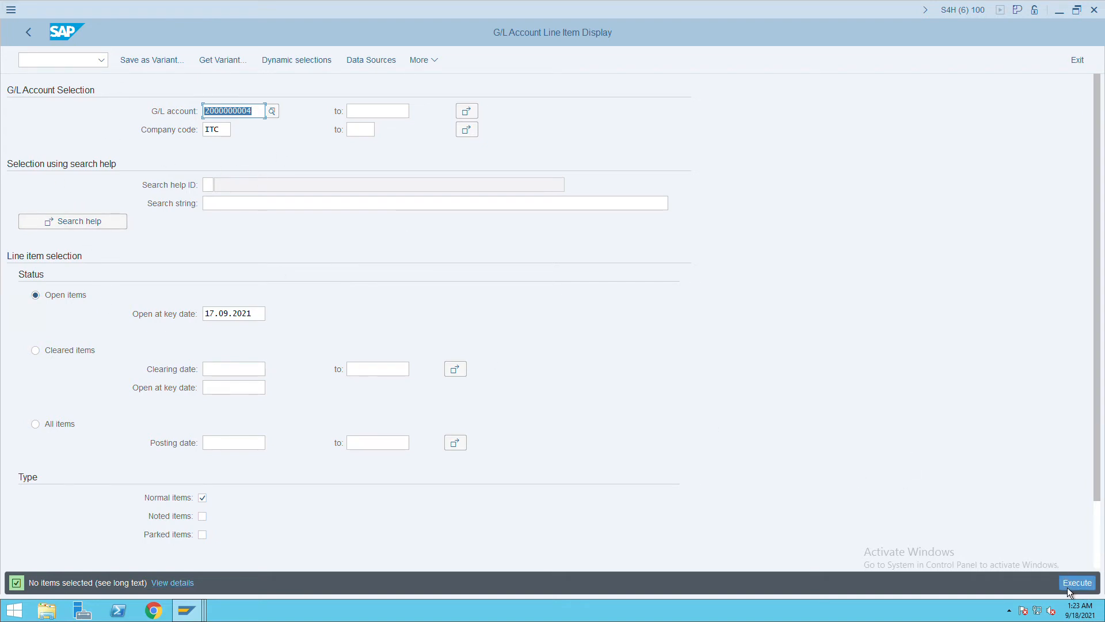
{"action": "left_click", "coordinate": [1076, 583]}
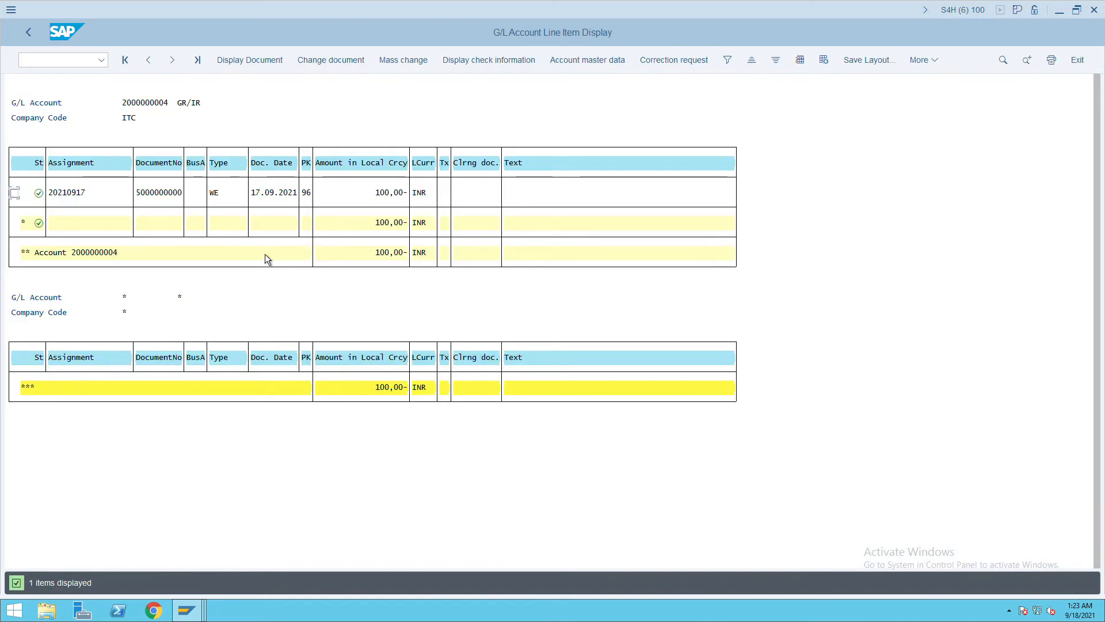
{"action": "mouse_move", "coordinate": [76, 201]}
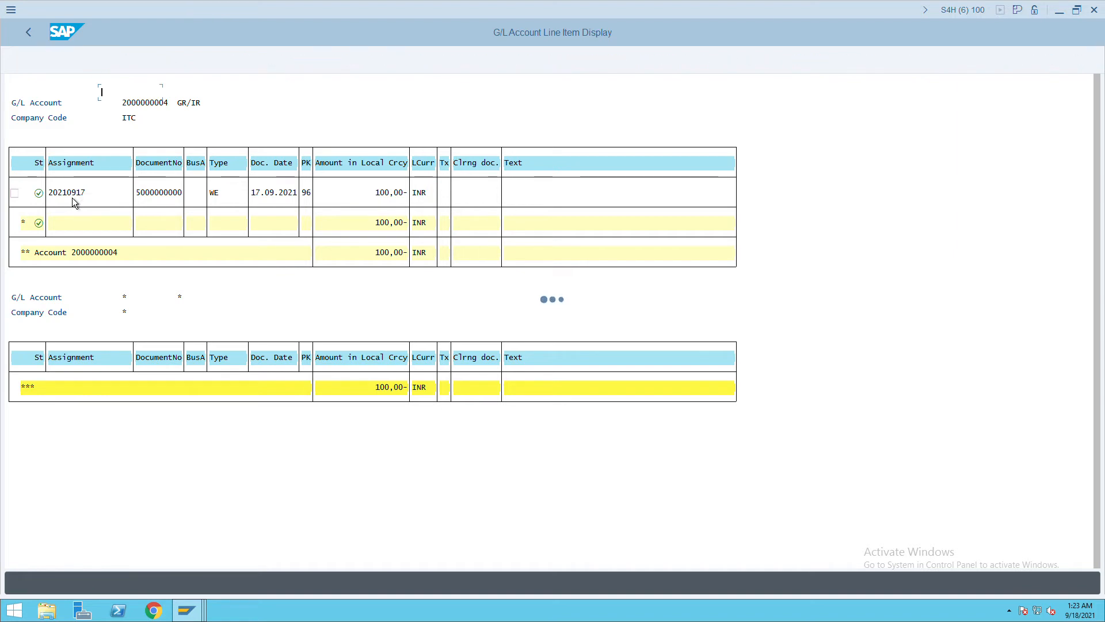
{"action": "double_click", "coordinate": [67, 192]}
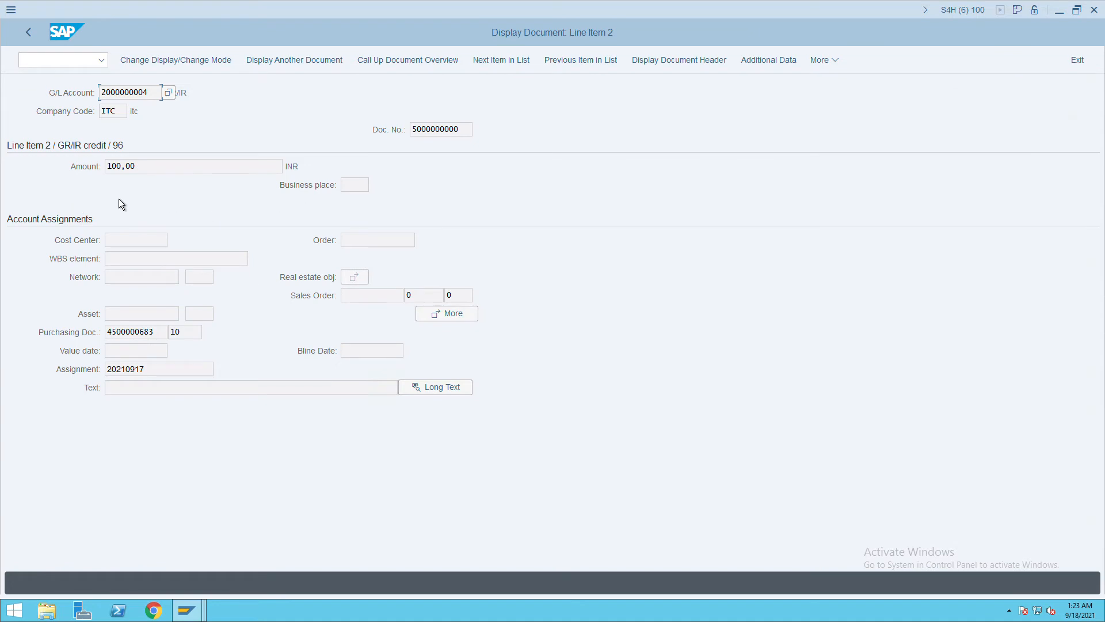
{"action": "mouse_move", "coordinate": [167, 223]}
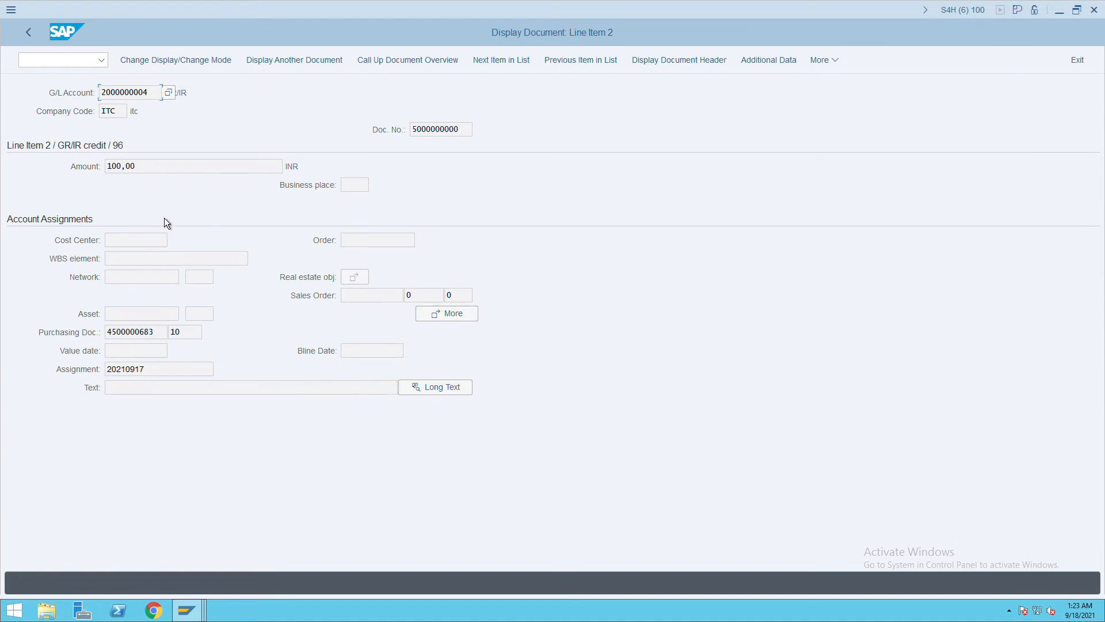
{"action": "mouse_move", "coordinate": [164, 111]}
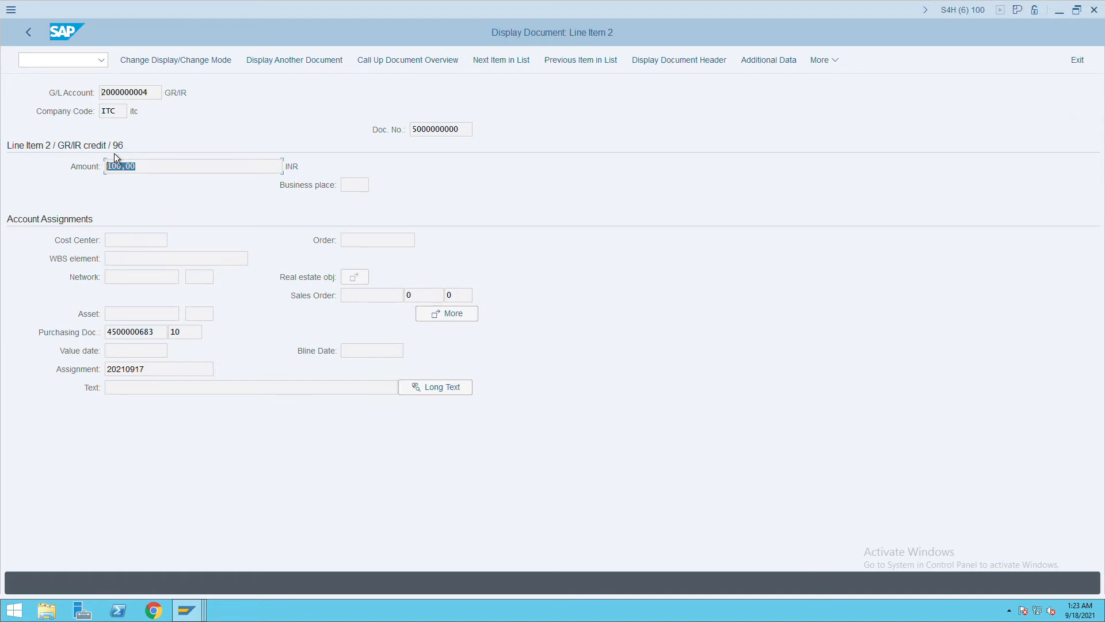
{"action": "mouse_move", "coordinate": [50, 59]}
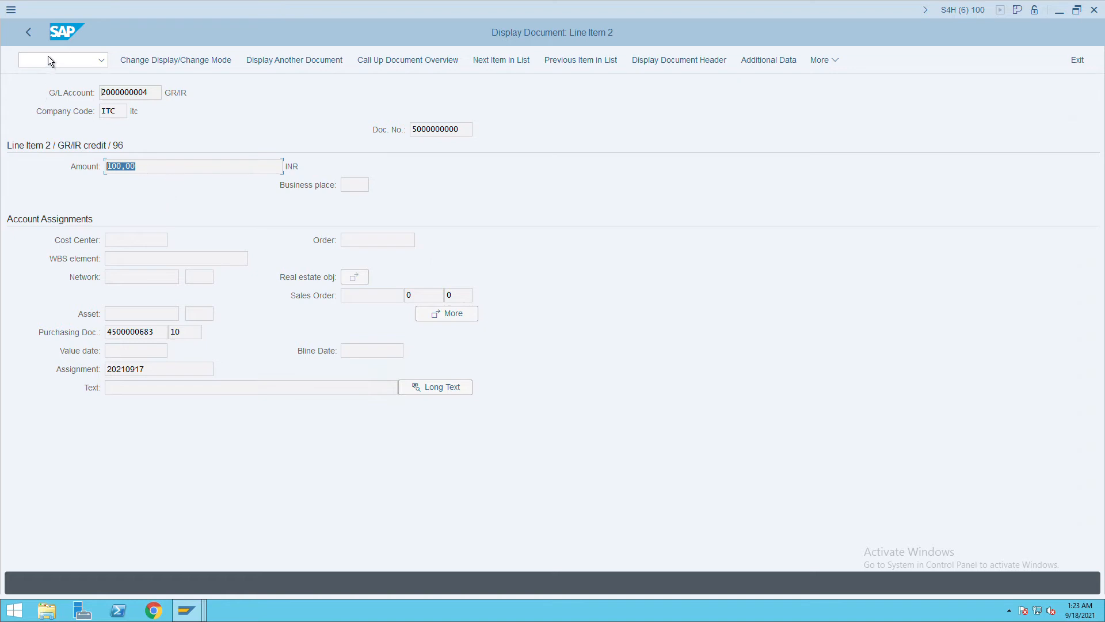
{"action": "left_click", "coordinate": [28, 31]}
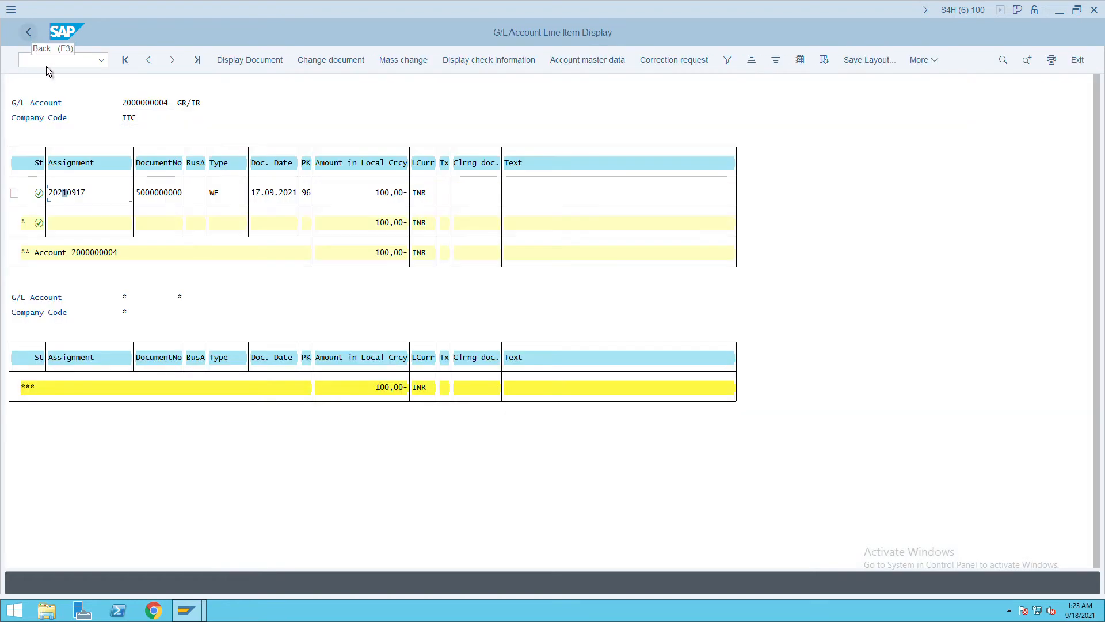
Step: Switch to the goods receipt session and enter /nmiro to start invoice entry
{"action": "left_click", "coordinate": [27, 32]}
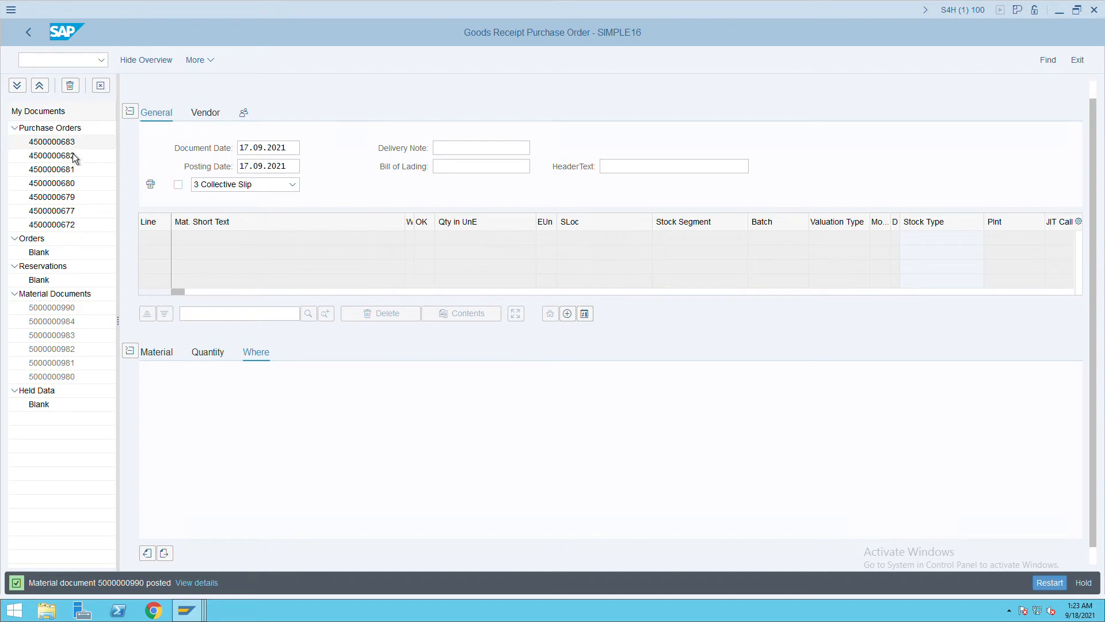
{"action": "left_click", "coordinate": [60, 60]}
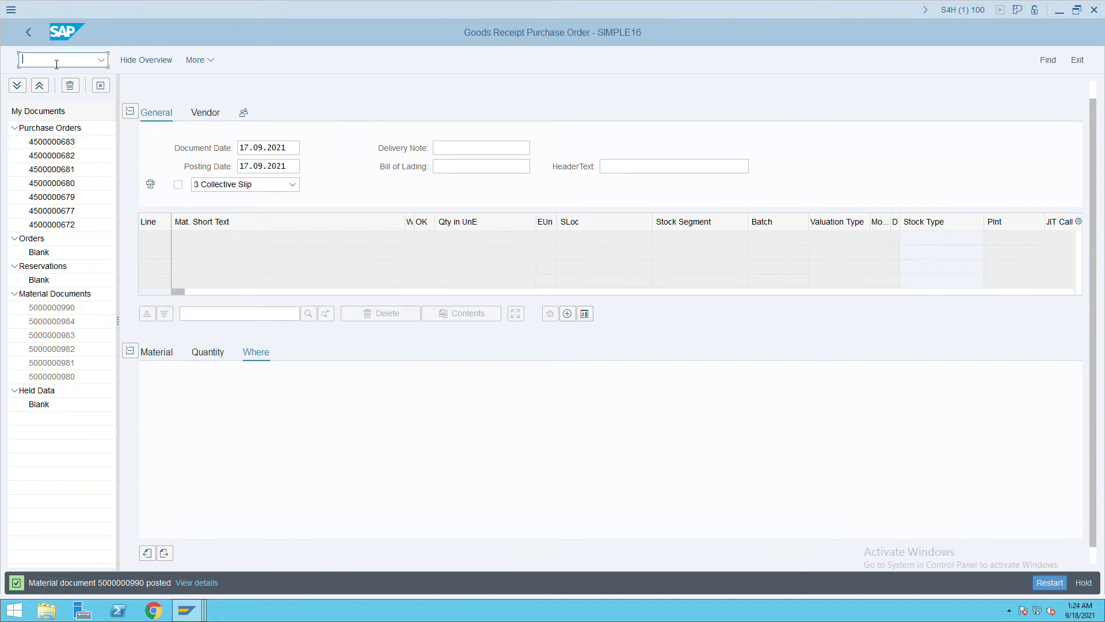
{"action": "type", "text": "/nm"}
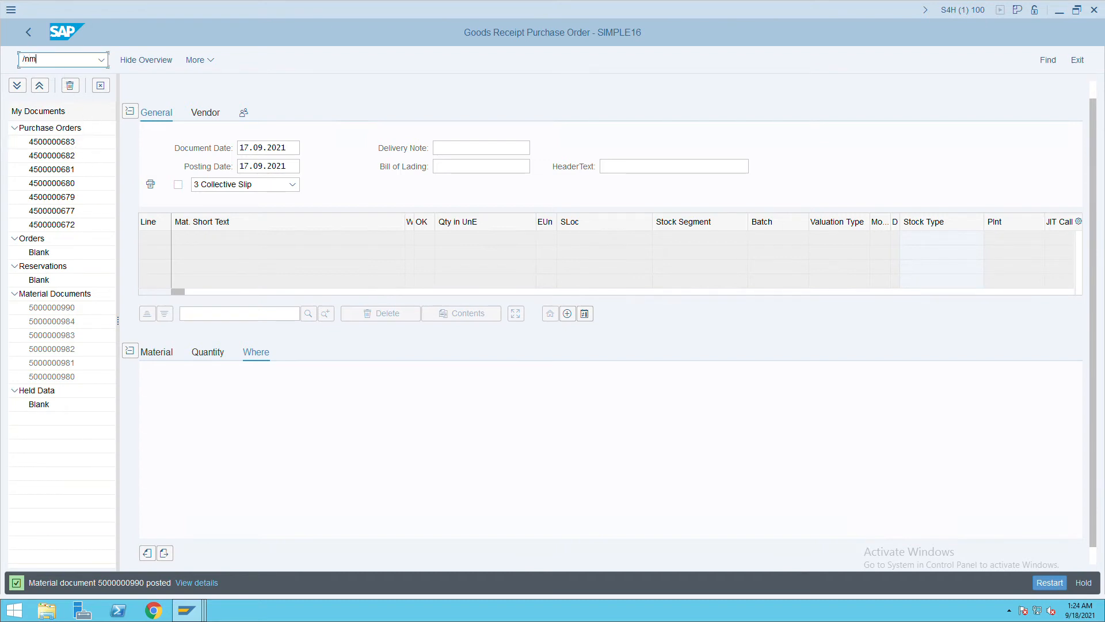
{"action": "left_click", "coordinate": [146, 60]}
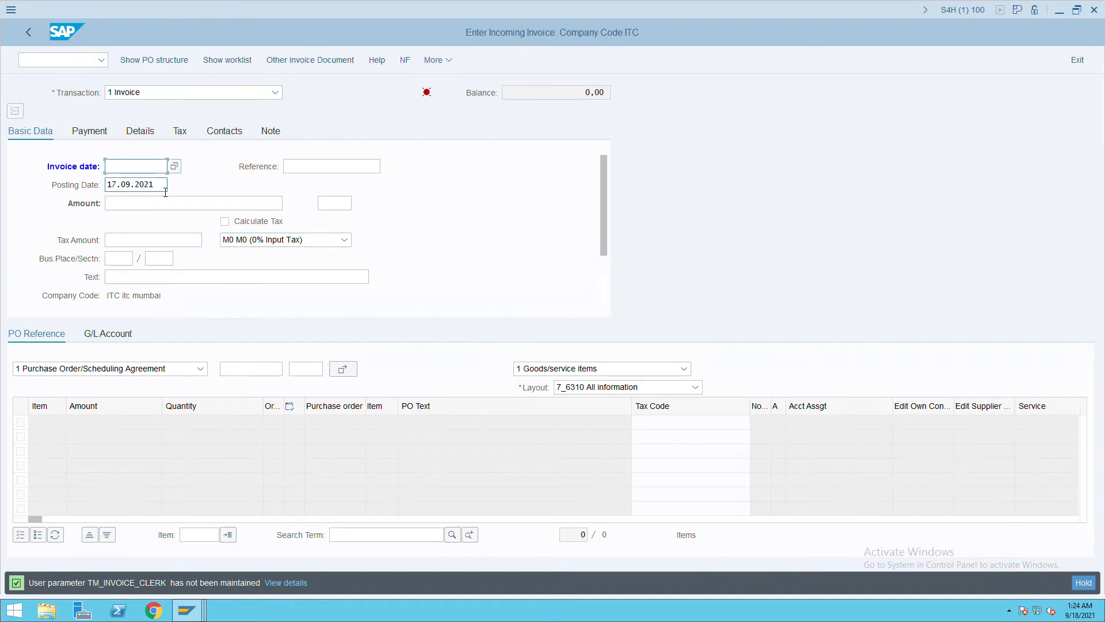
{"action": "left_click", "coordinate": [135, 184]}
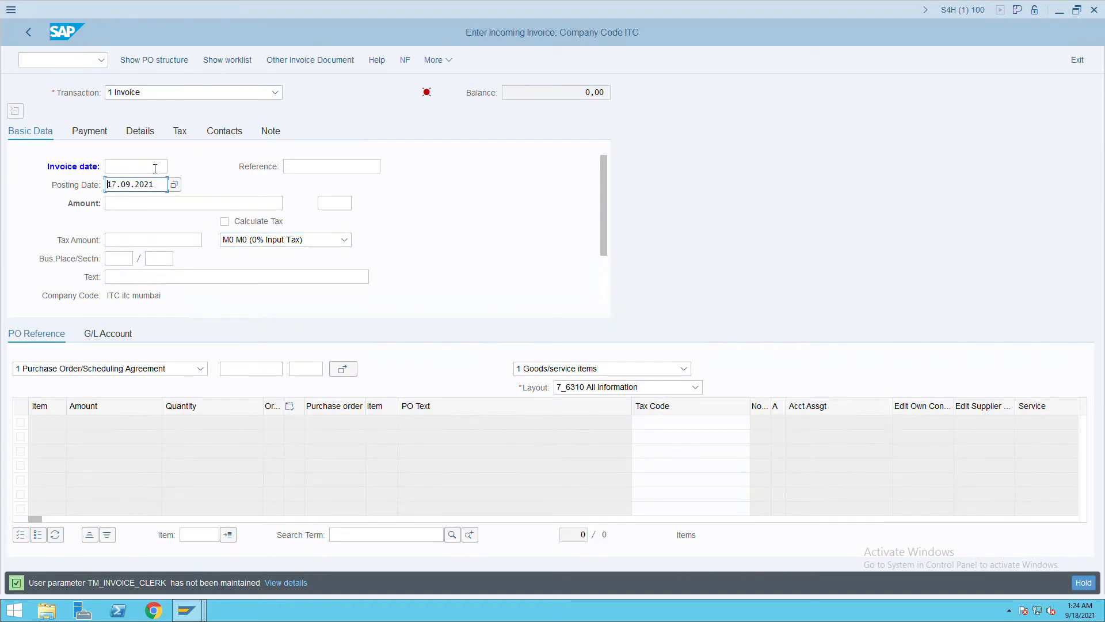
{"action": "type", "text": "17.09.2021"}
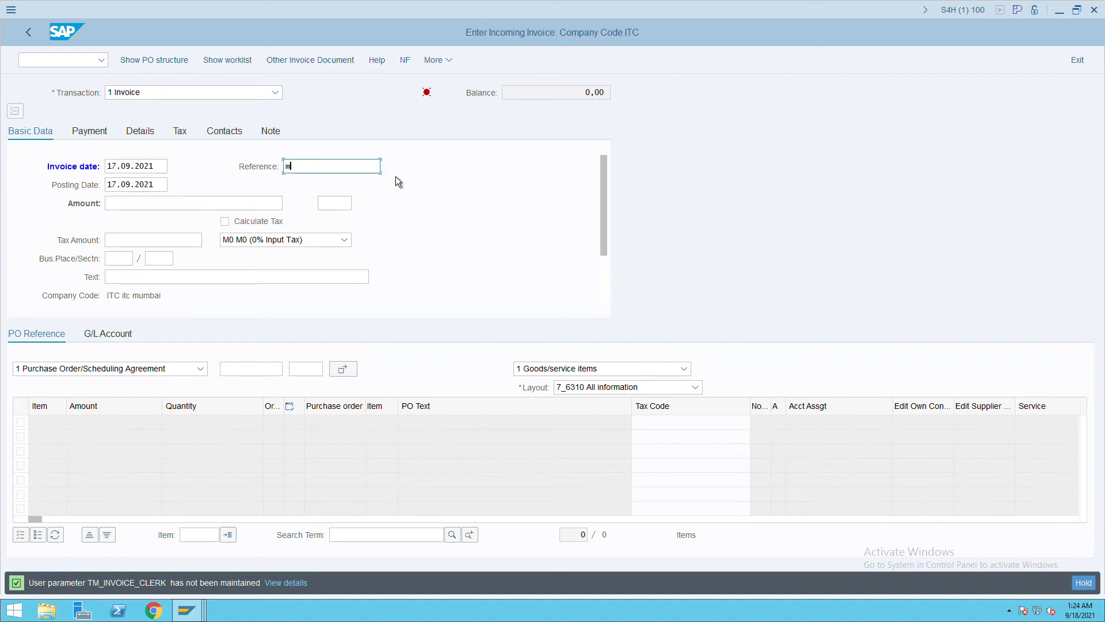
{"action": "type", "text": "iro0"}
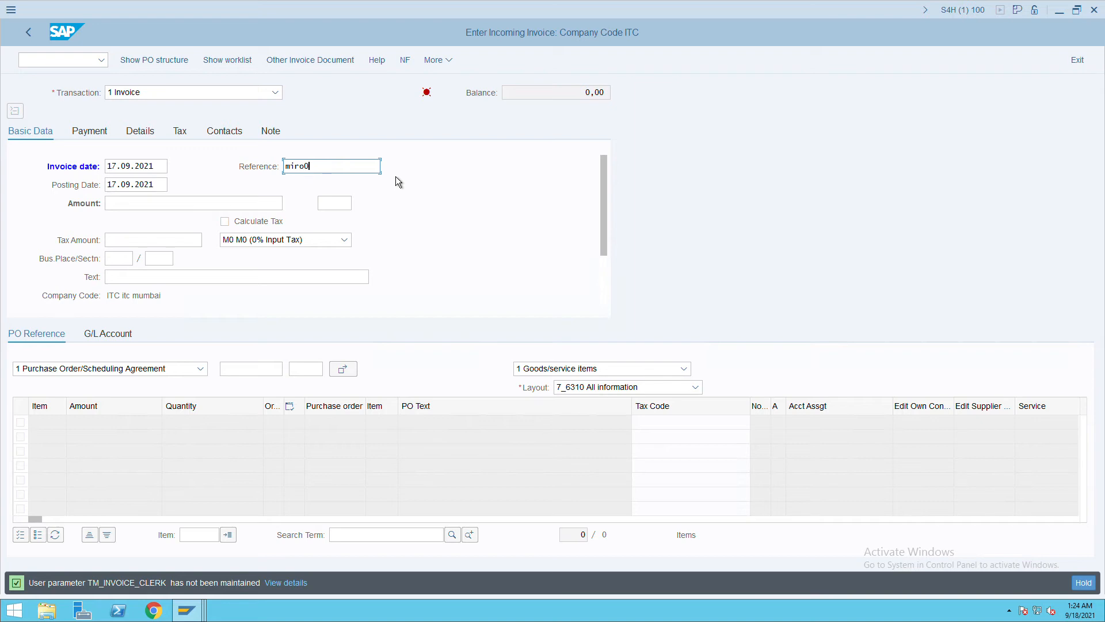
{"action": "type", "text": "01"}
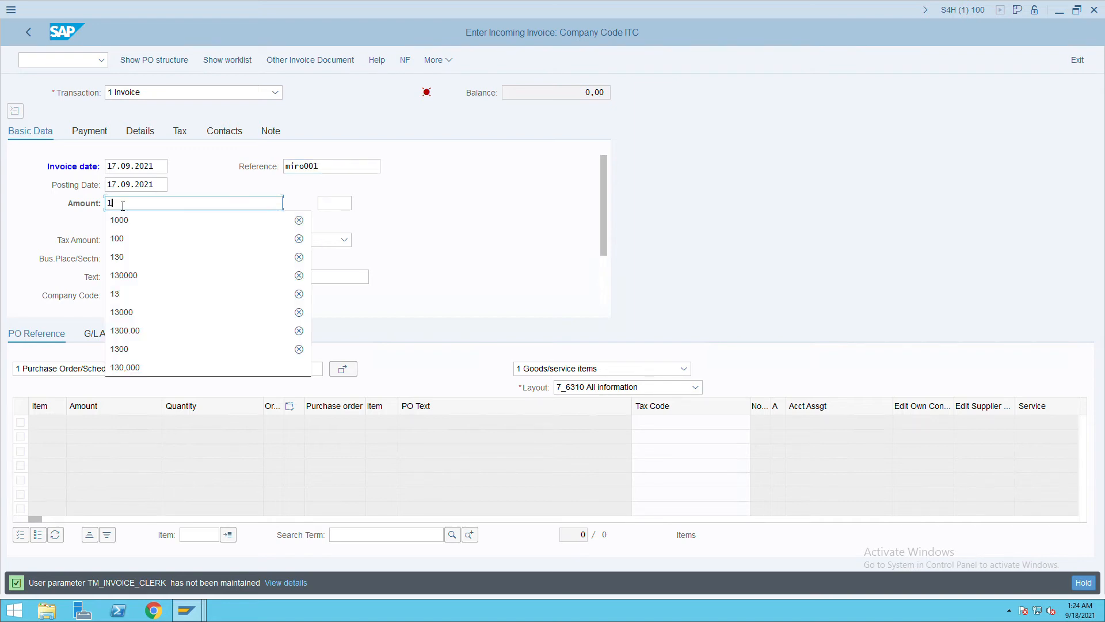
{"action": "type", "text": "00"}
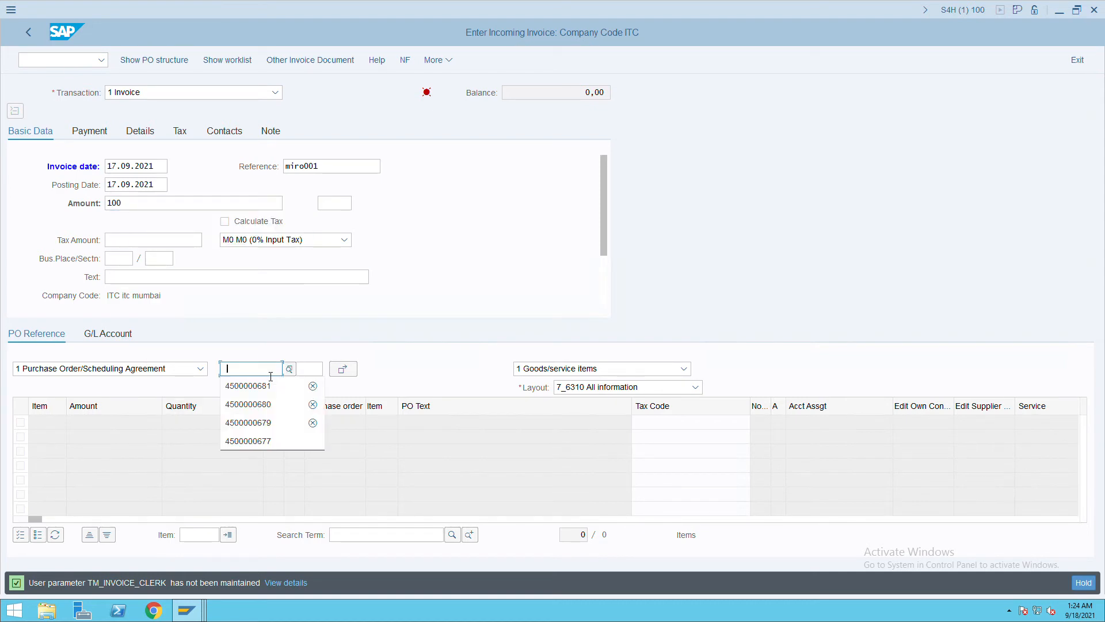
{"action": "left_click", "coordinate": [247, 385]}
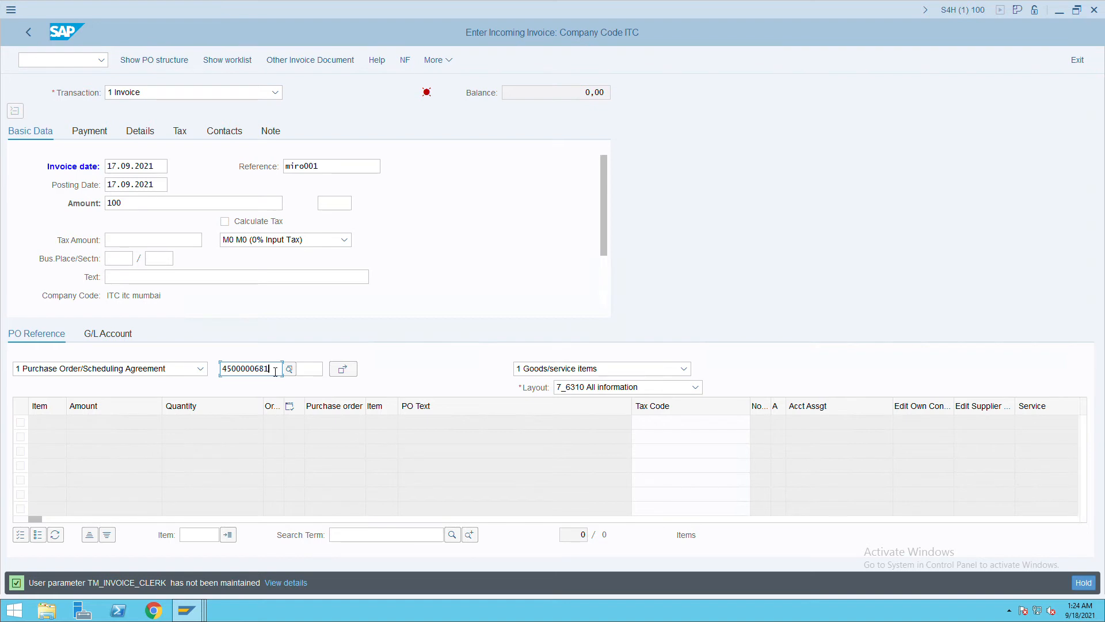
{"action": "type", "text": "4500000683"}
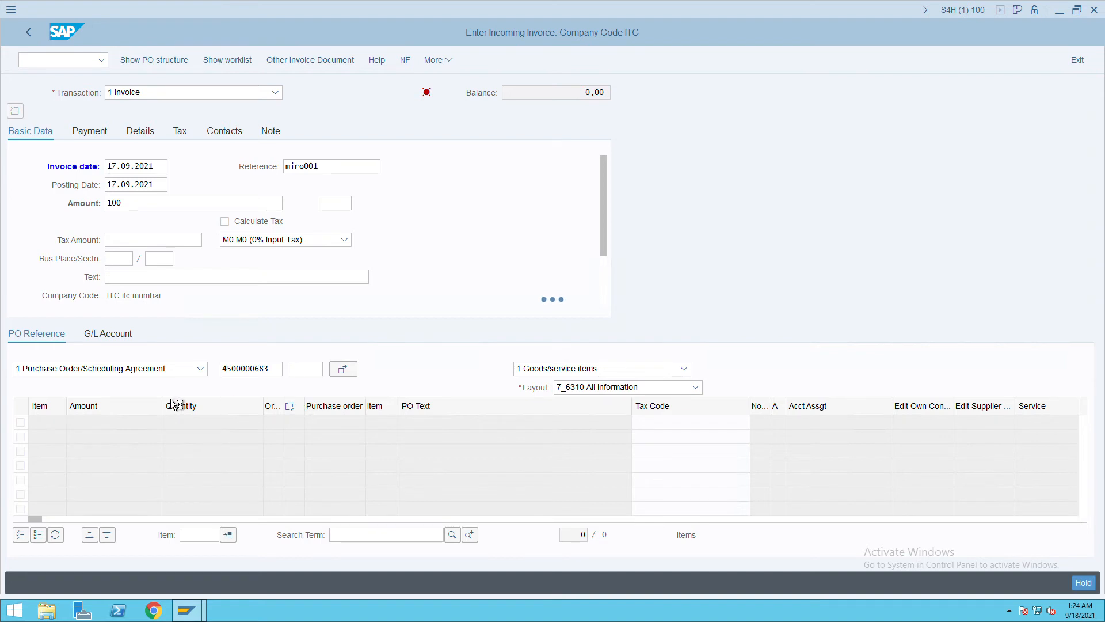
{"action": "mouse_move", "coordinate": [157, 435]}
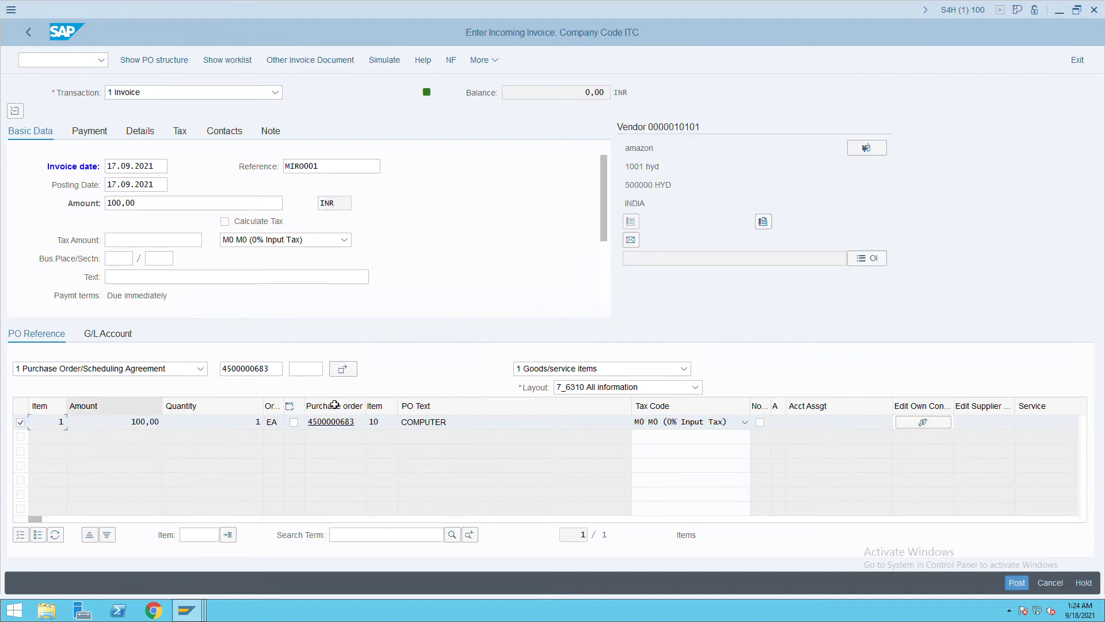
{"action": "mouse_move", "coordinate": [423, 60]}
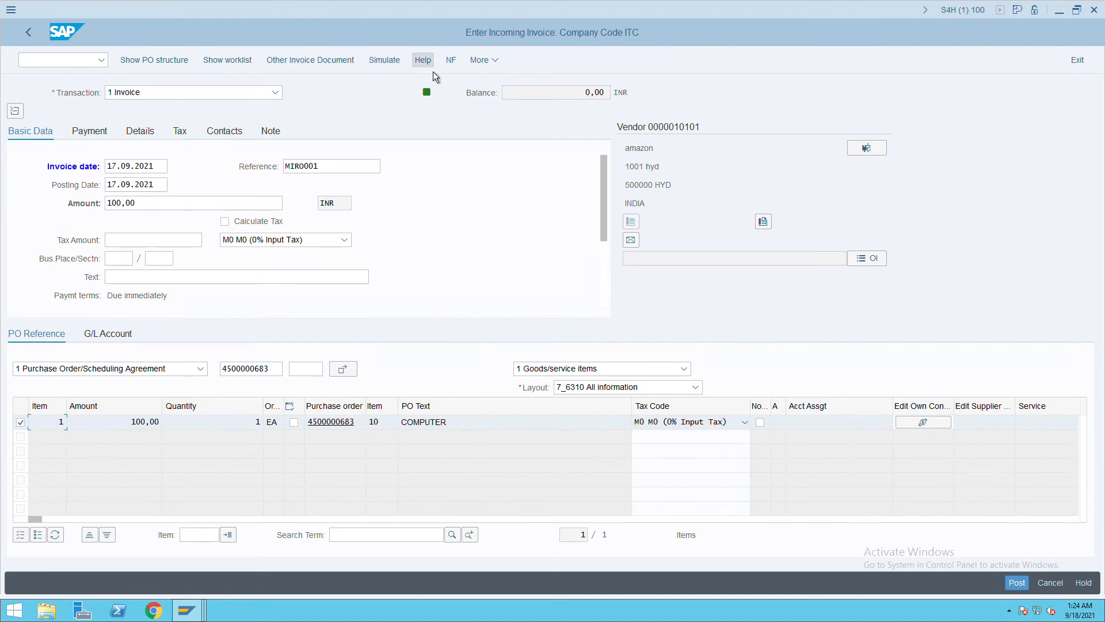
{"action": "mouse_move", "coordinate": [766, 329]}
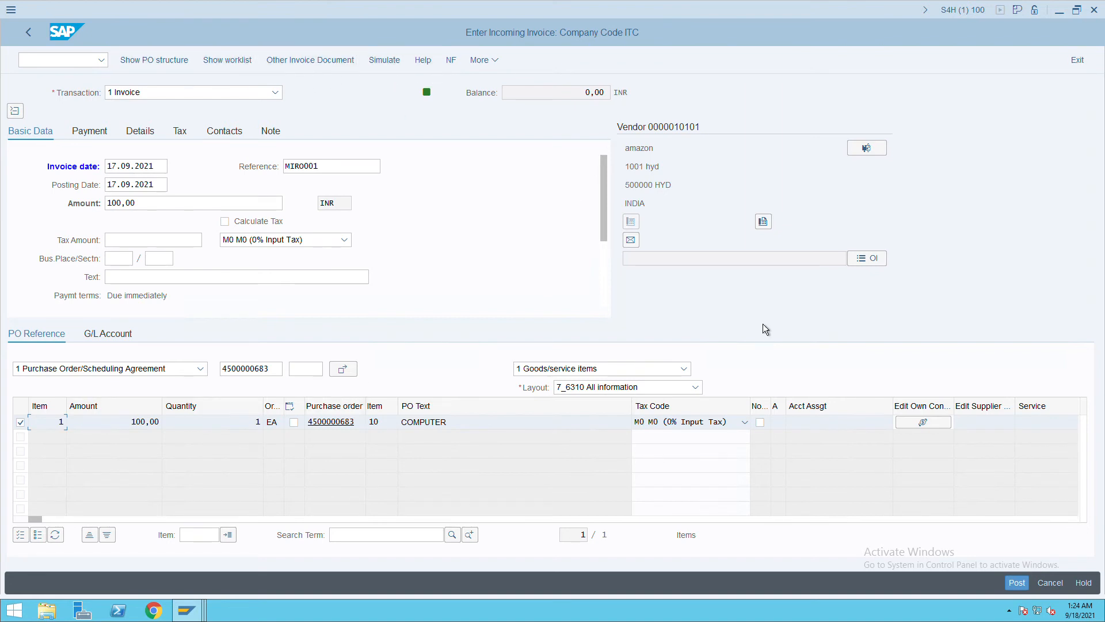
{"action": "mouse_move", "coordinate": [178, 243]}
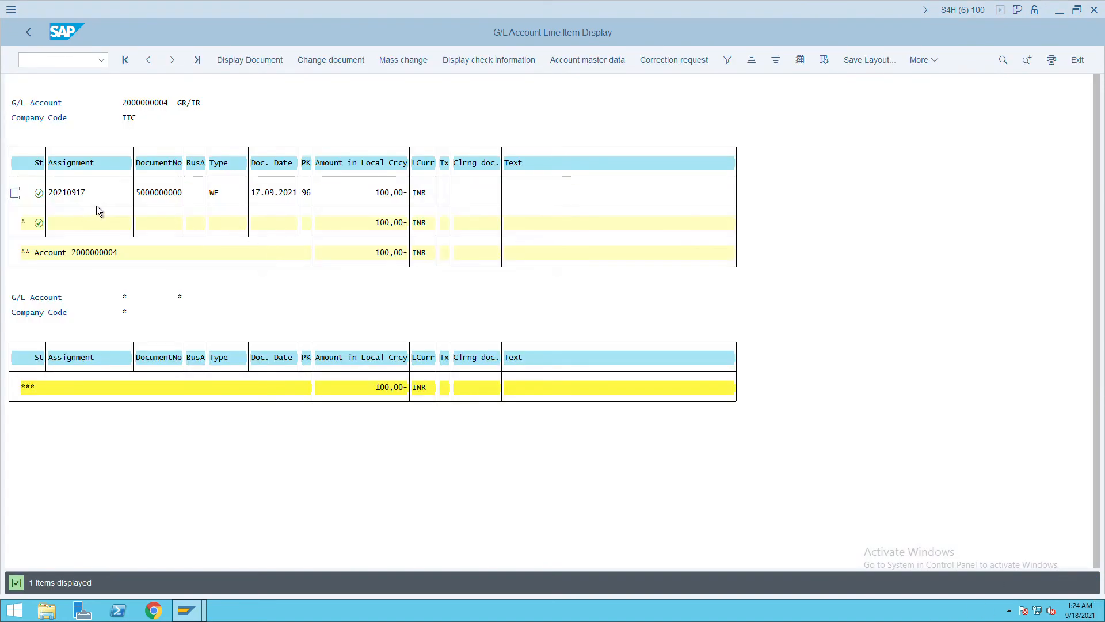
{"action": "mouse_move", "coordinate": [156, 210]}
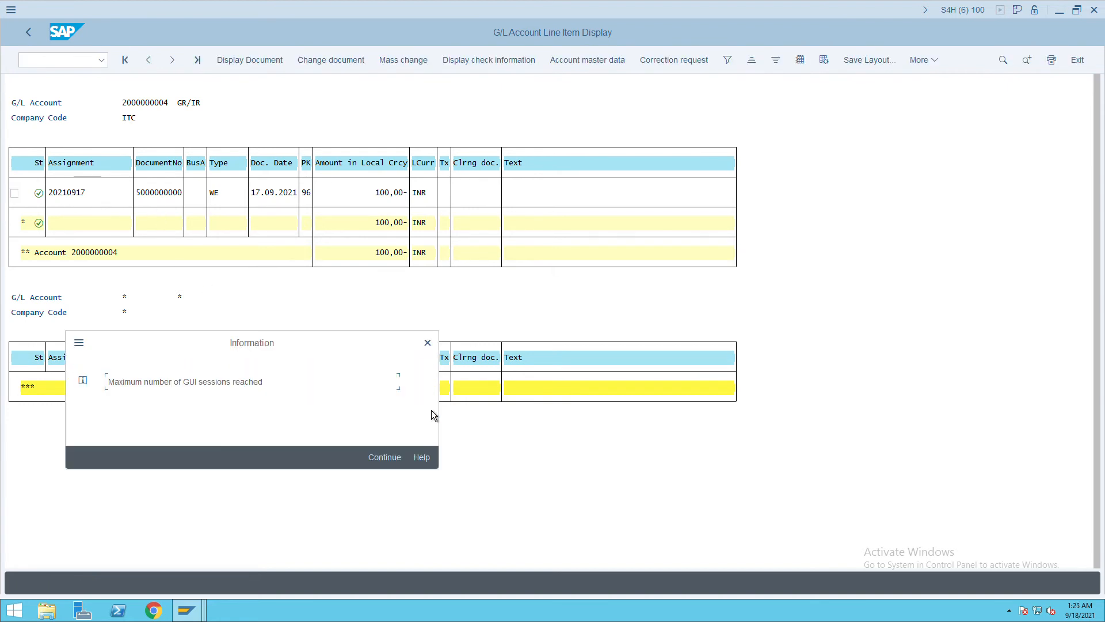
{"action": "left_click", "coordinate": [383, 456]}
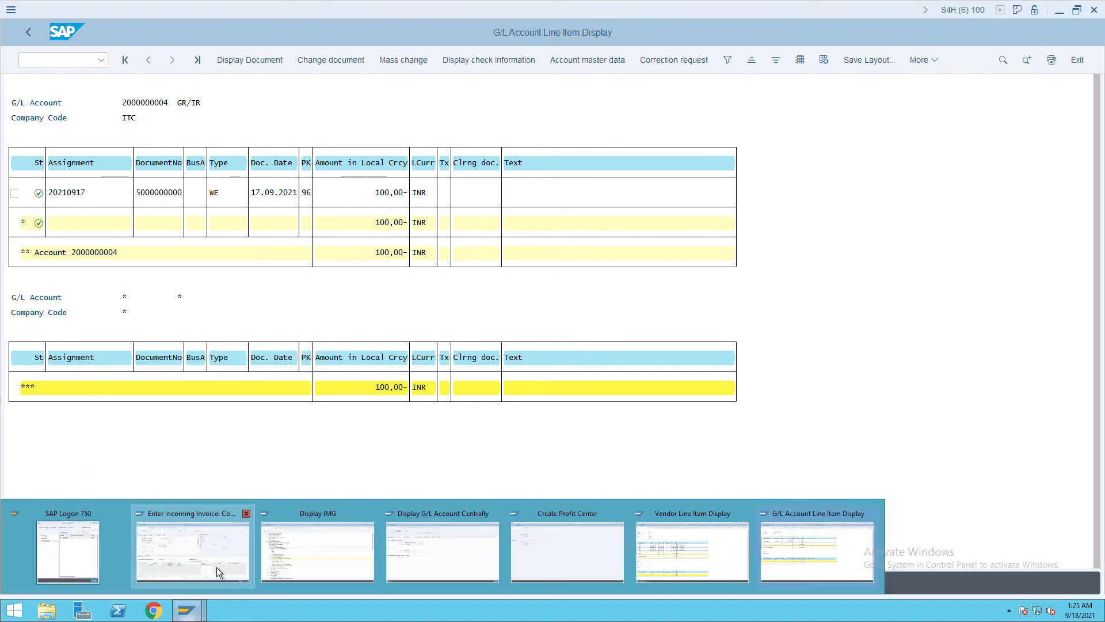
{"action": "left_click", "coordinate": [442, 550]}
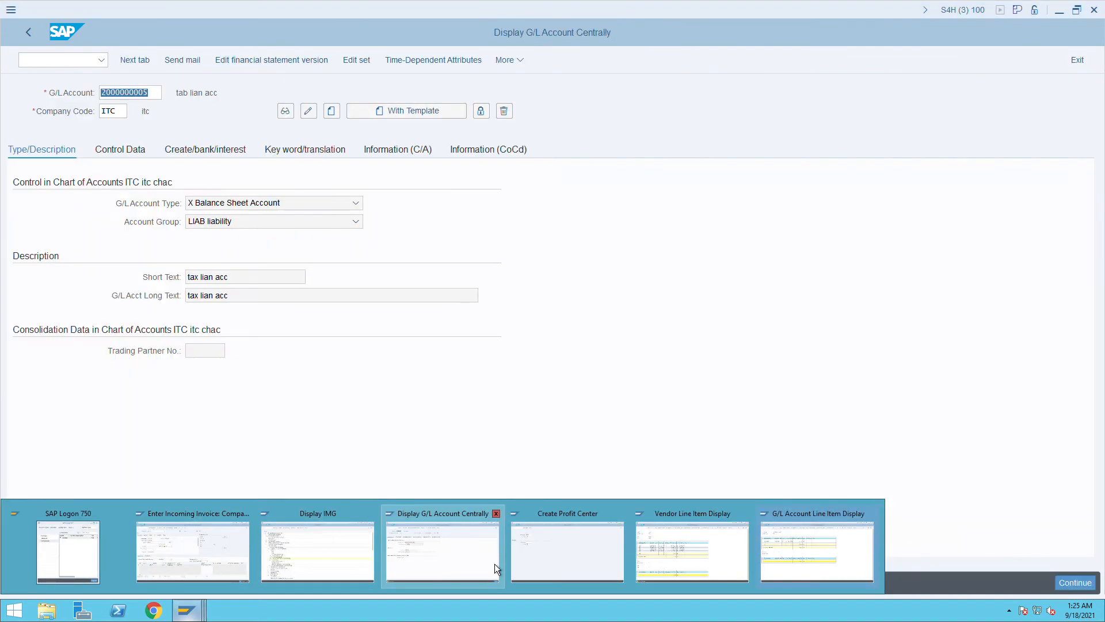
{"action": "left_click", "coordinate": [566, 550]}
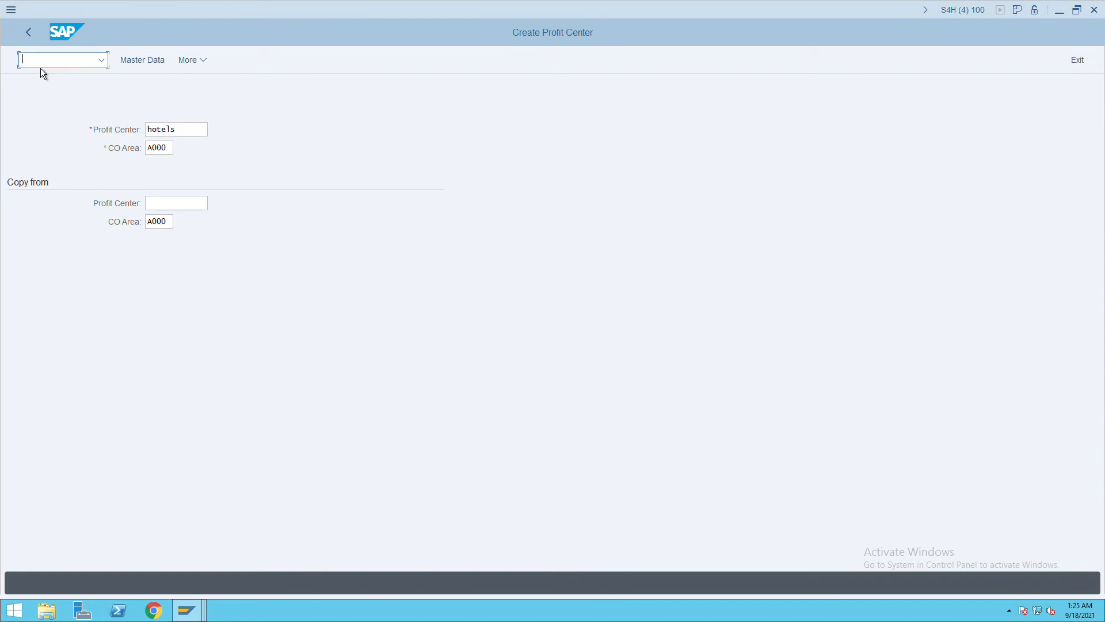
{"action": "type", "text": "/nfb"}
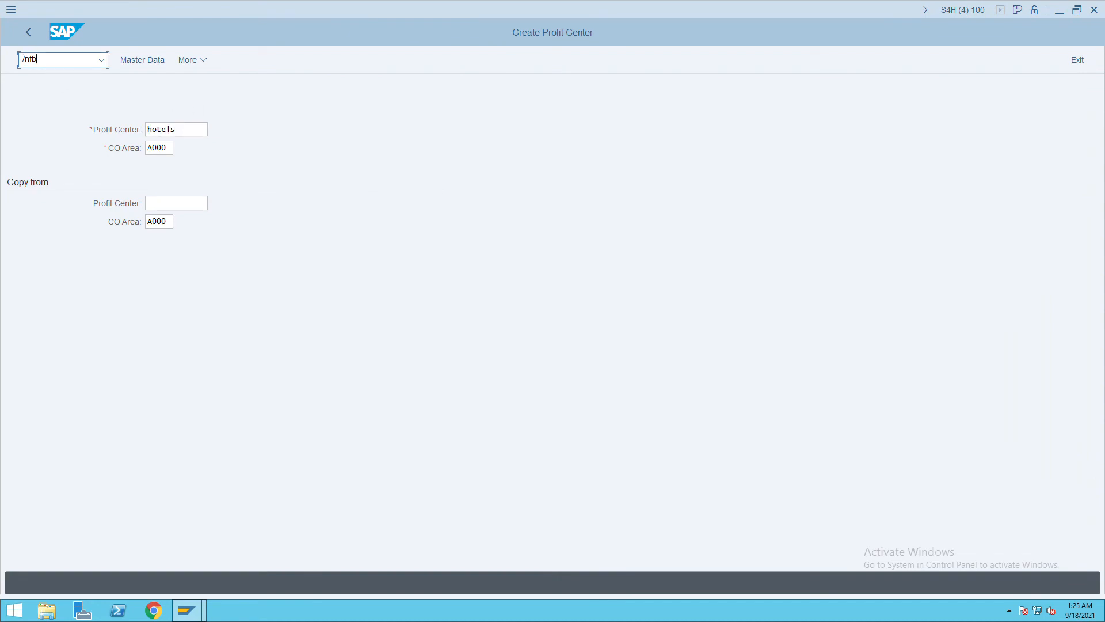
{"action": "type", "text": "l1n"}
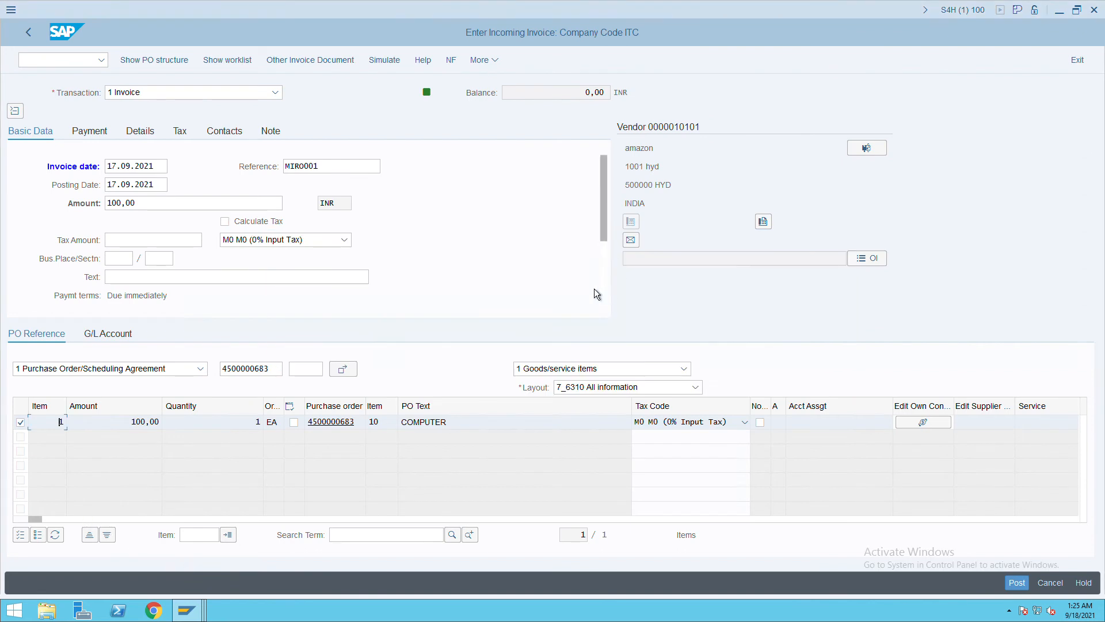
{"action": "mouse_move", "coordinate": [1017, 582]}
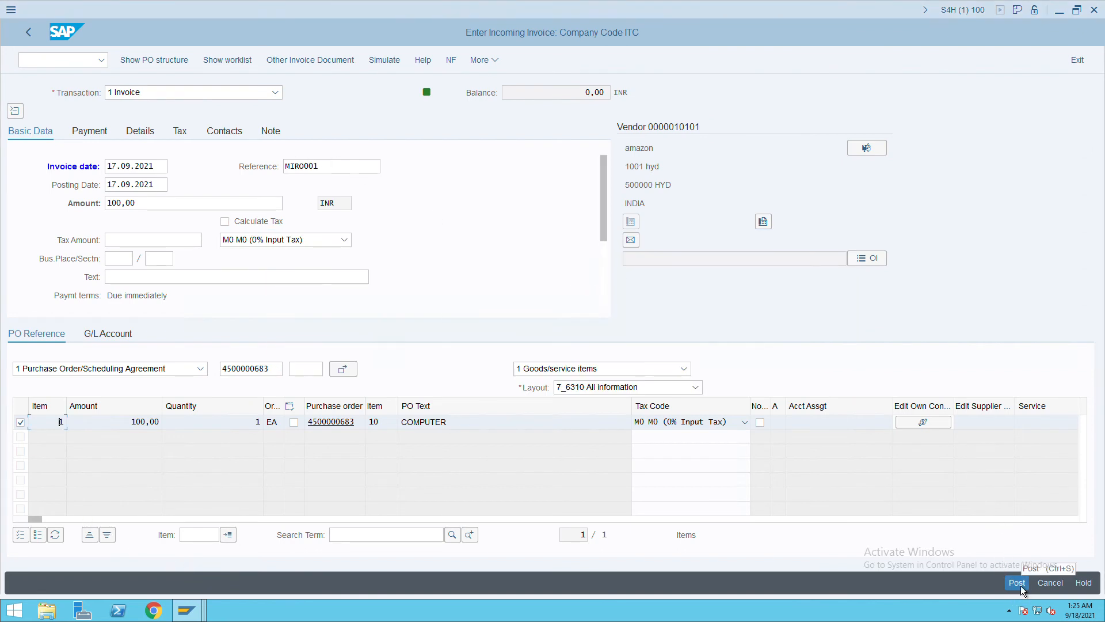
{"action": "mouse_move", "coordinate": [684, 314]}
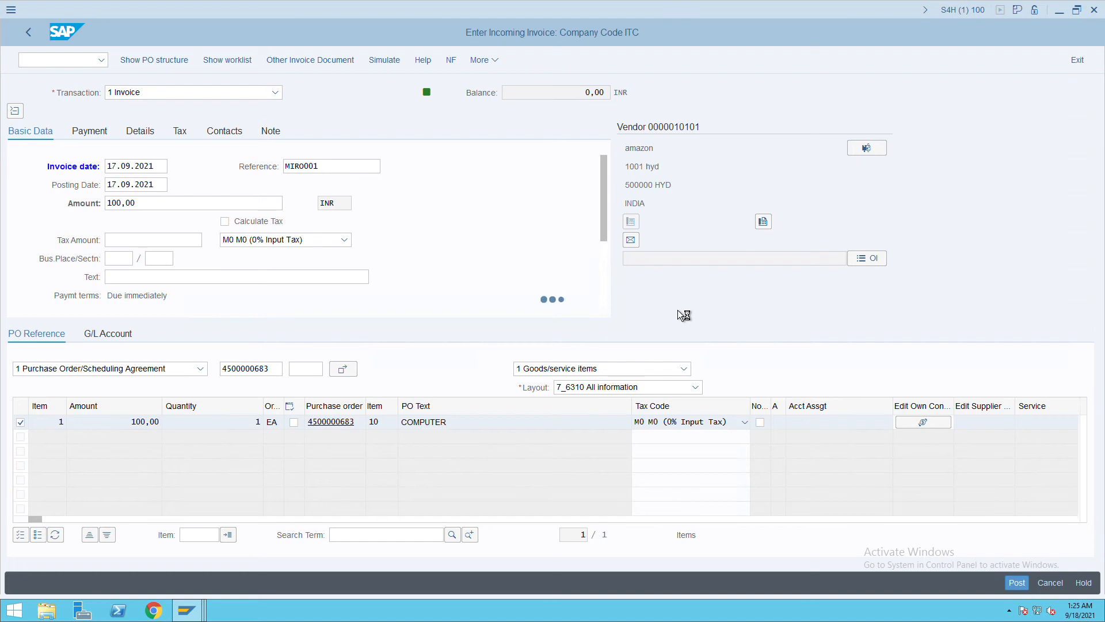
{"action": "mouse_move", "coordinate": [672, 307]}
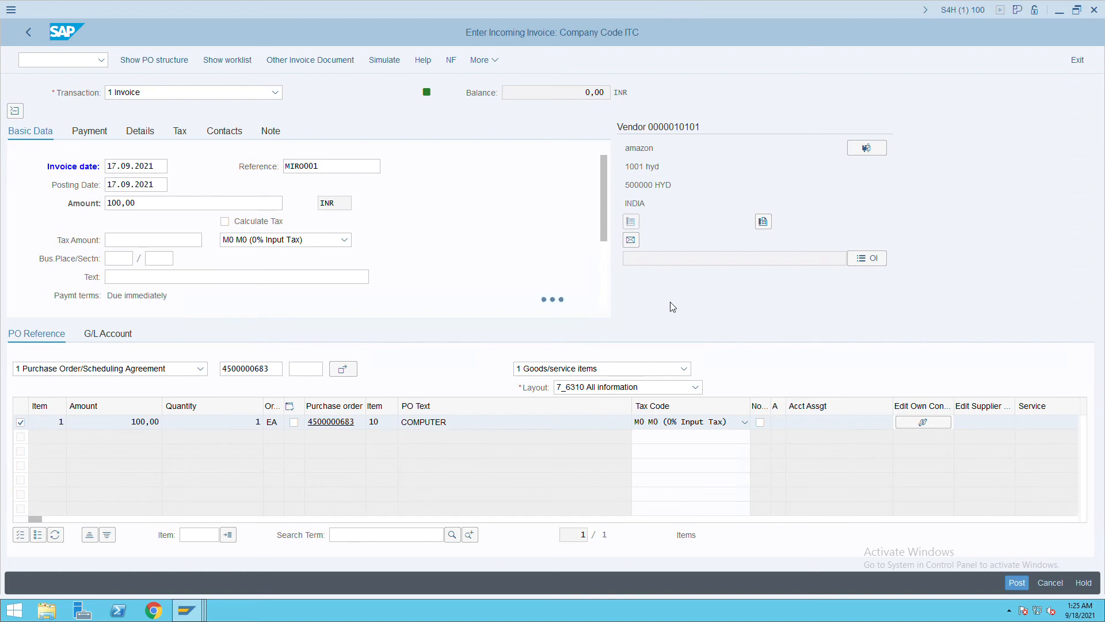
{"action": "mouse_move", "coordinate": [551, 326]}
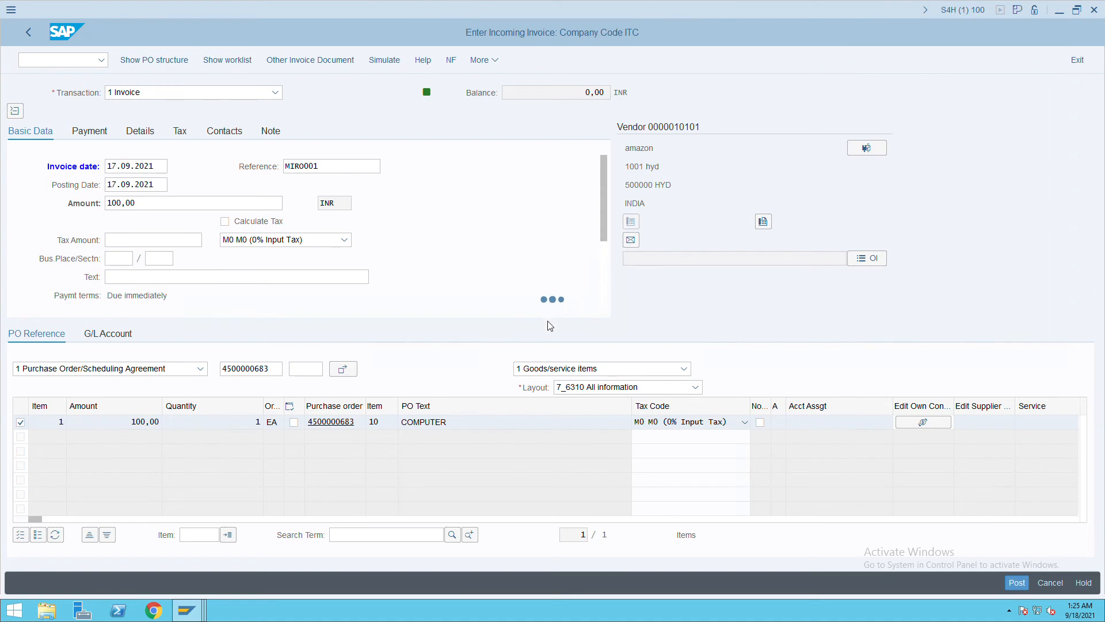
{"action": "mouse_move", "coordinate": [717, 269]}
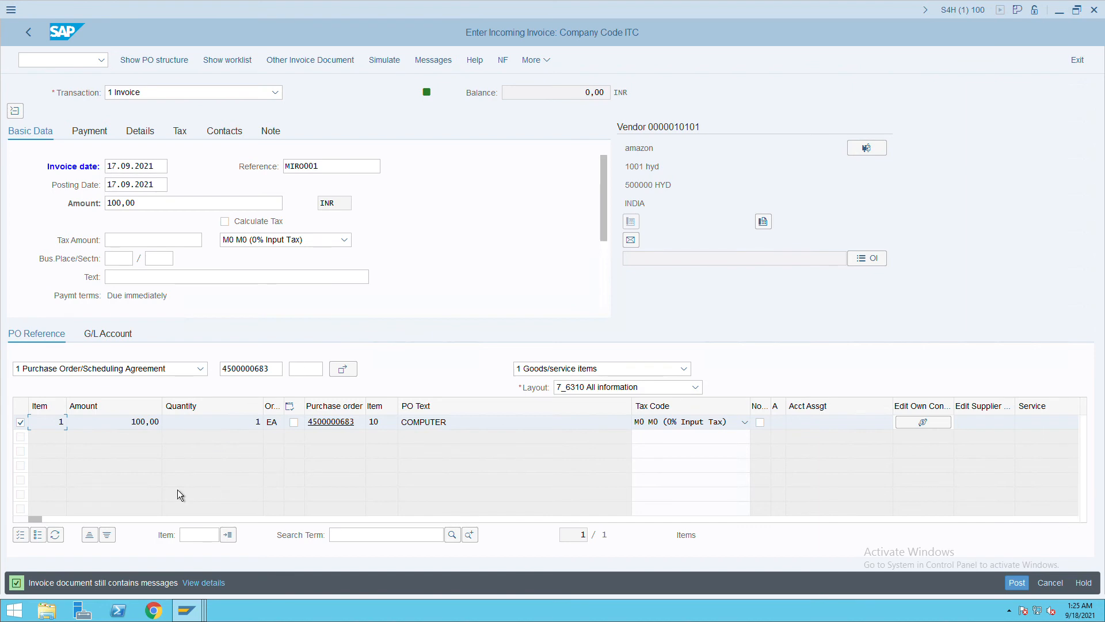
{"action": "mouse_move", "coordinate": [158, 600]}
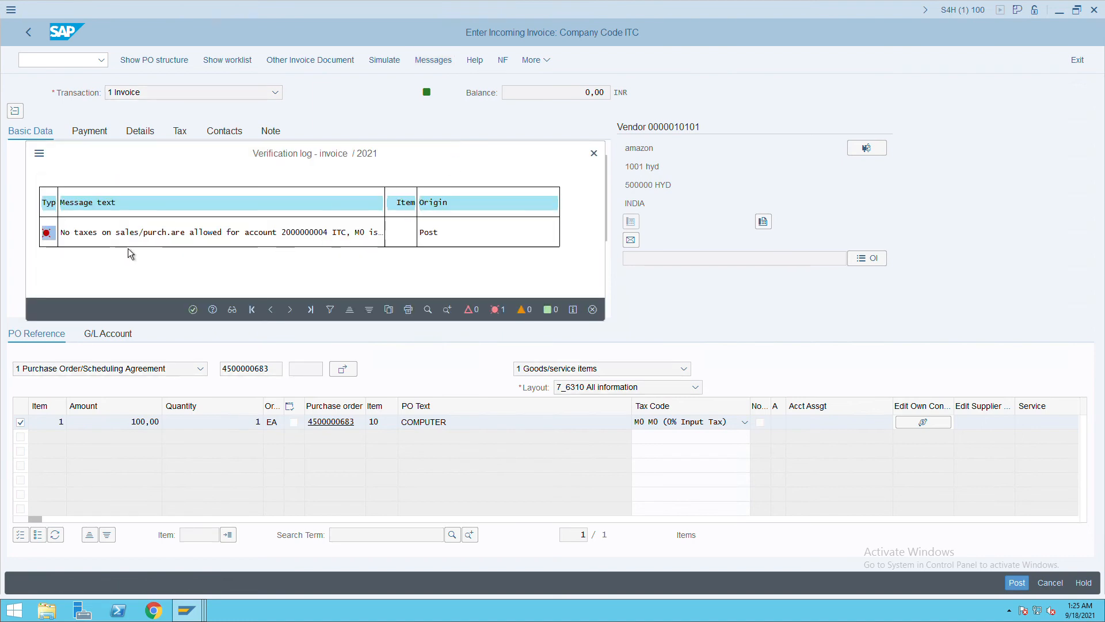
{"action": "mouse_move", "coordinate": [337, 247]}
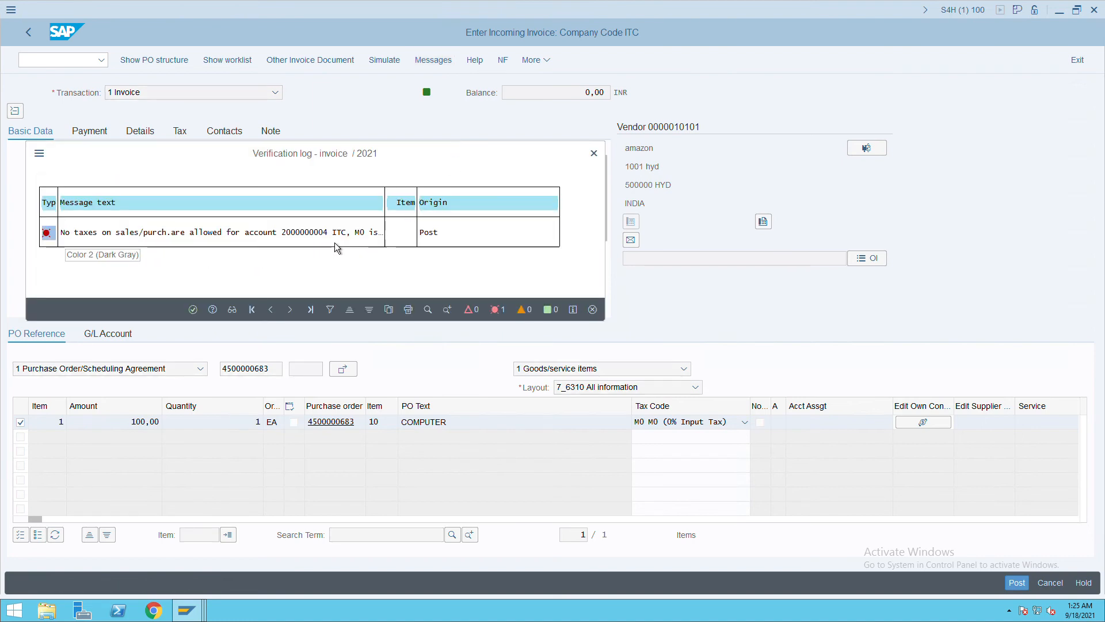
{"action": "mouse_move", "coordinate": [308, 261]}
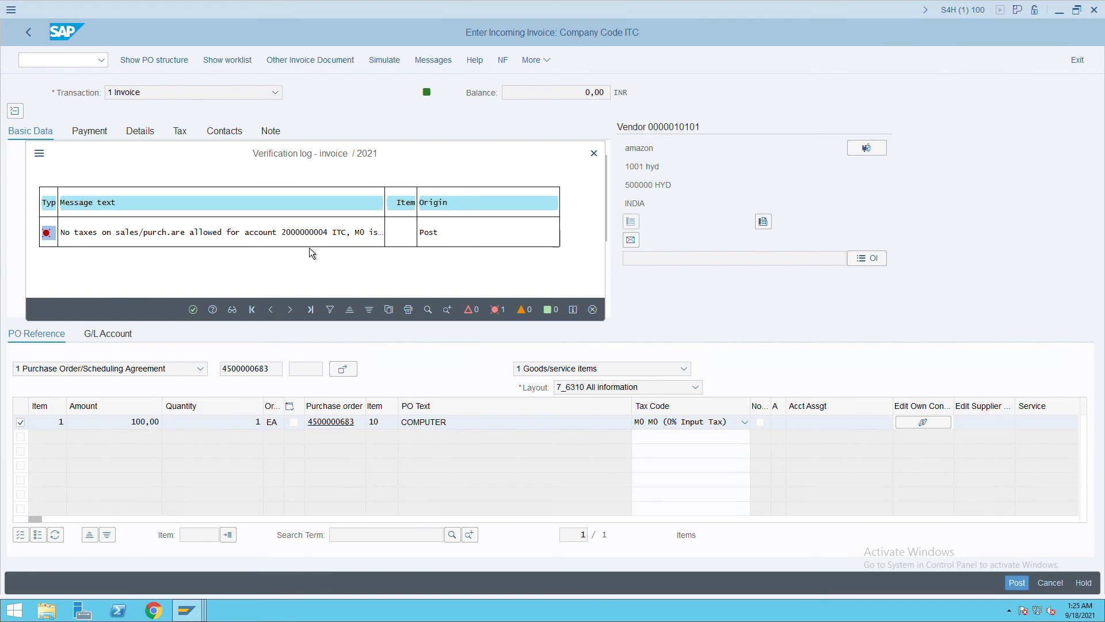
{"action": "mouse_move", "coordinate": [290, 241]}
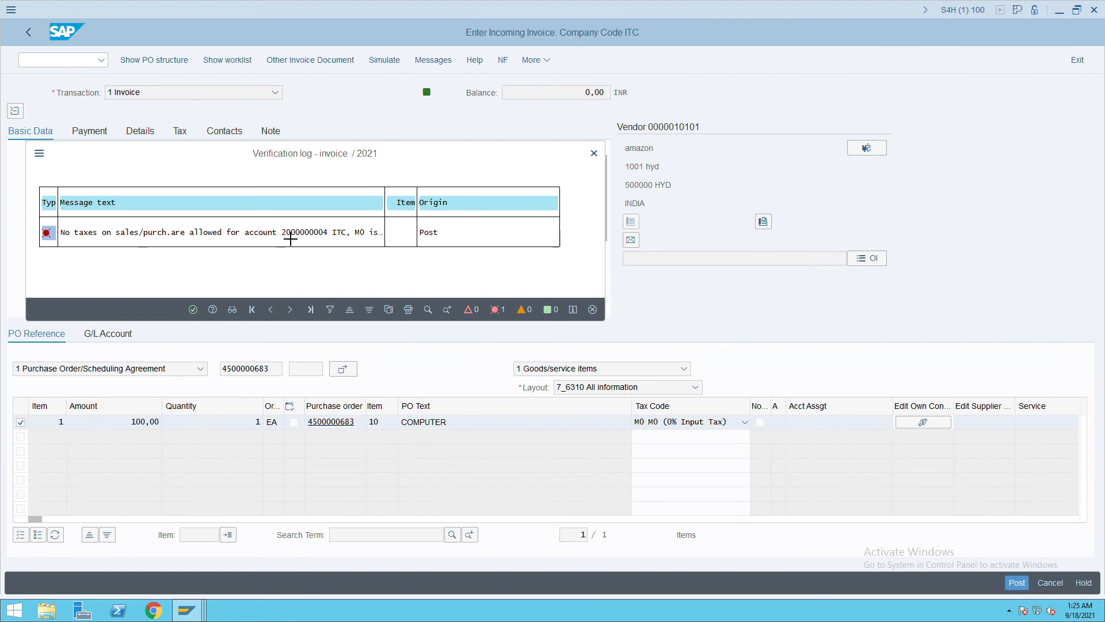
{"action": "double_click", "coordinate": [304, 232]}
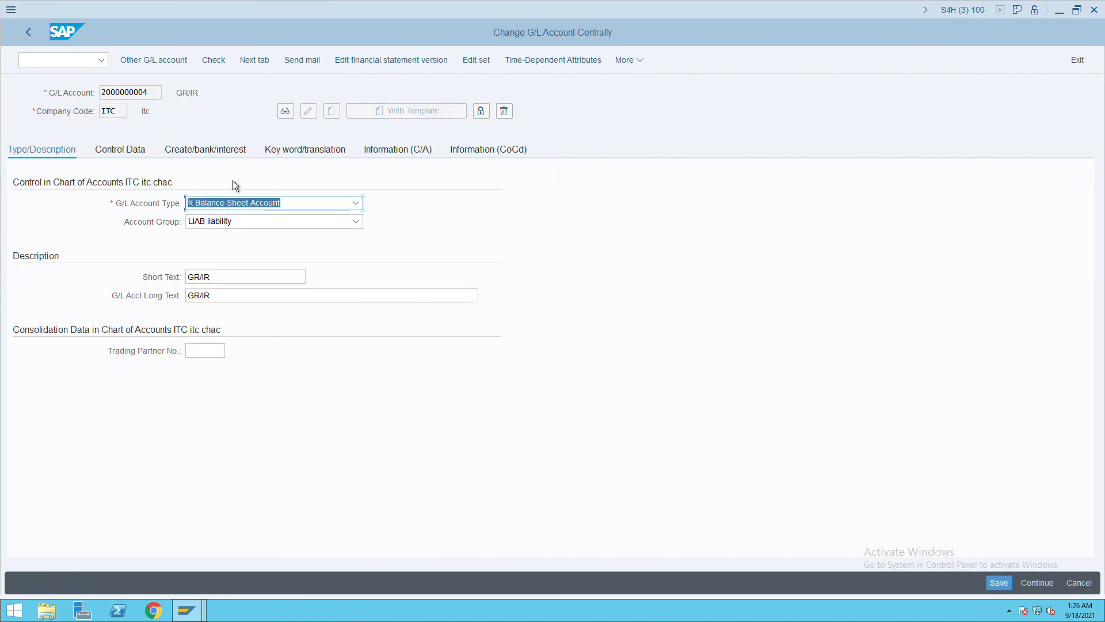
{"action": "left_click", "coordinate": [205, 148]}
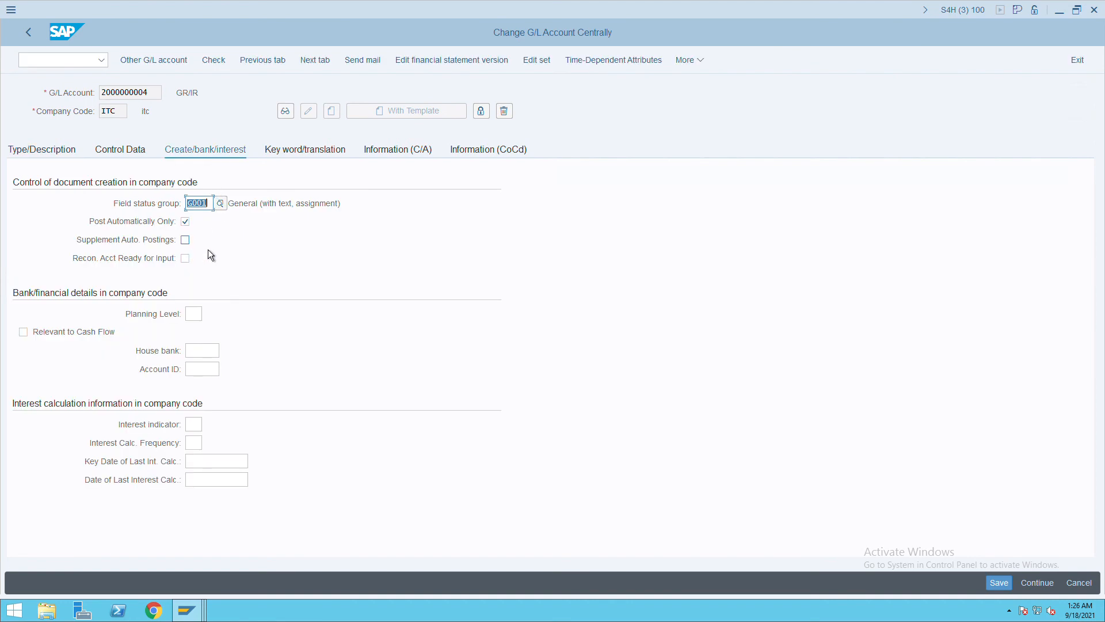
{"action": "left_click", "coordinate": [120, 149]}
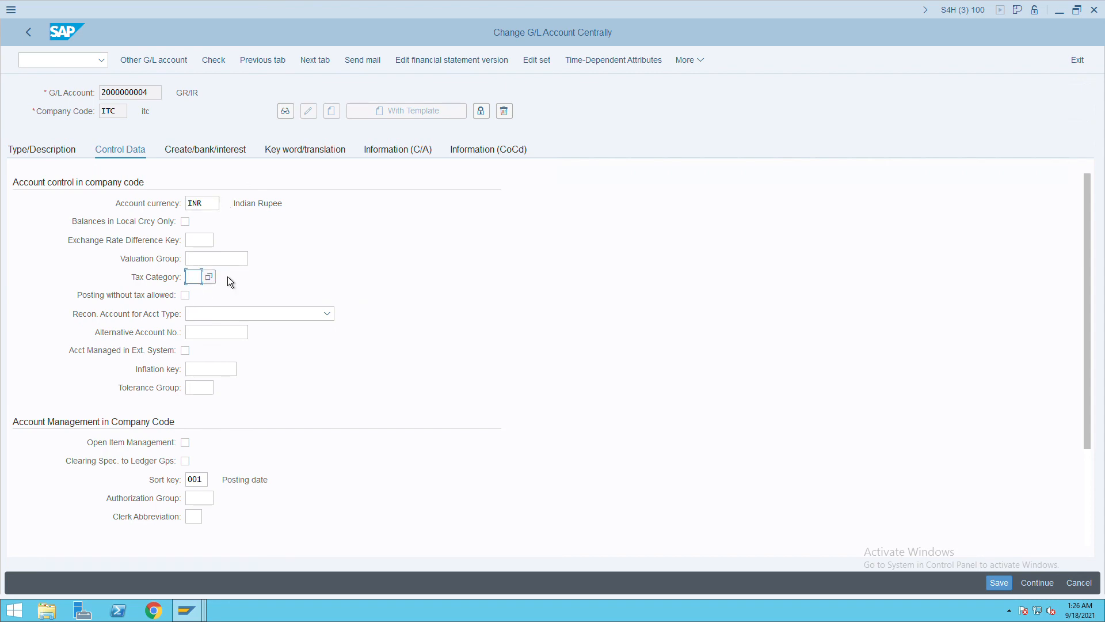
{"action": "type", "text": "*"}
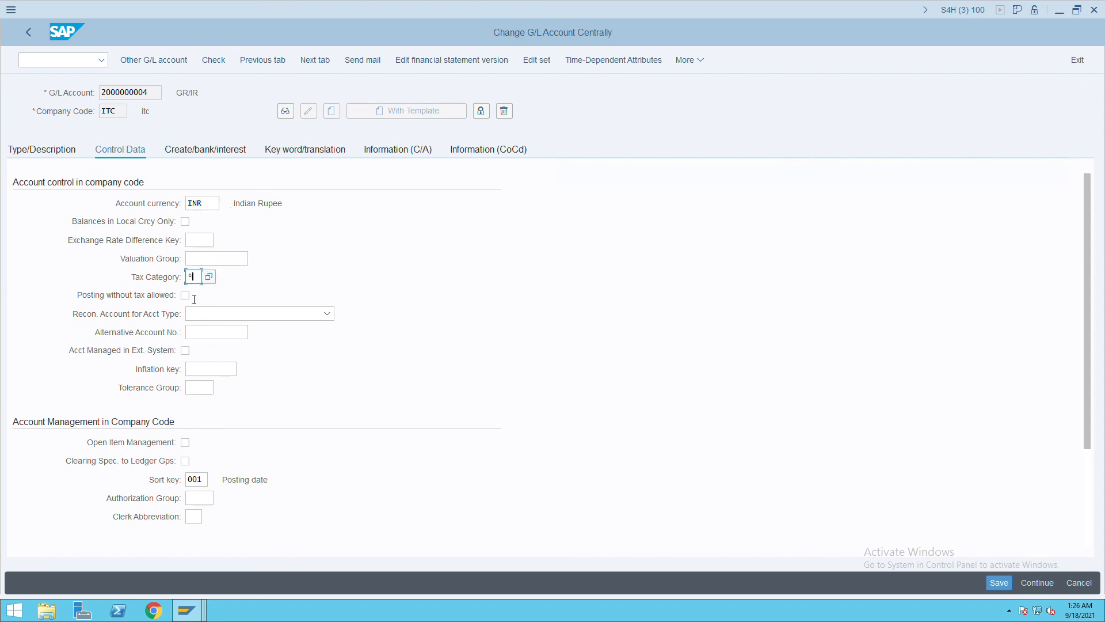
{"action": "left_click", "coordinate": [185, 294]}
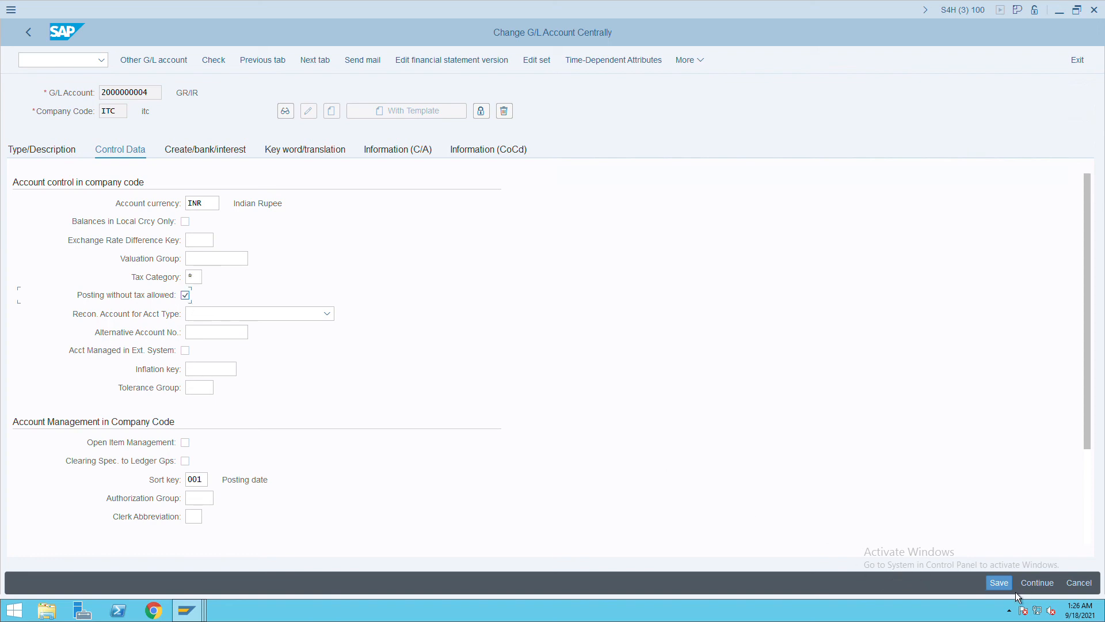
{"action": "left_click", "coordinate": [998, 582]}
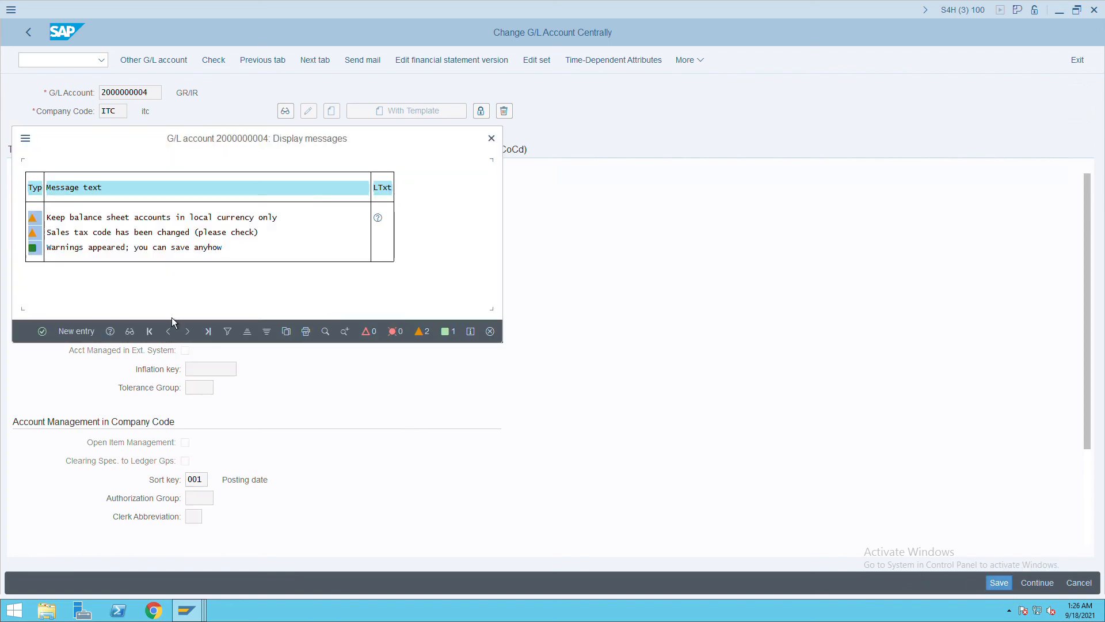
{"action": "left_click", "coordinate": [998, 582]}
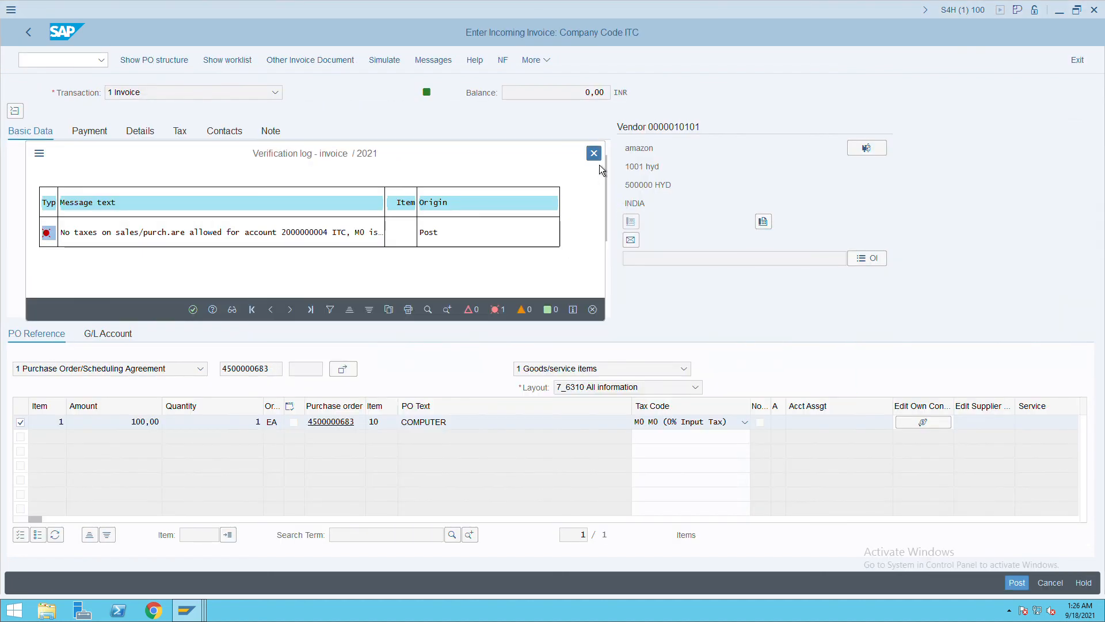
{"action": "left_click", "coordinate": [593, 153]}
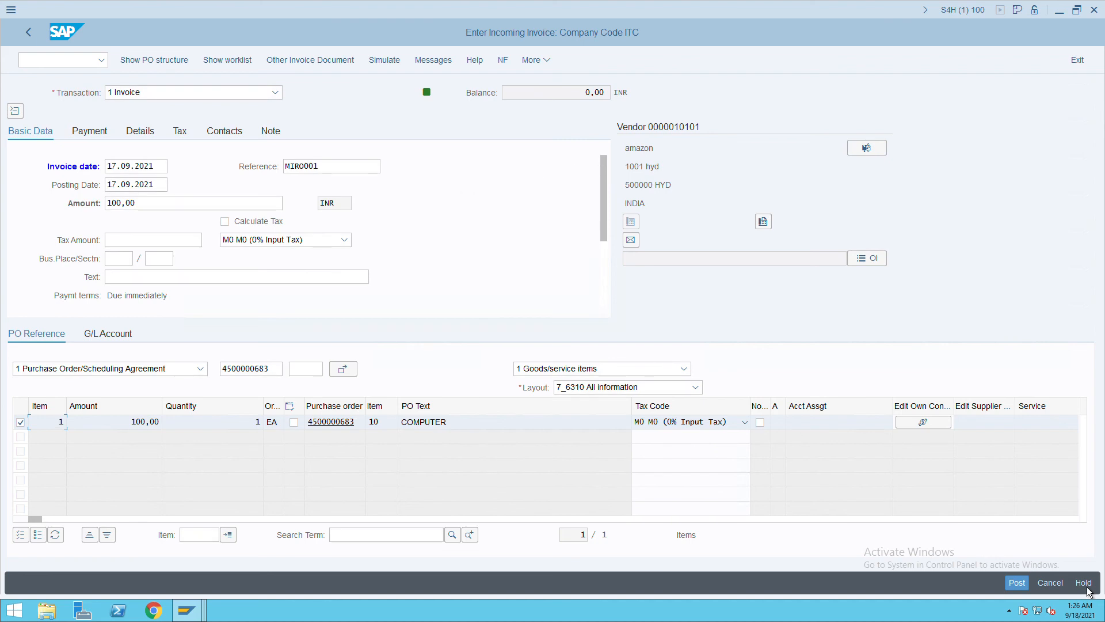
{"action": "mouse_move", "coordinate": [477, 311]}
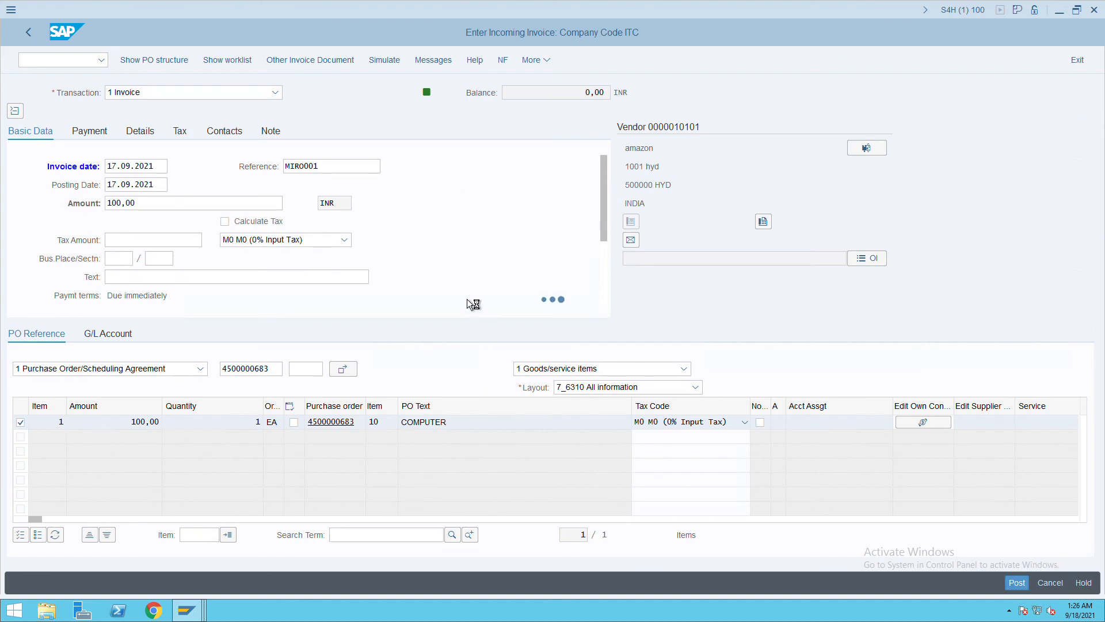
{"action": "left_click", "coordinate": [1016, 582]}
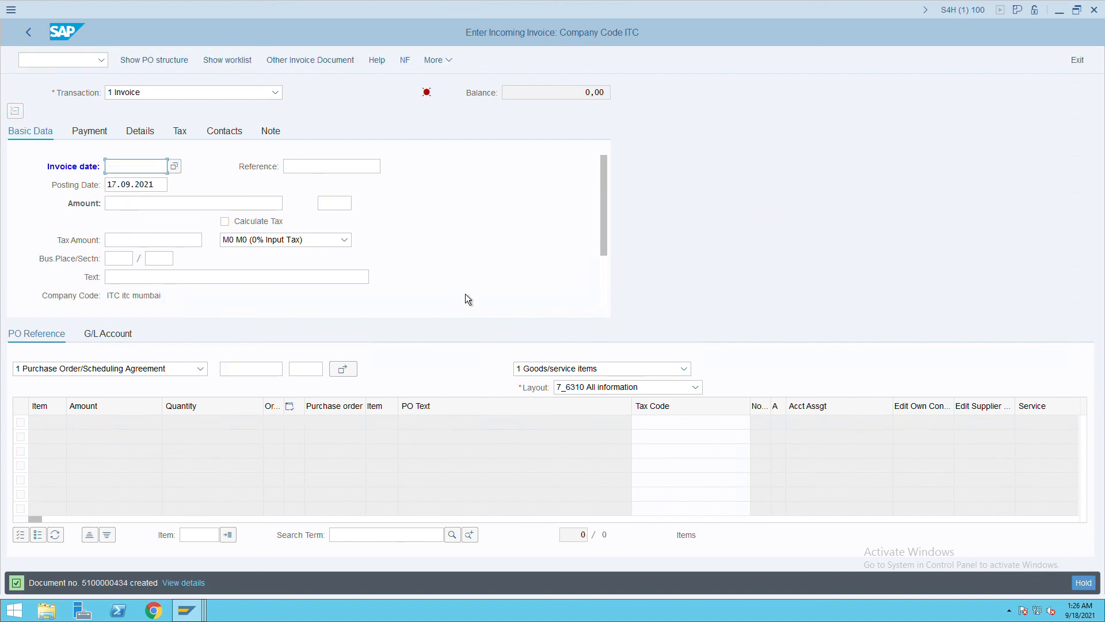
{"action": "mouse_move", "coordinate": [459, 291]}
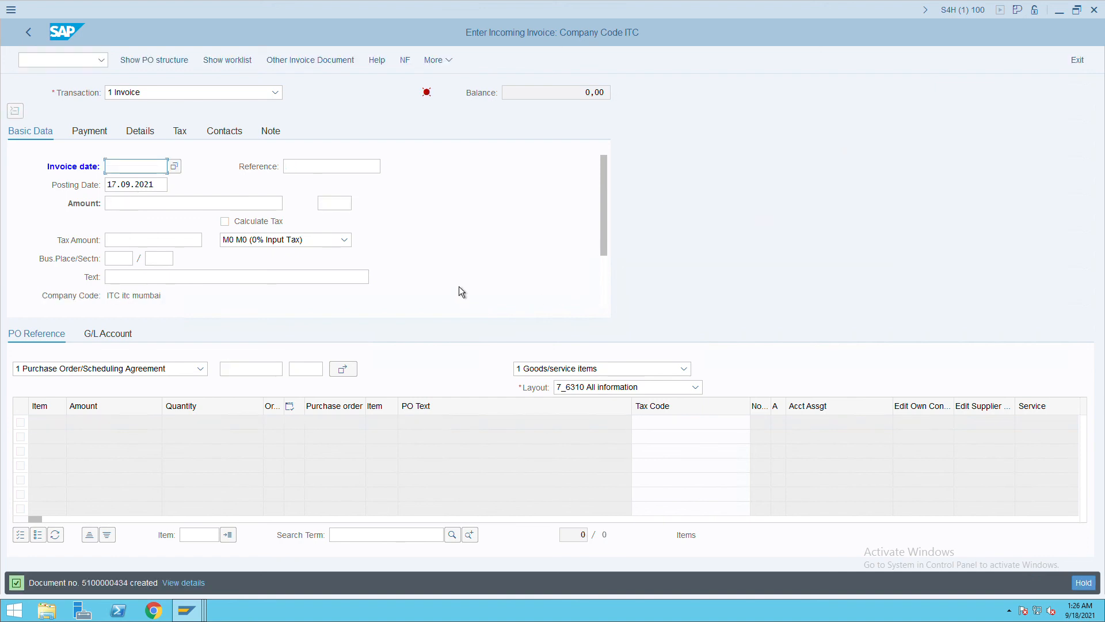
{"action": "mouse_move", "coordinate": [618, 247]}
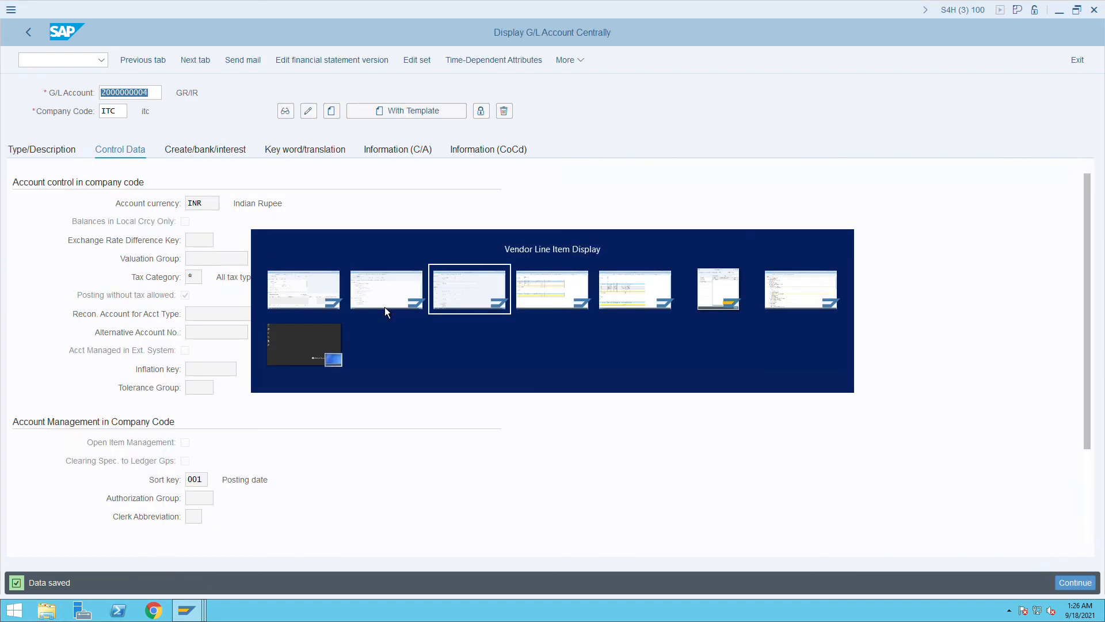
Step: Run the vendor open items report for vendor 10101, showing one 100,00 INR invoice
{"action": "left_click", "coordinate": [469, 289]}
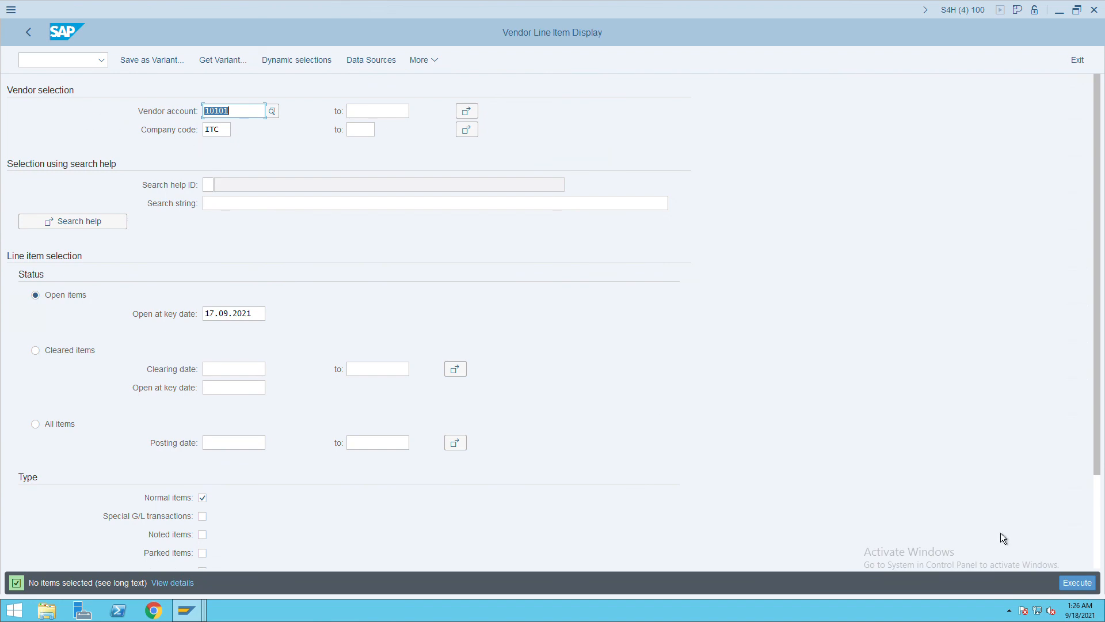
{"action": "left_click", "coordinate": [1076, 582]}
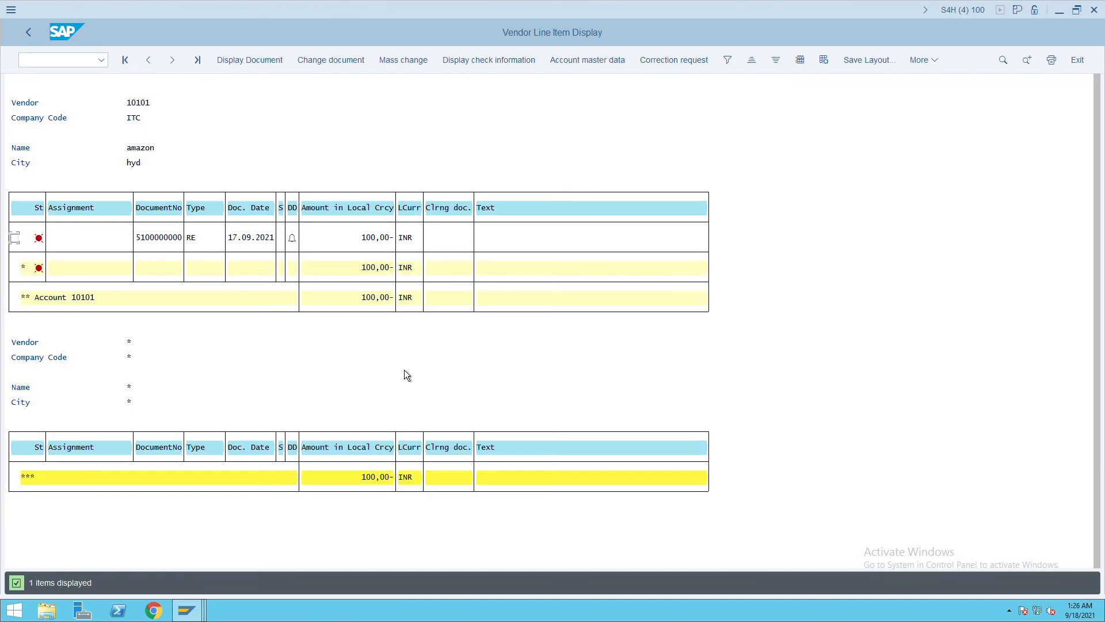
{"action": "mouse_move", "coordinate": [200, 257]}
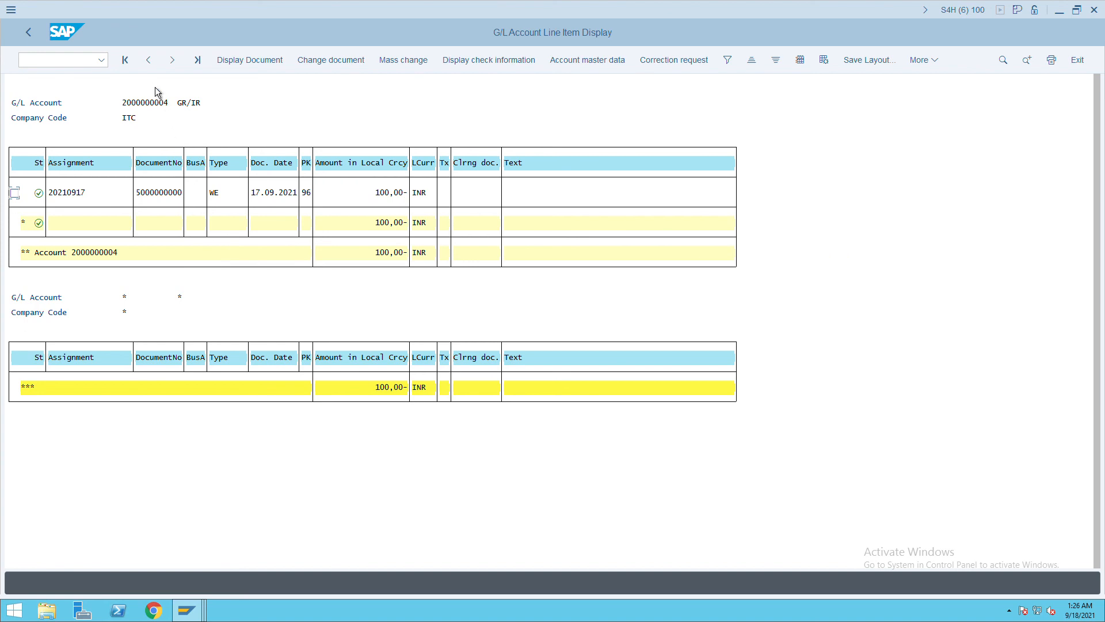
{"action": "mouse_move", "coordinate": [28, 32]}
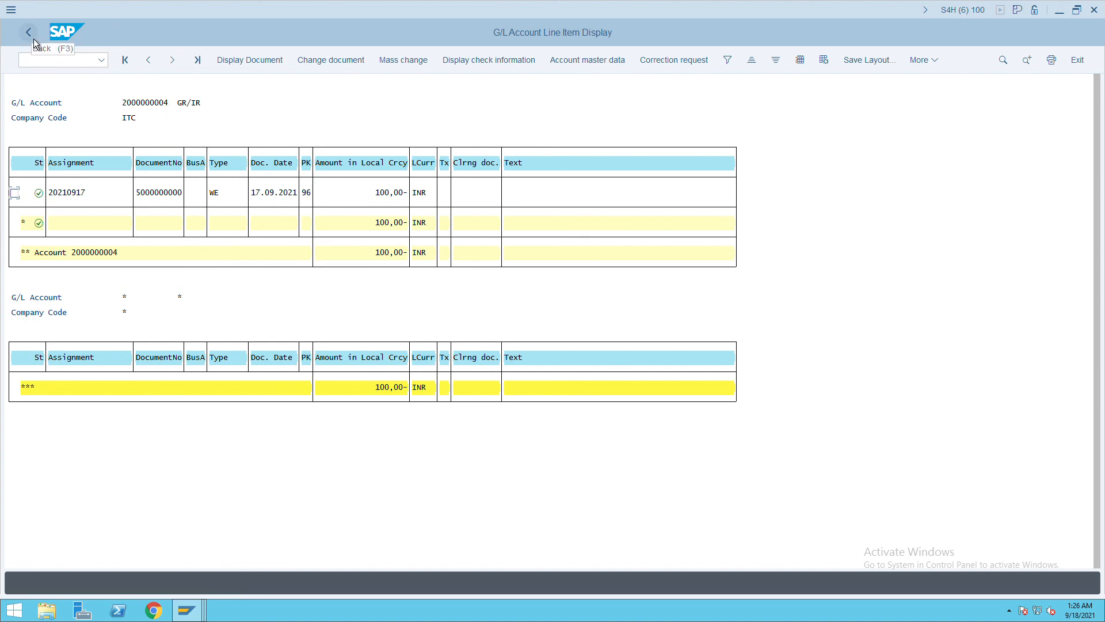
{"action": "left_click", "coordinate": [28, 32]}
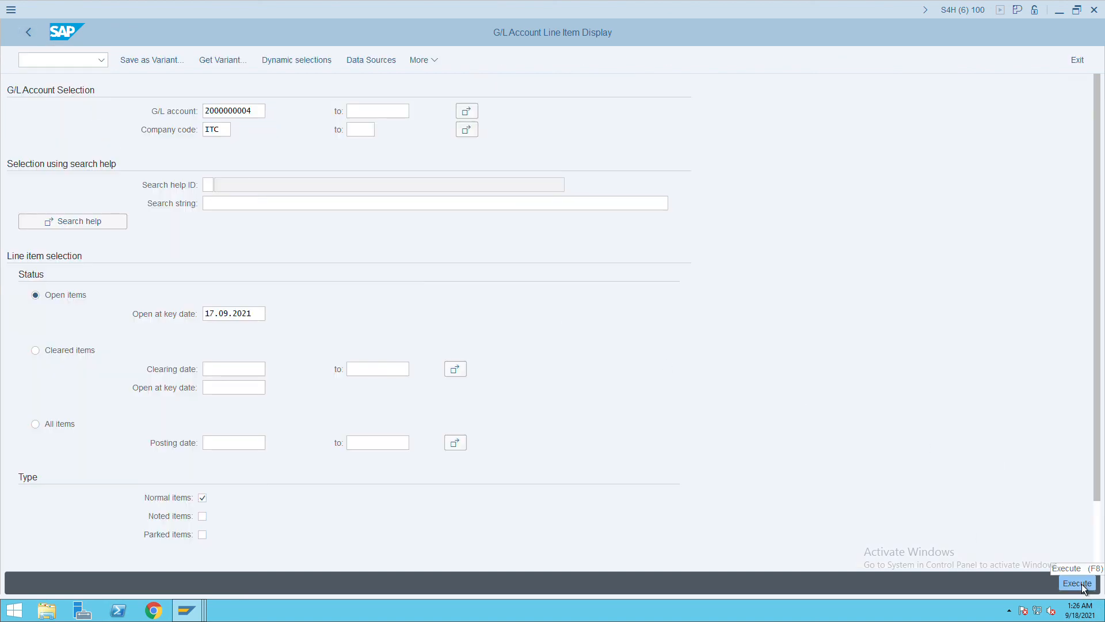
{"action": "left_click", "coordinate": [1076, 583]}
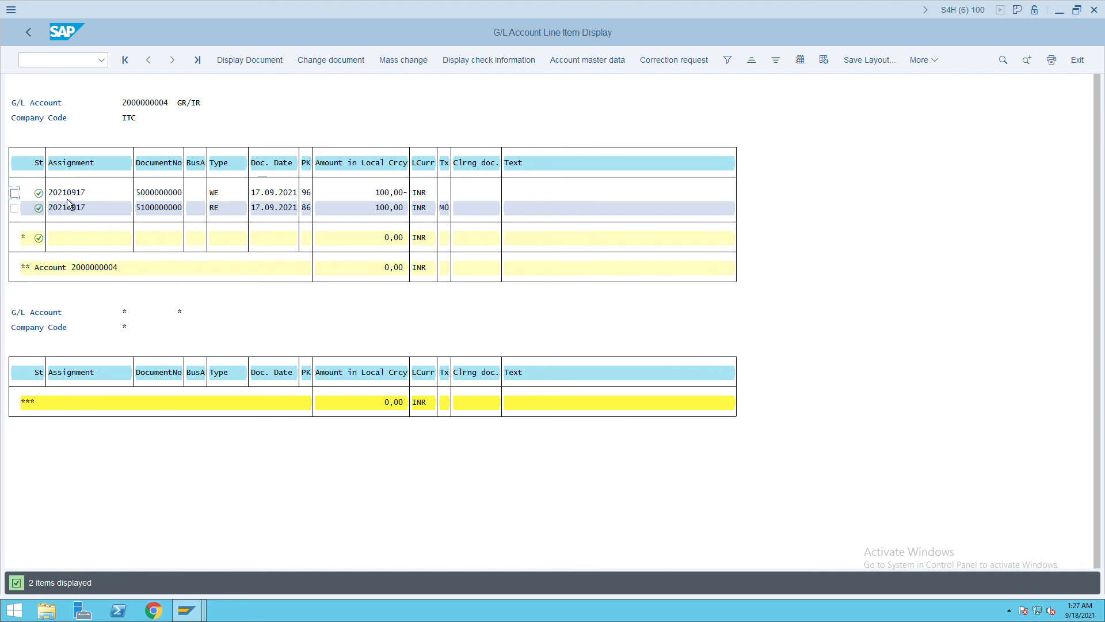
{"action": "mouse_move", "coordinate": [310, 213]}
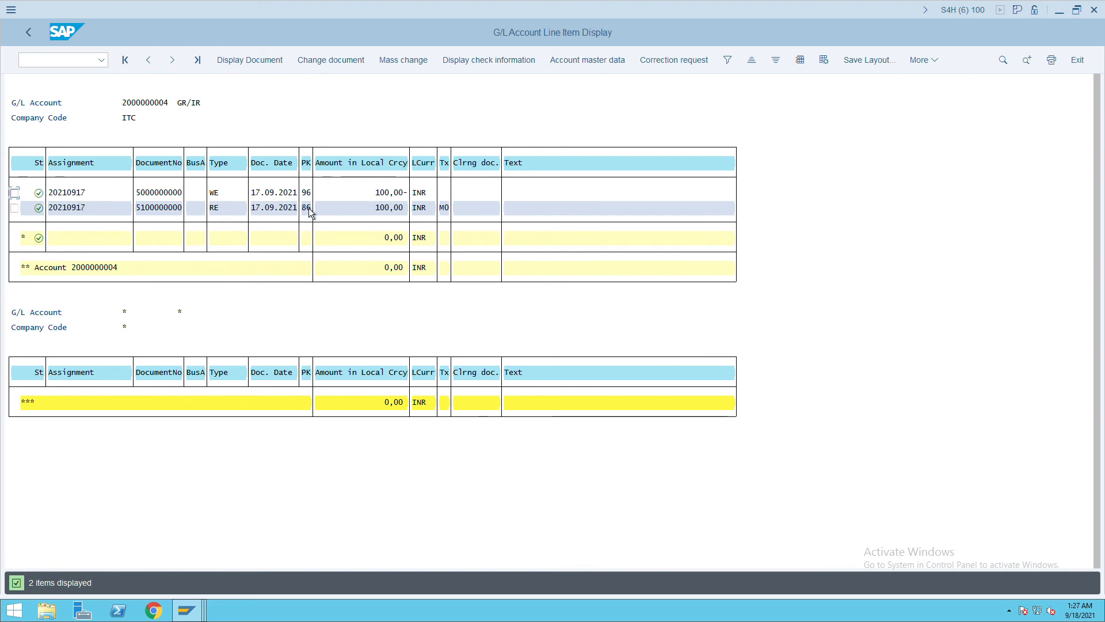
{"action": "mouse_move", "coordinate": [226, 229]}
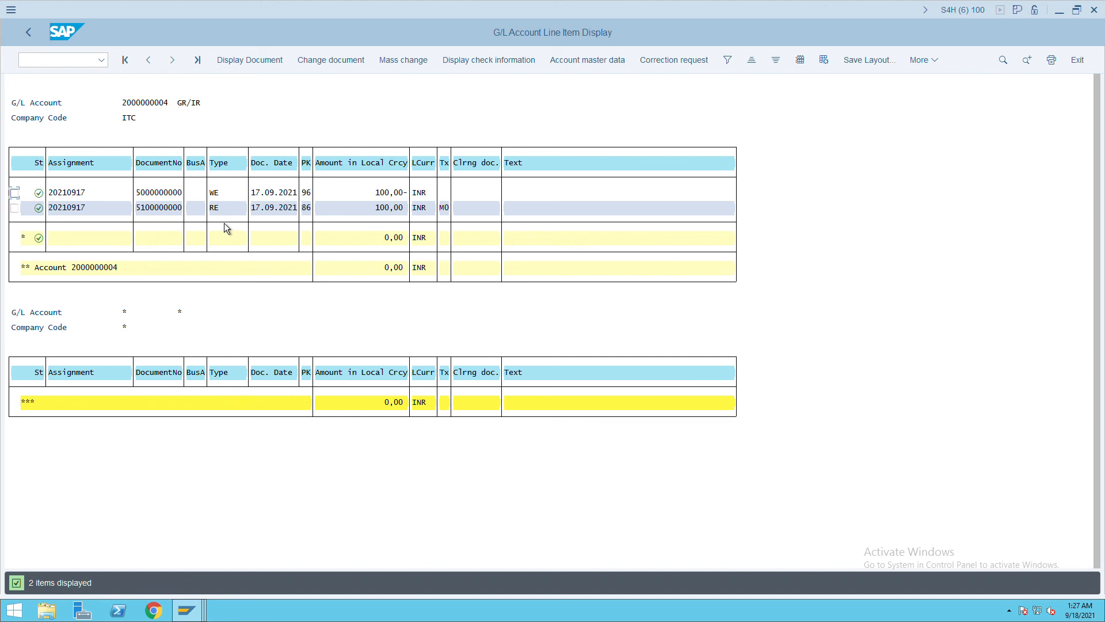
{"action": "mouse_move", "coordinate": [234, 213]}
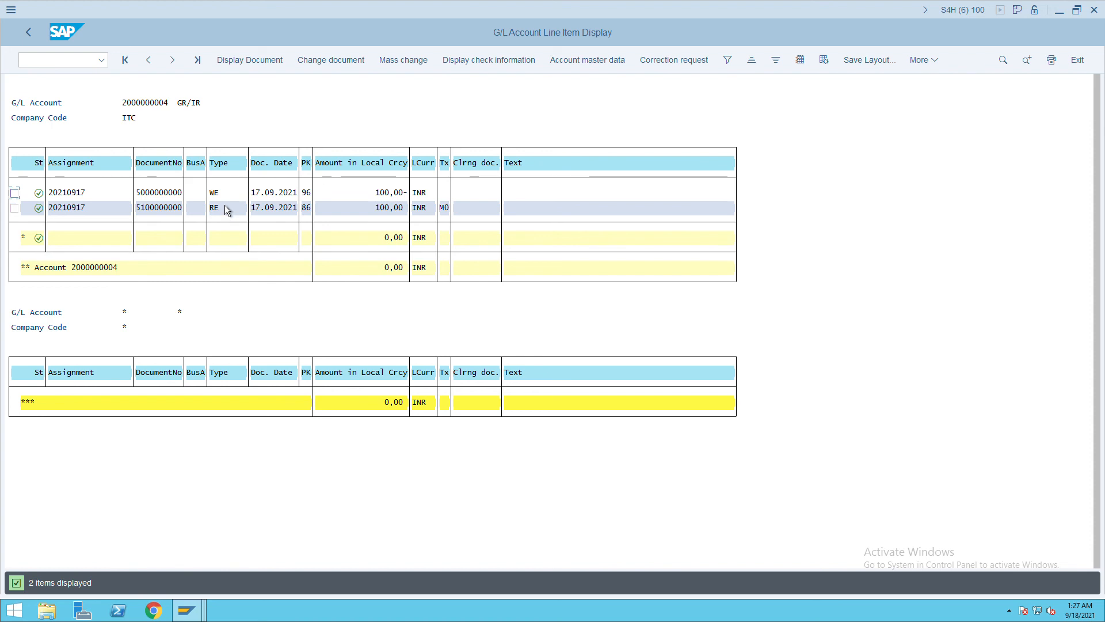
{"action": "mouse_move", "coordinate": [1057, 84]}
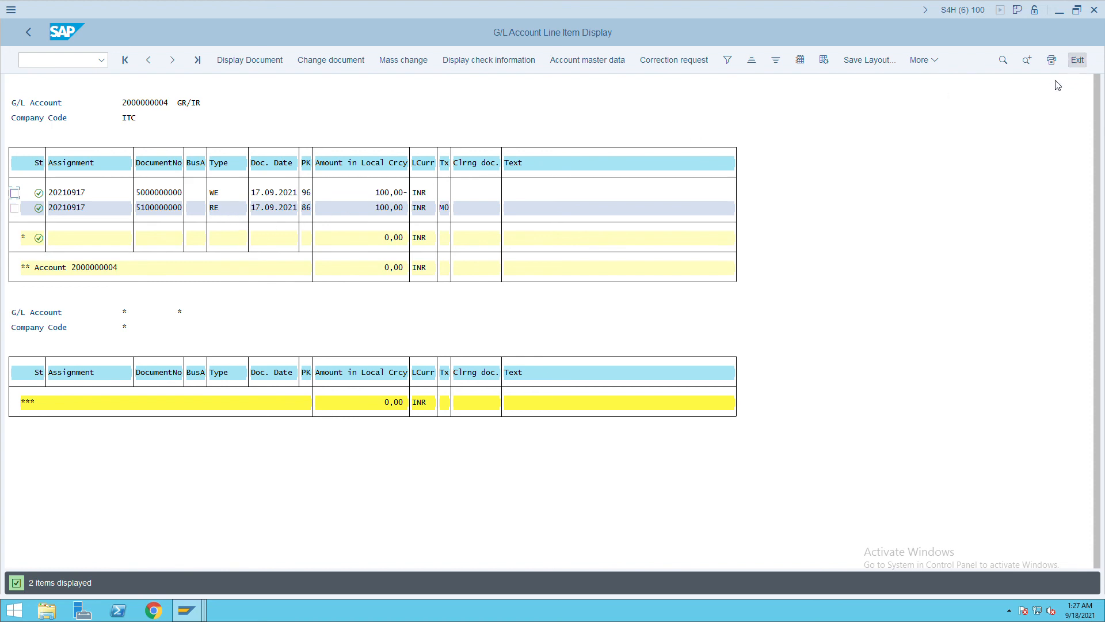